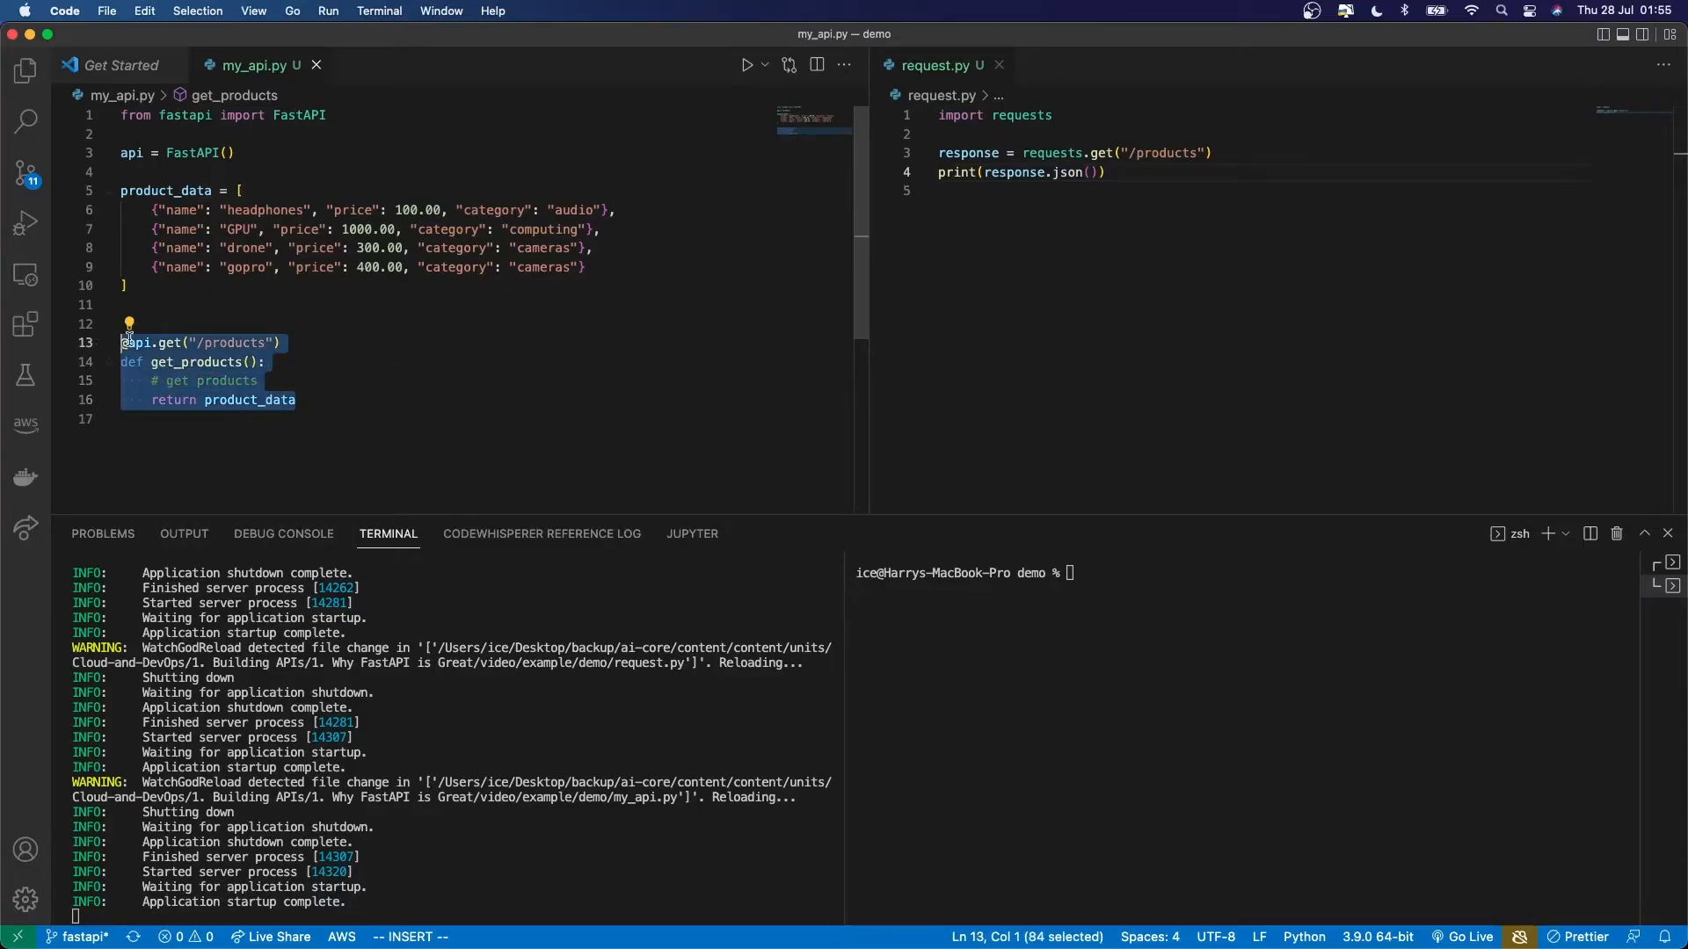
# Add a category parameter to get_products and append ?category= to the /products URL in request.py
pyautogui.click(300, 362)
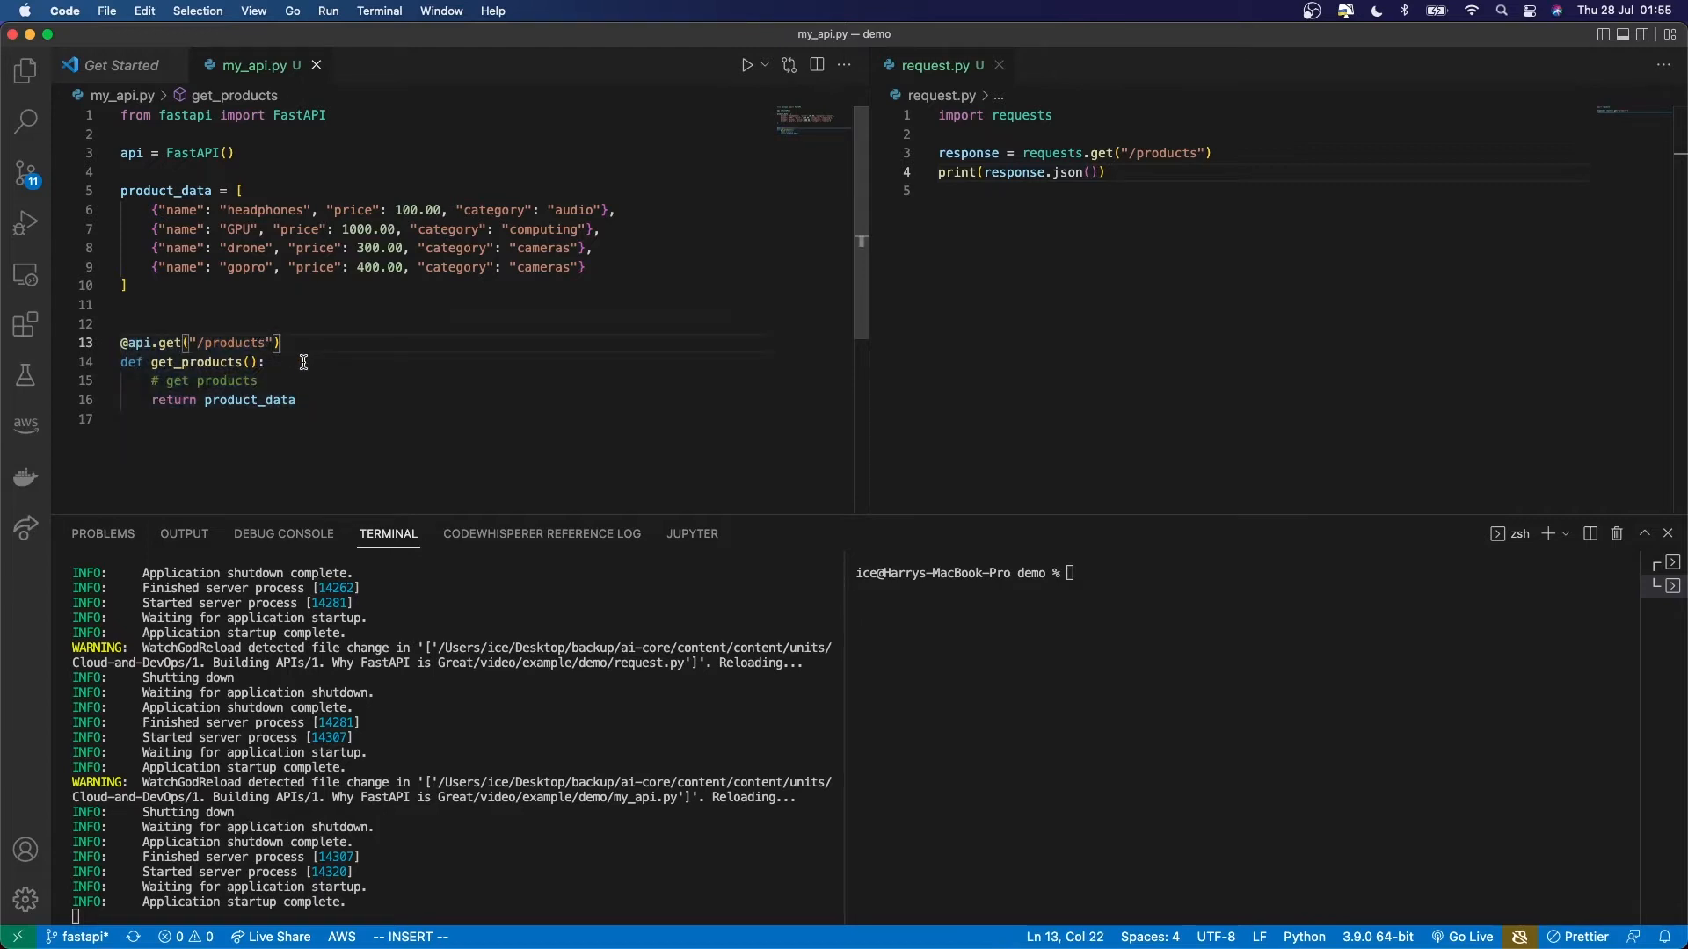
pyautogui.moveTo(401, 304)
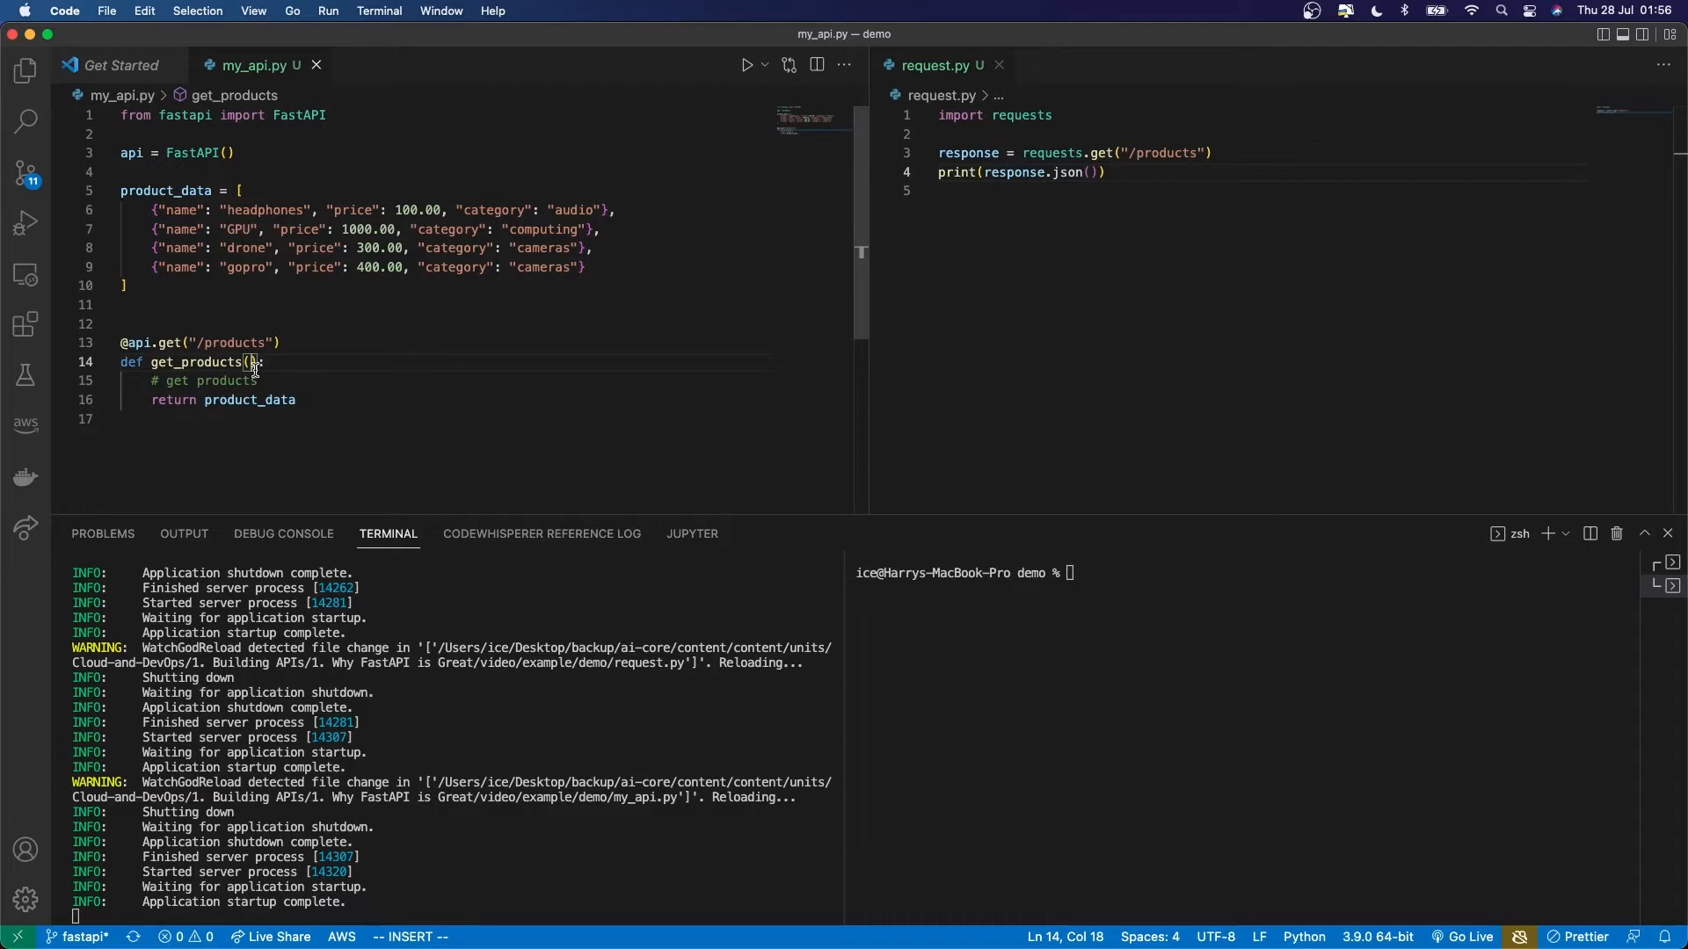
pyautogui.write('category')
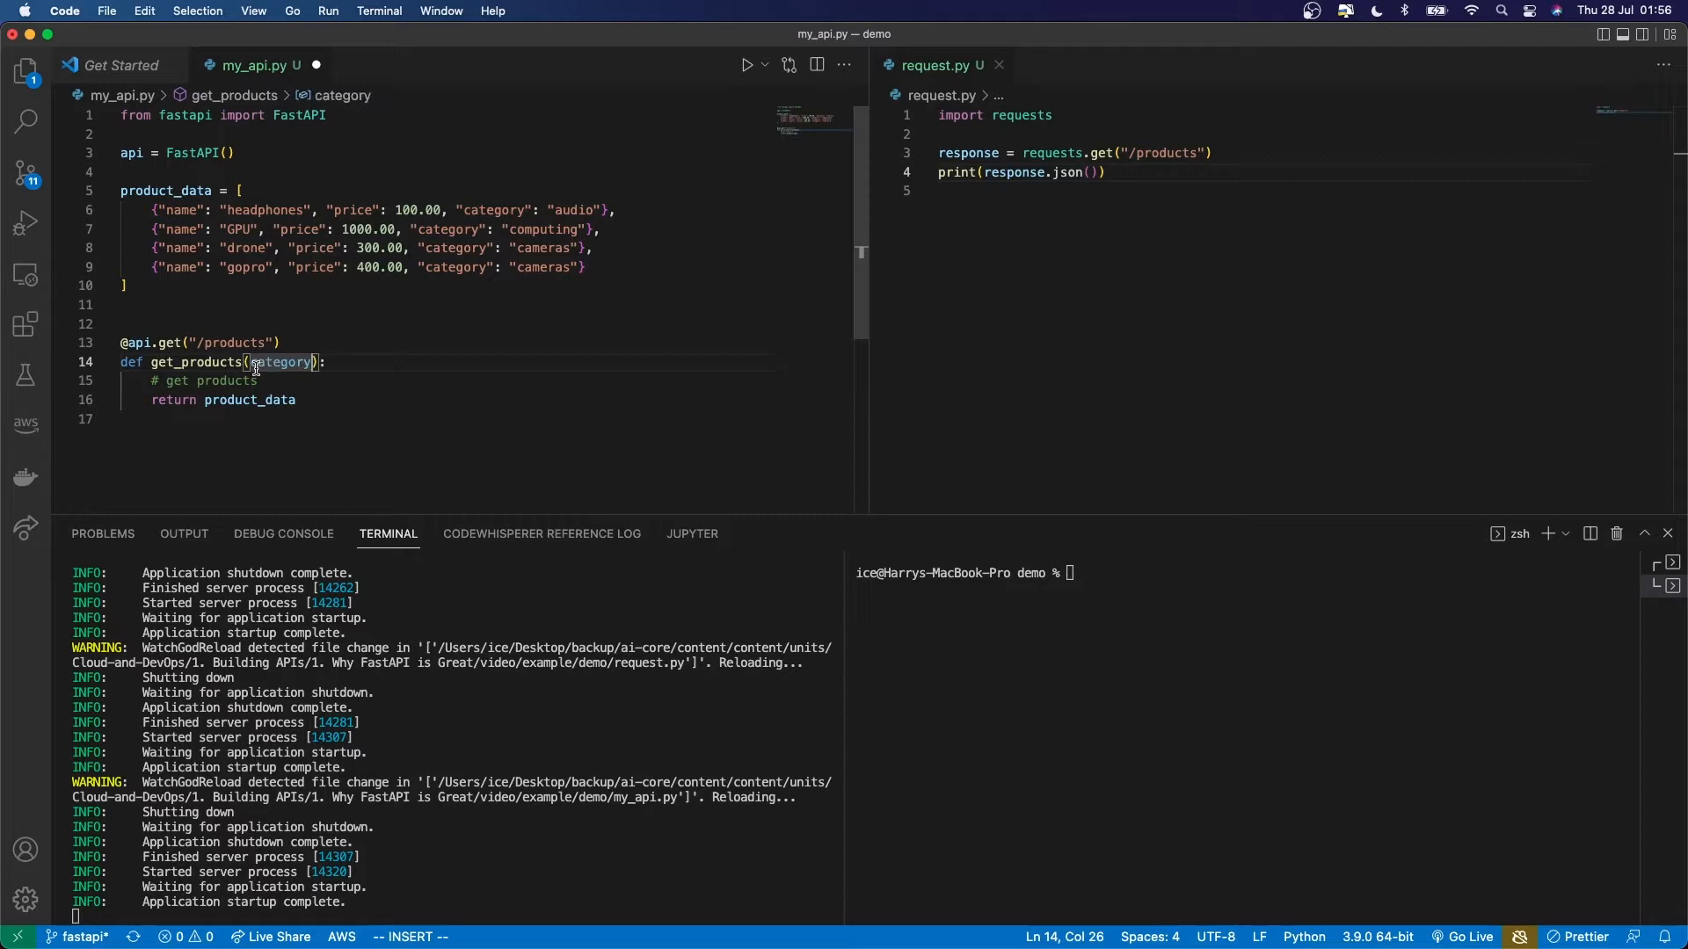
pyautogui.moveTo(427, 371)
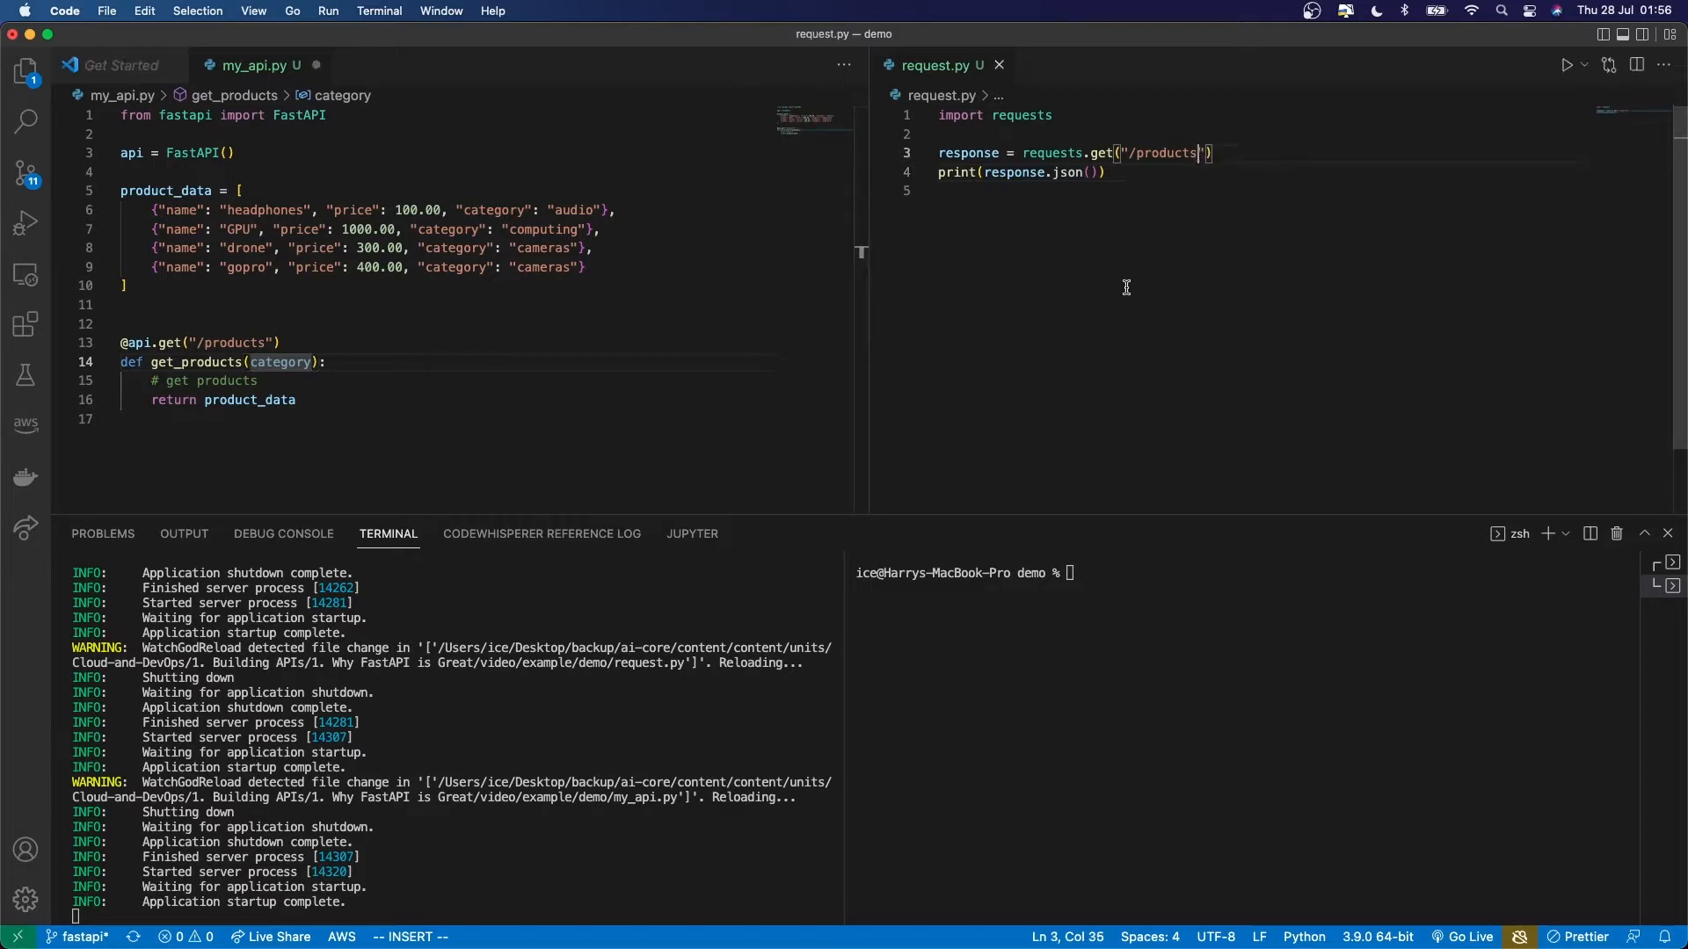
pyautogui.write('?')
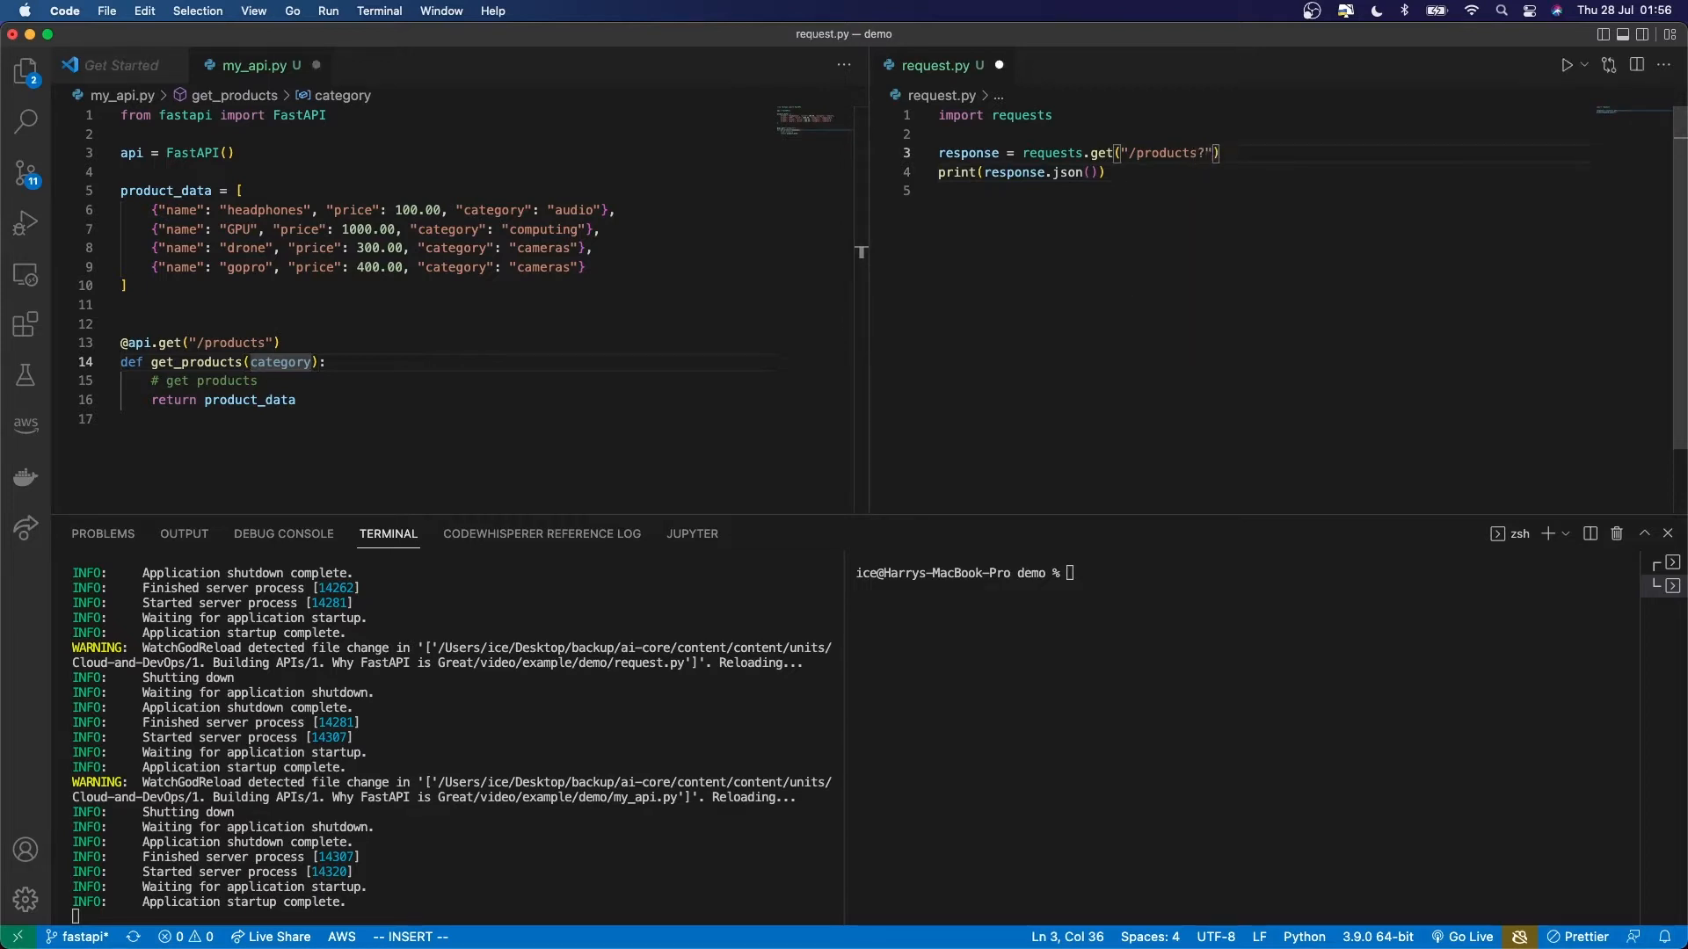
pyautogui.write('cate')
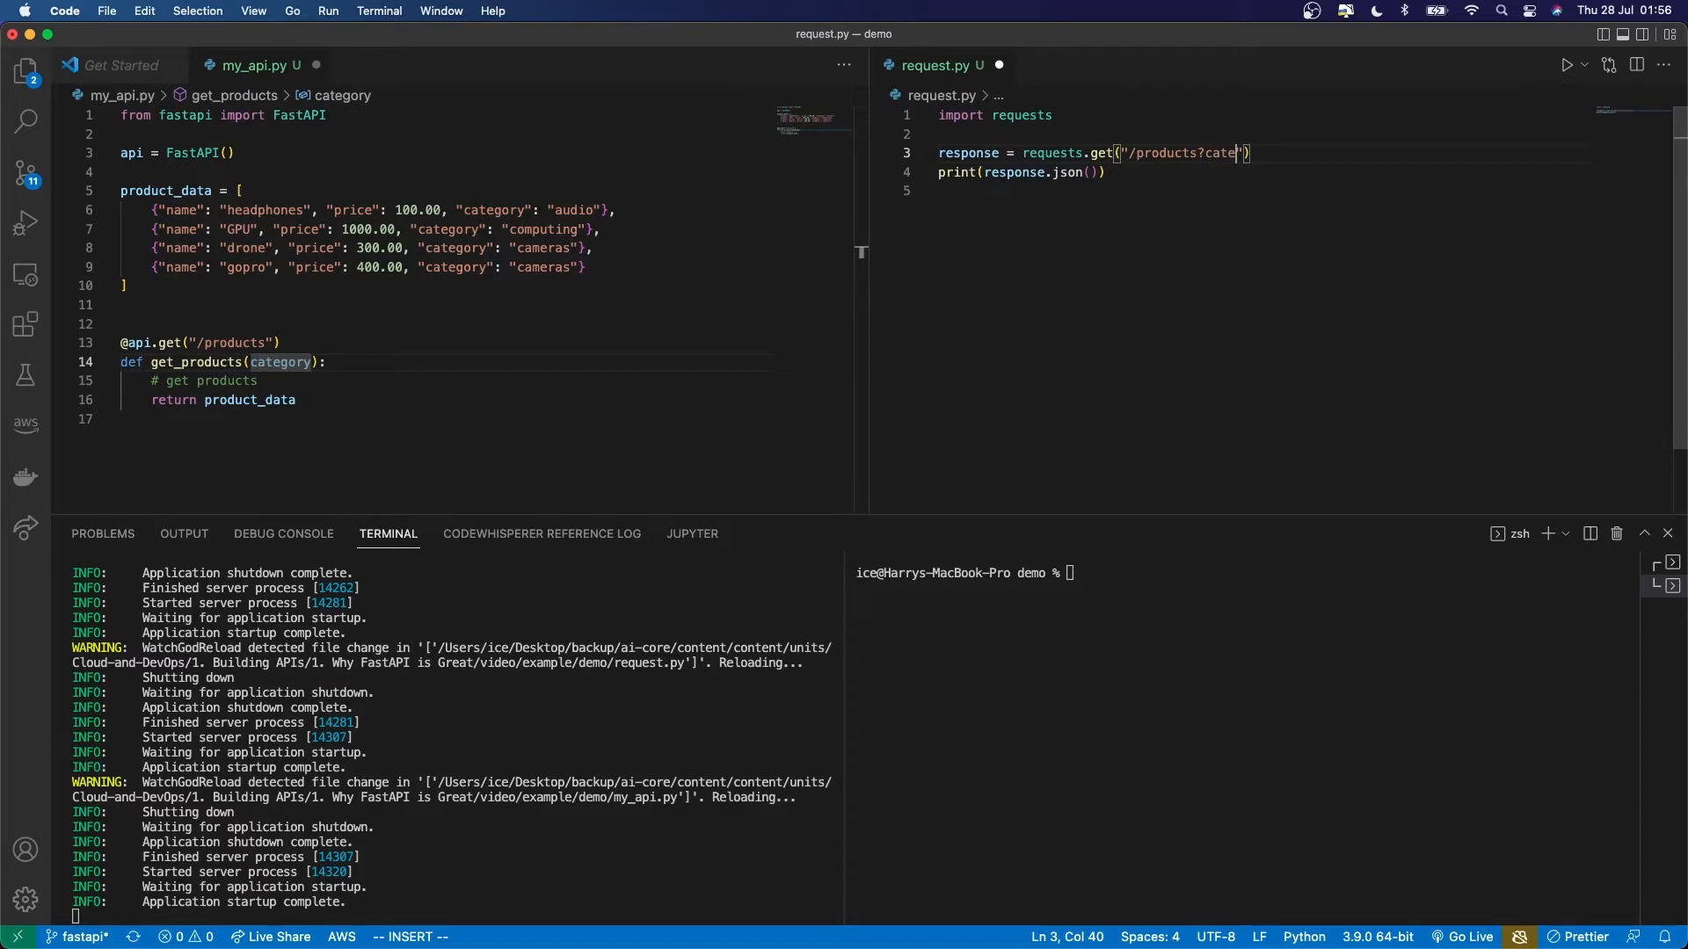
pyautogui.write('gory=cameras')
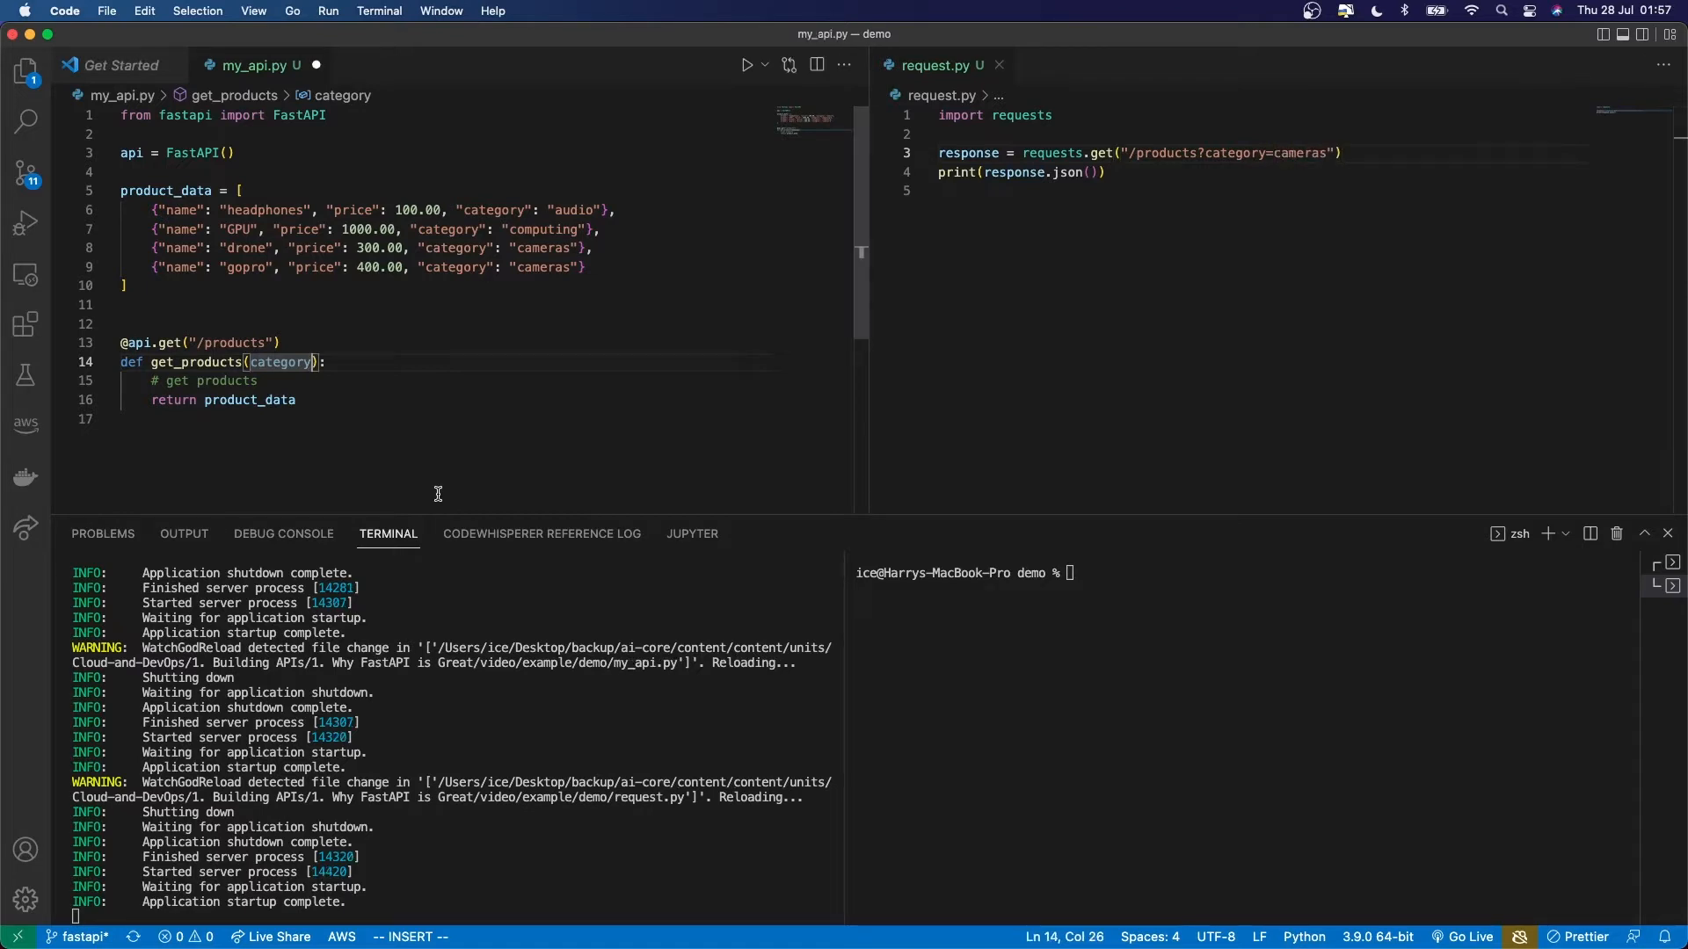
# Annotate the category parameter in my_api.py with the : str type hint
pyautogui.write(':')
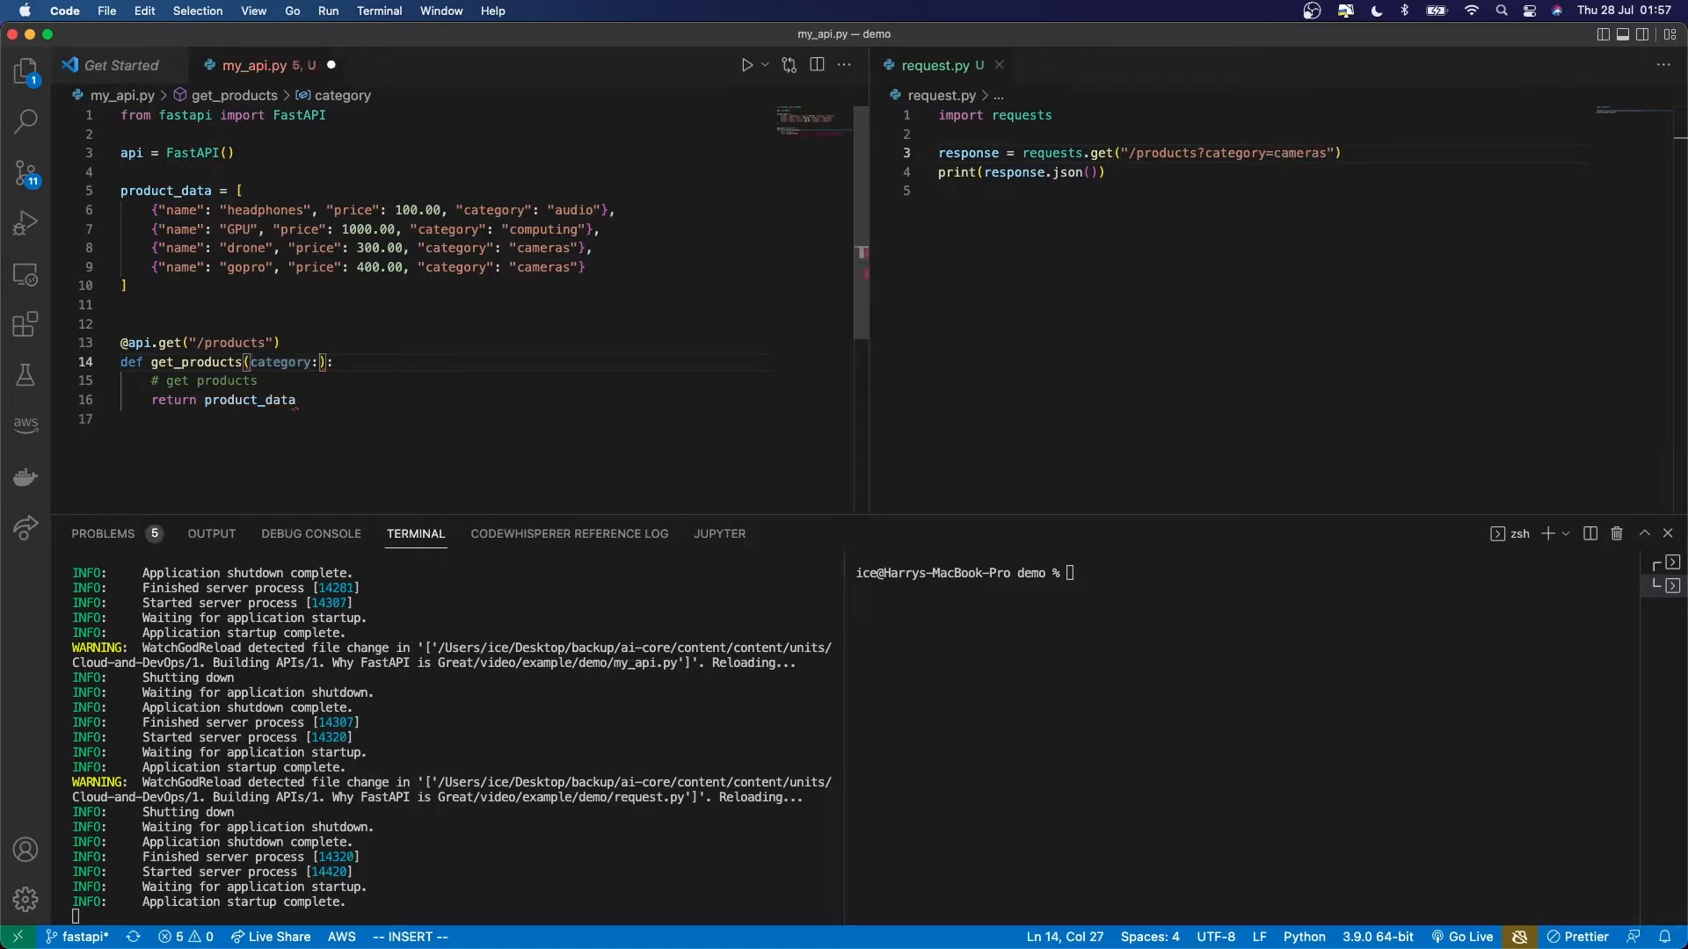
pyautogui.write('st')
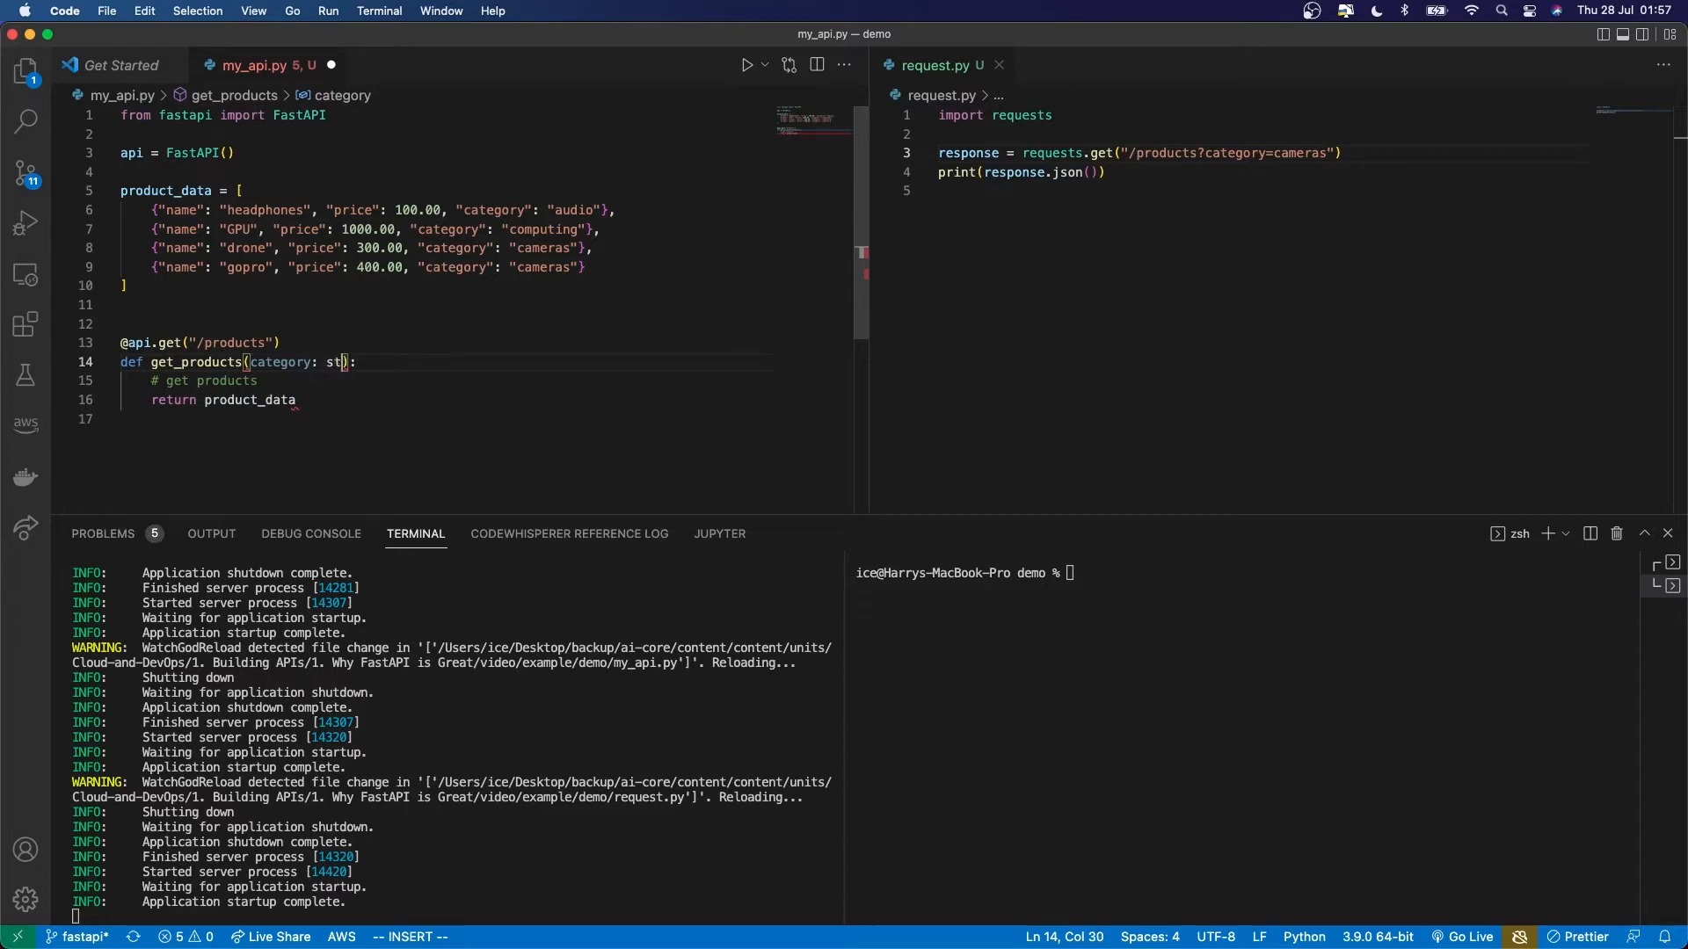
pyautogui.write('r')
pyautogui.write('category')
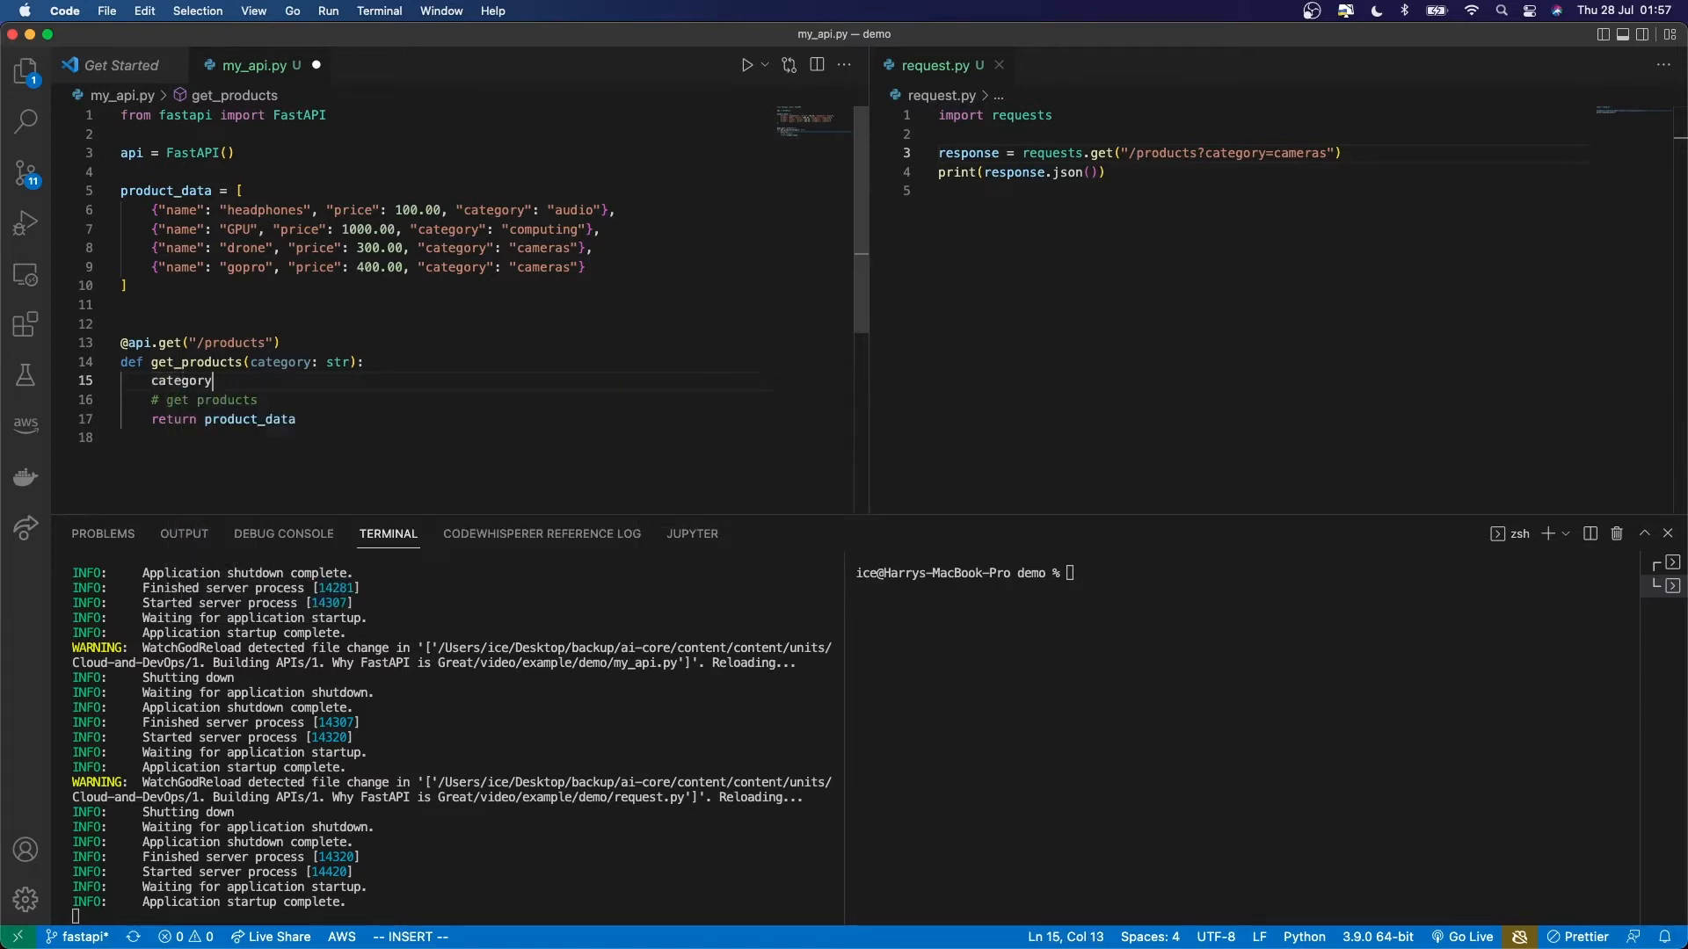
pyautogui.write('.')
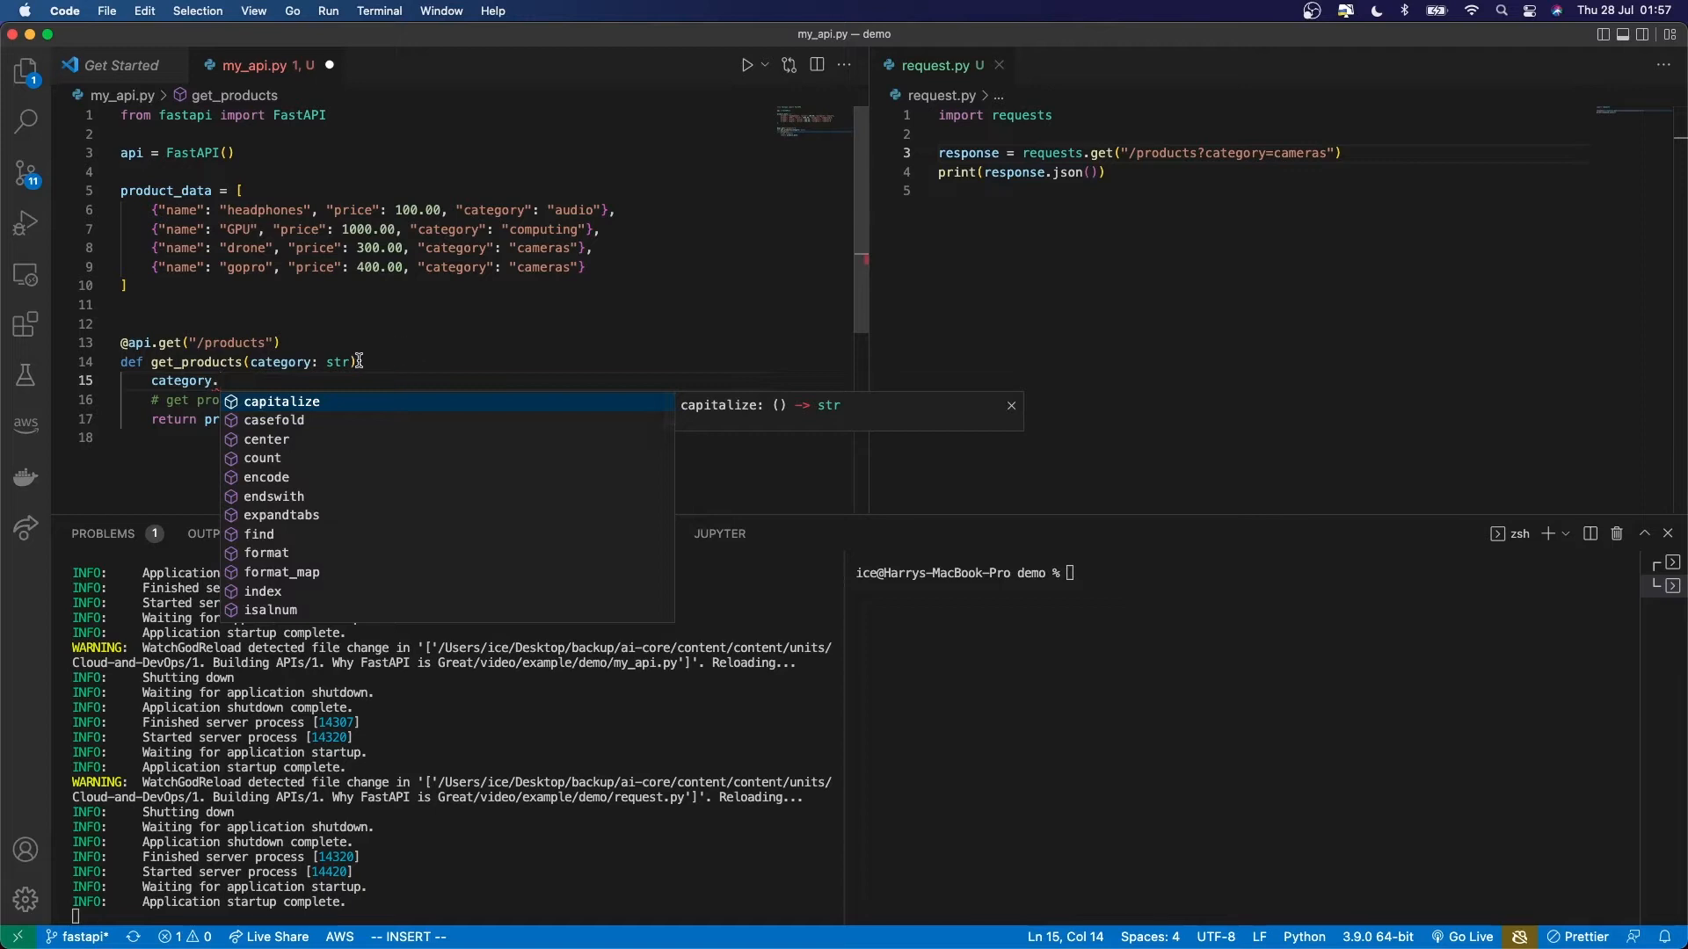
pyautogui.write(':')
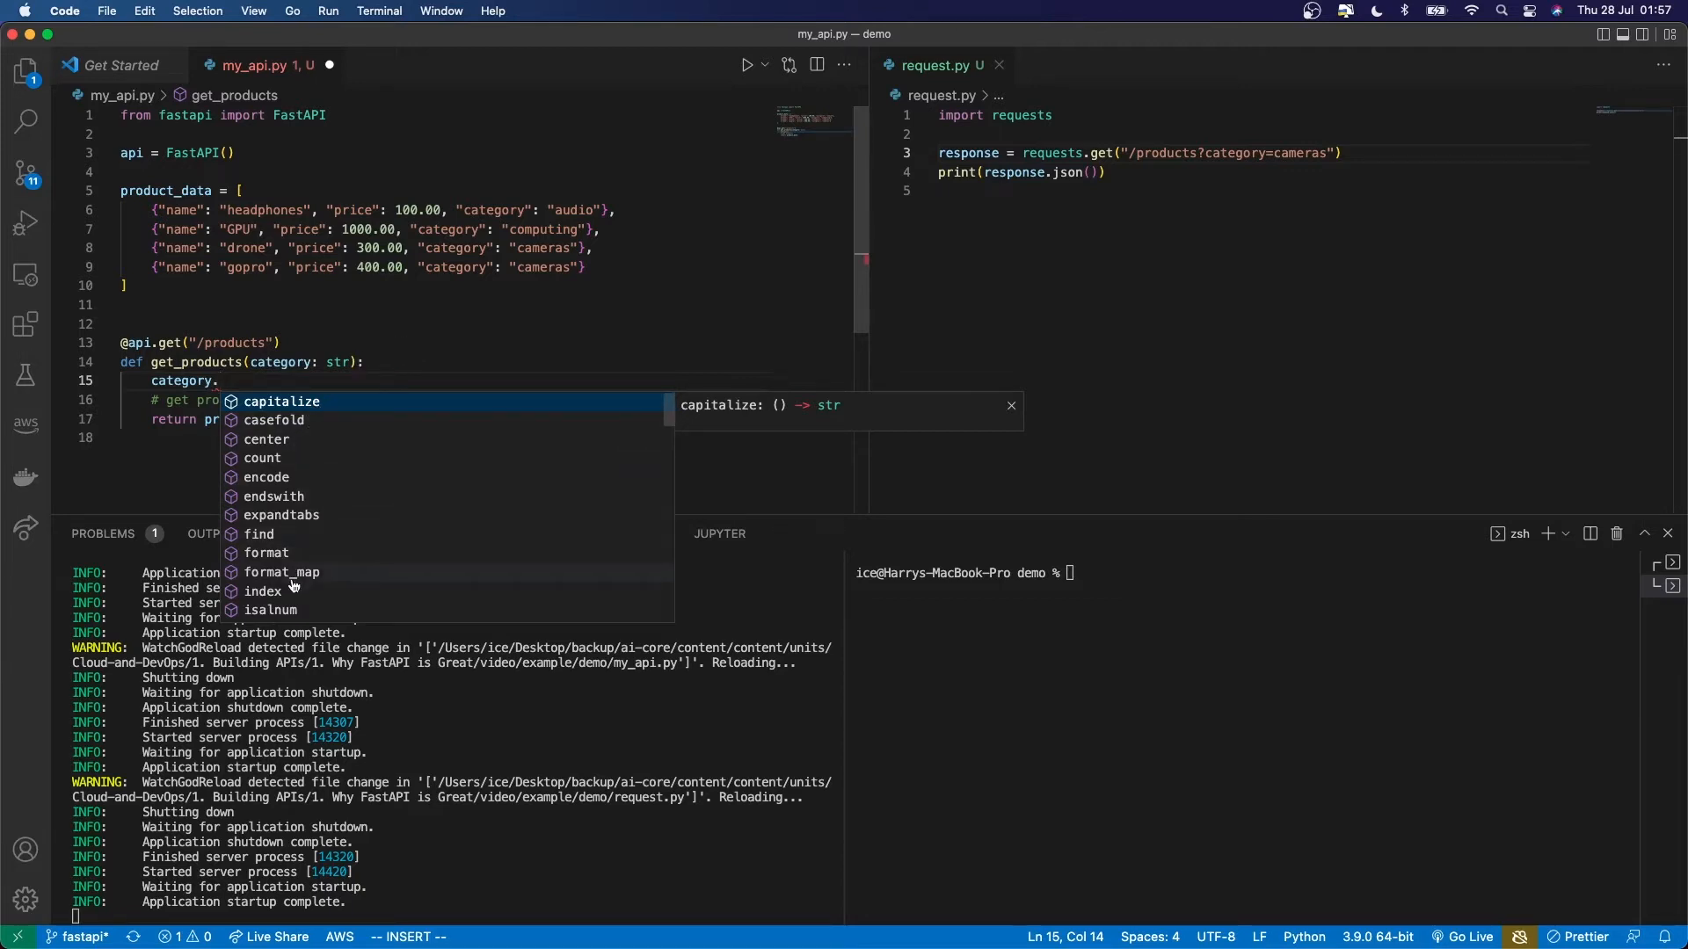
pyautogui.moveTo(299, 366)
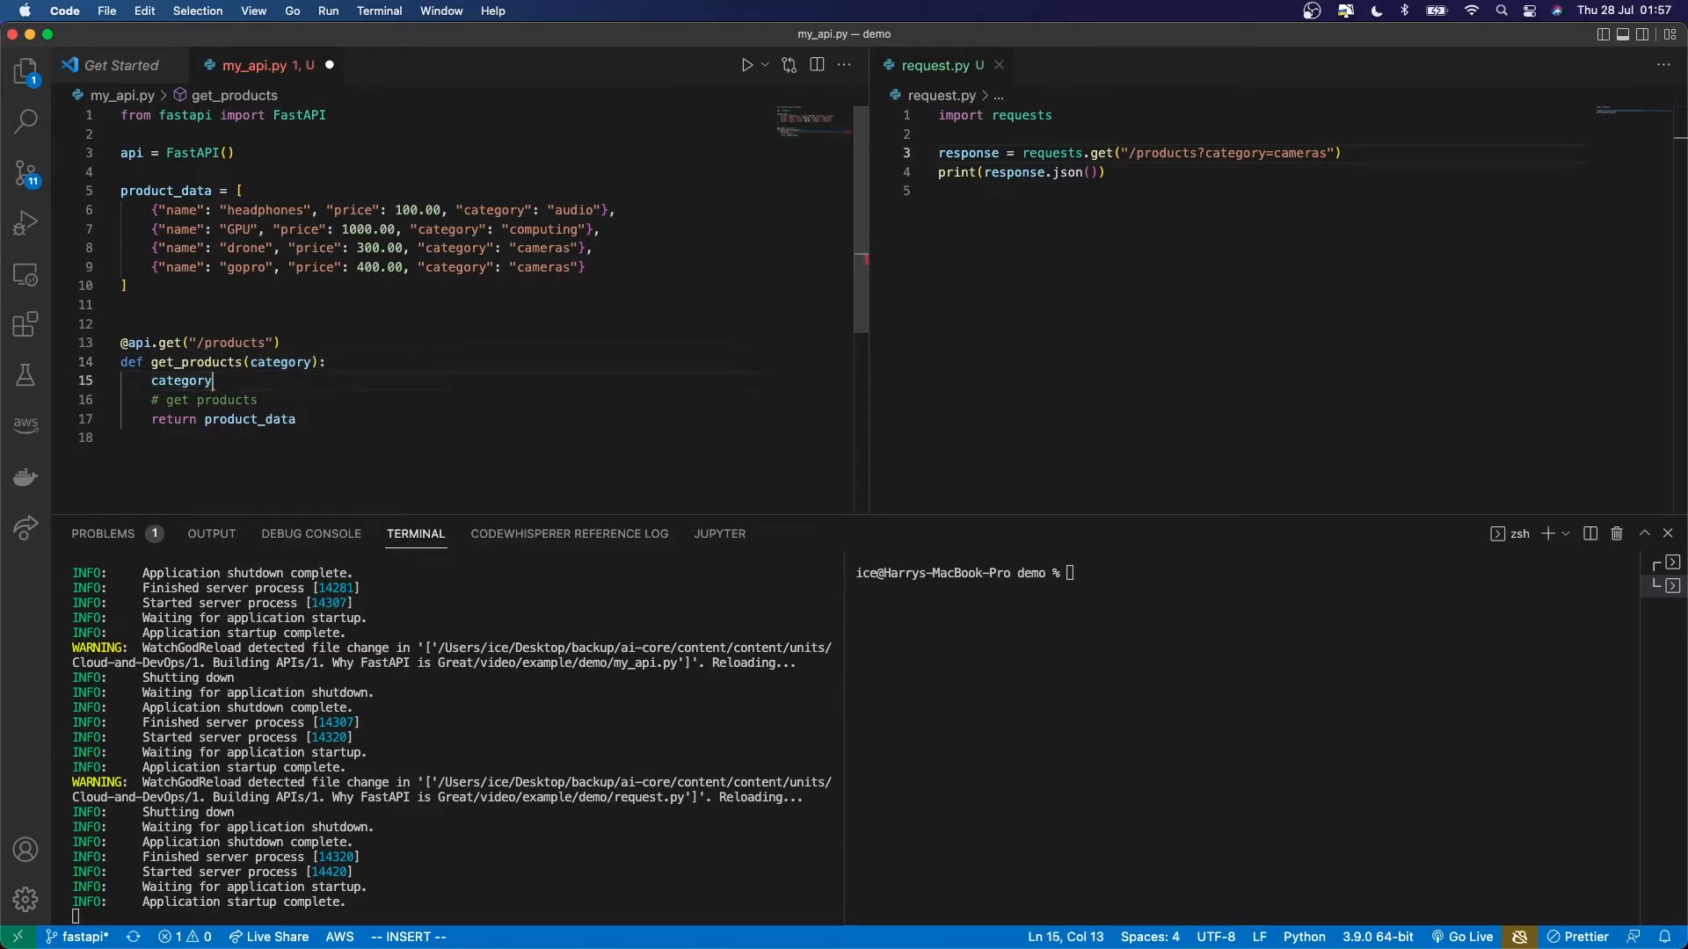
pyautogui.write('.')
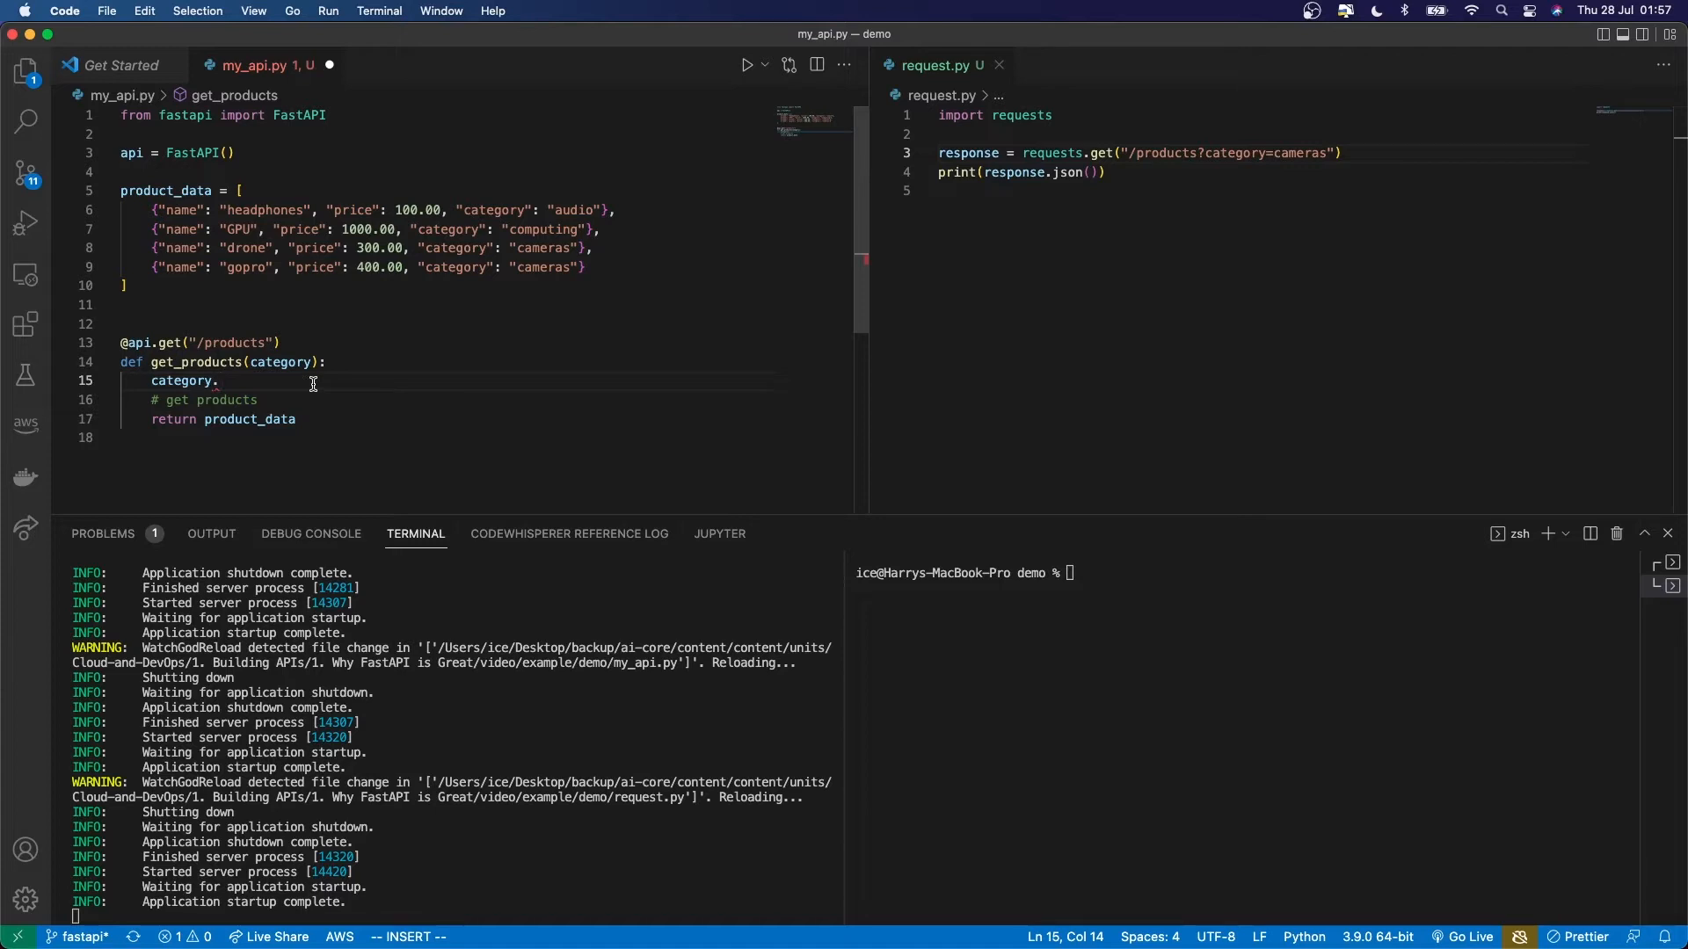
pyautogui.press('Backspace')
pyautogui.write(': str')
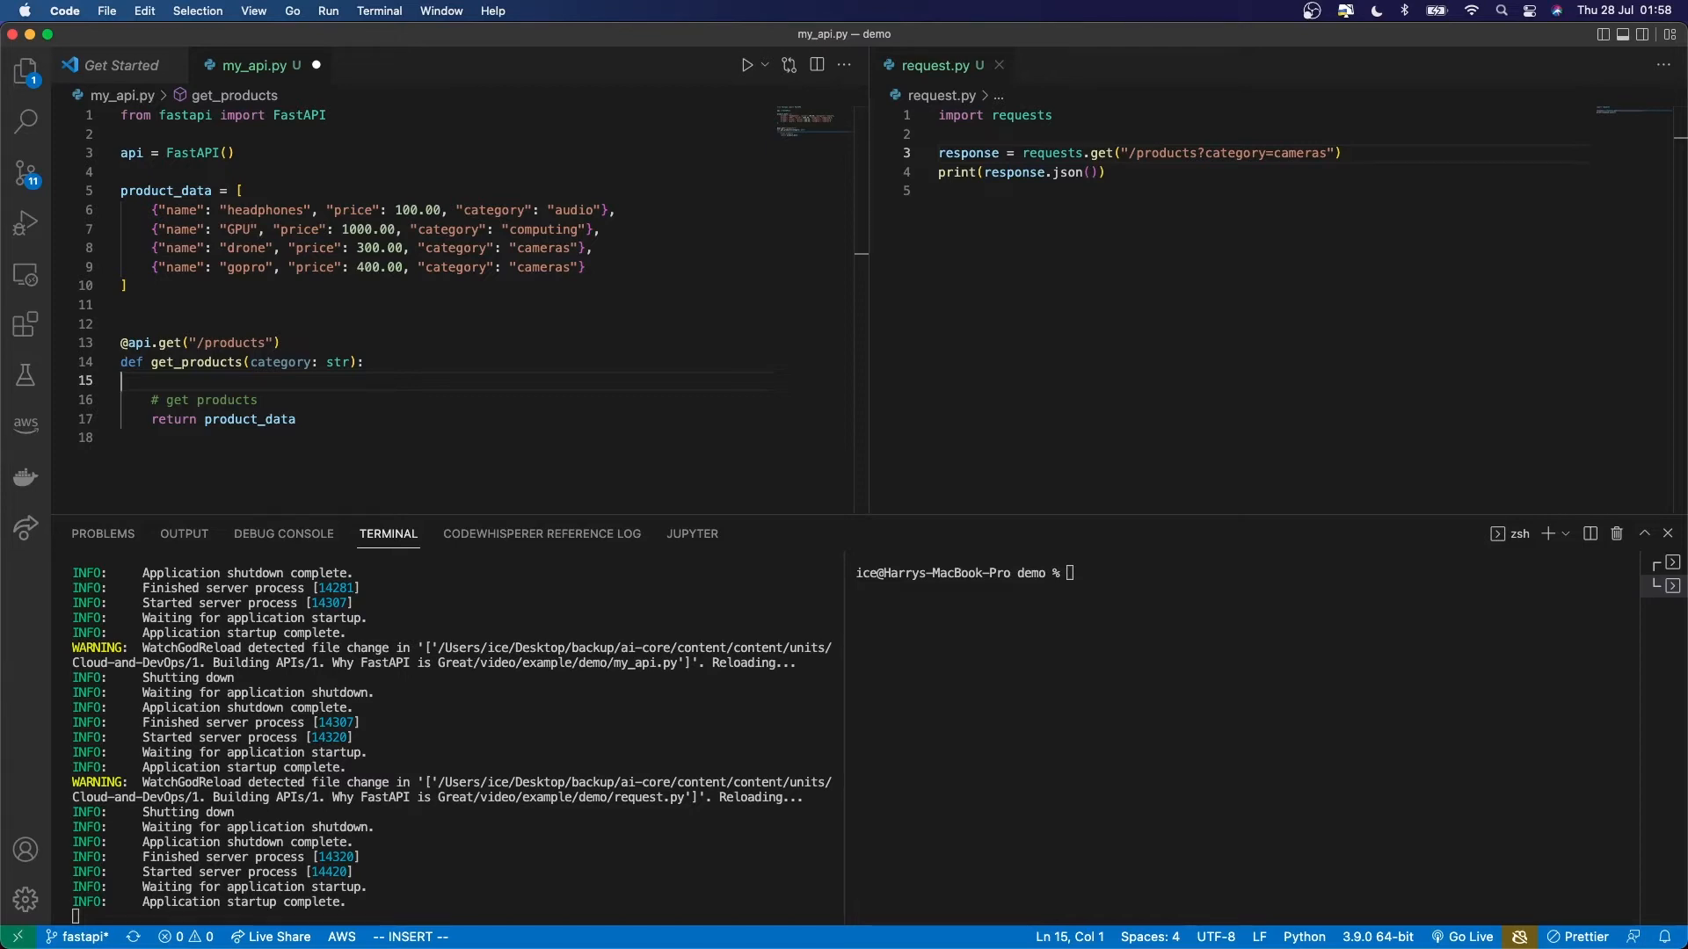
# Add , min_price: float after category in get_products, then move to request.py's URL
pyautogui.click(350, 363)
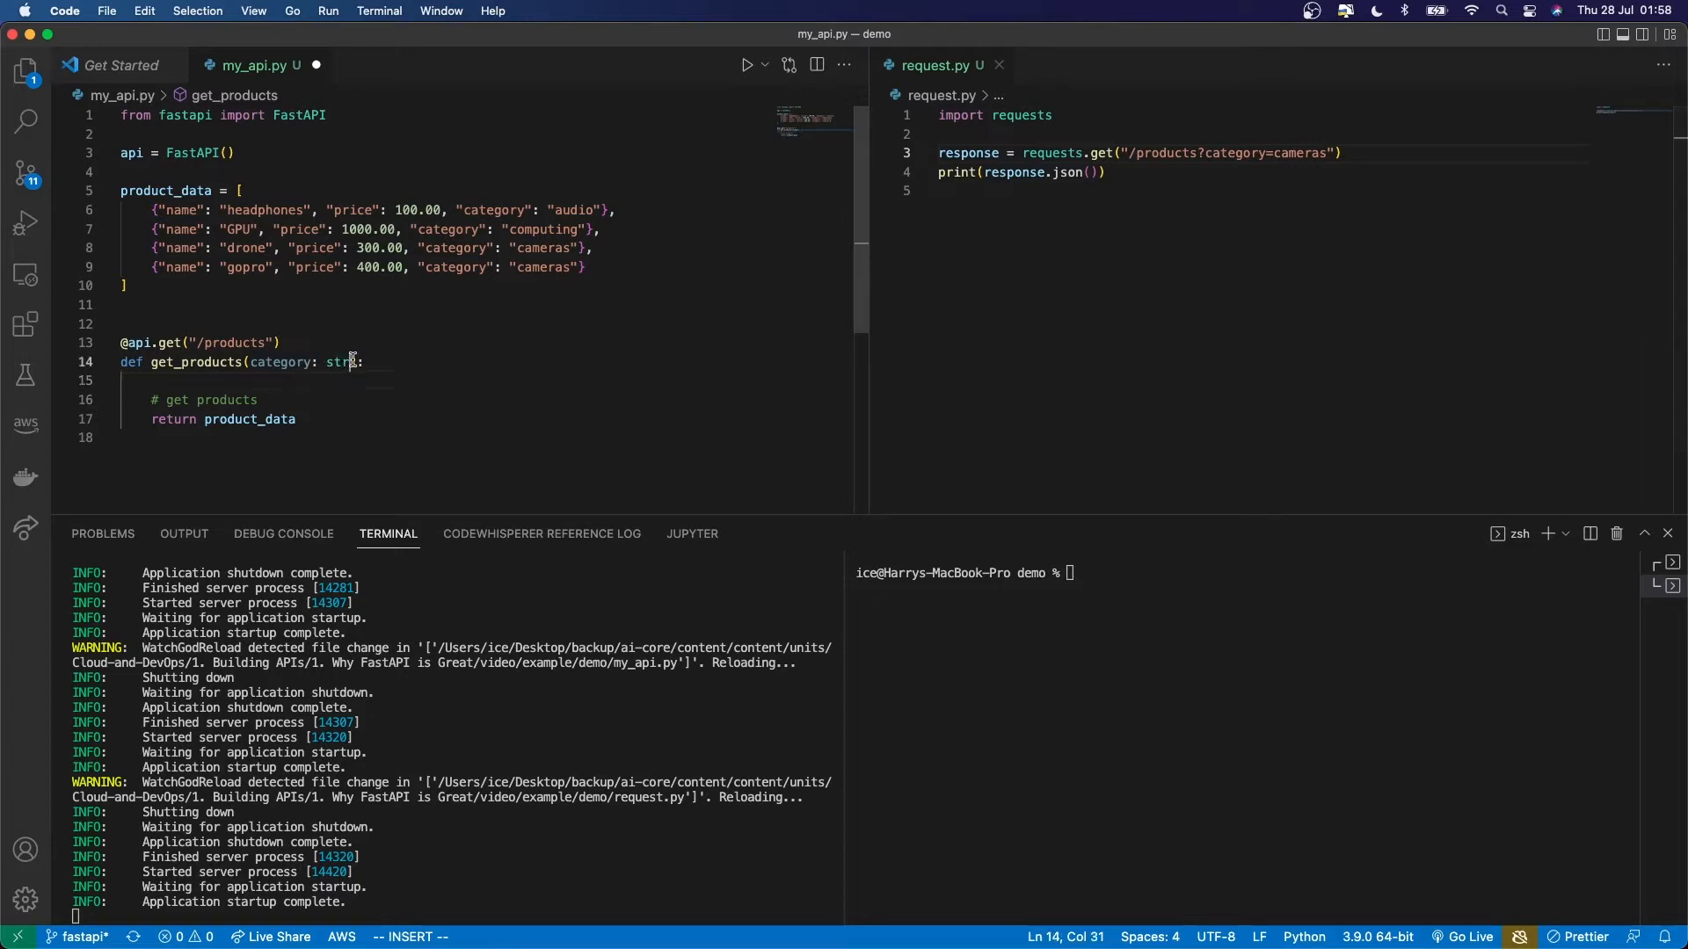
pyautogui.write(',')
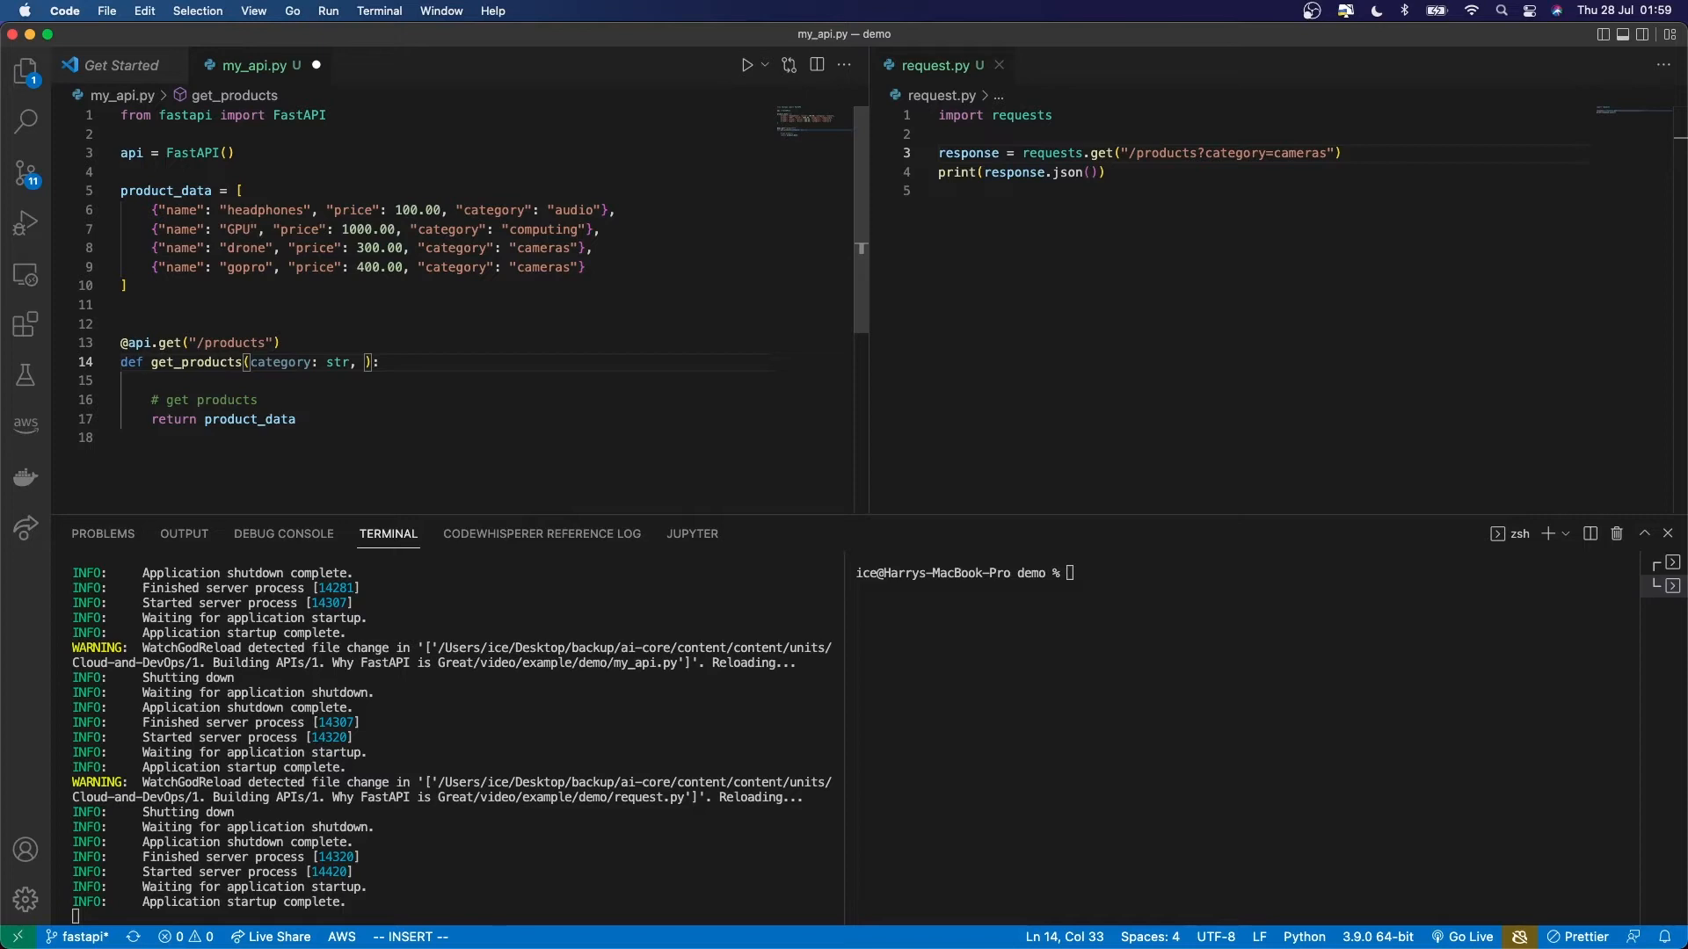
pyautogui.write('min_price')
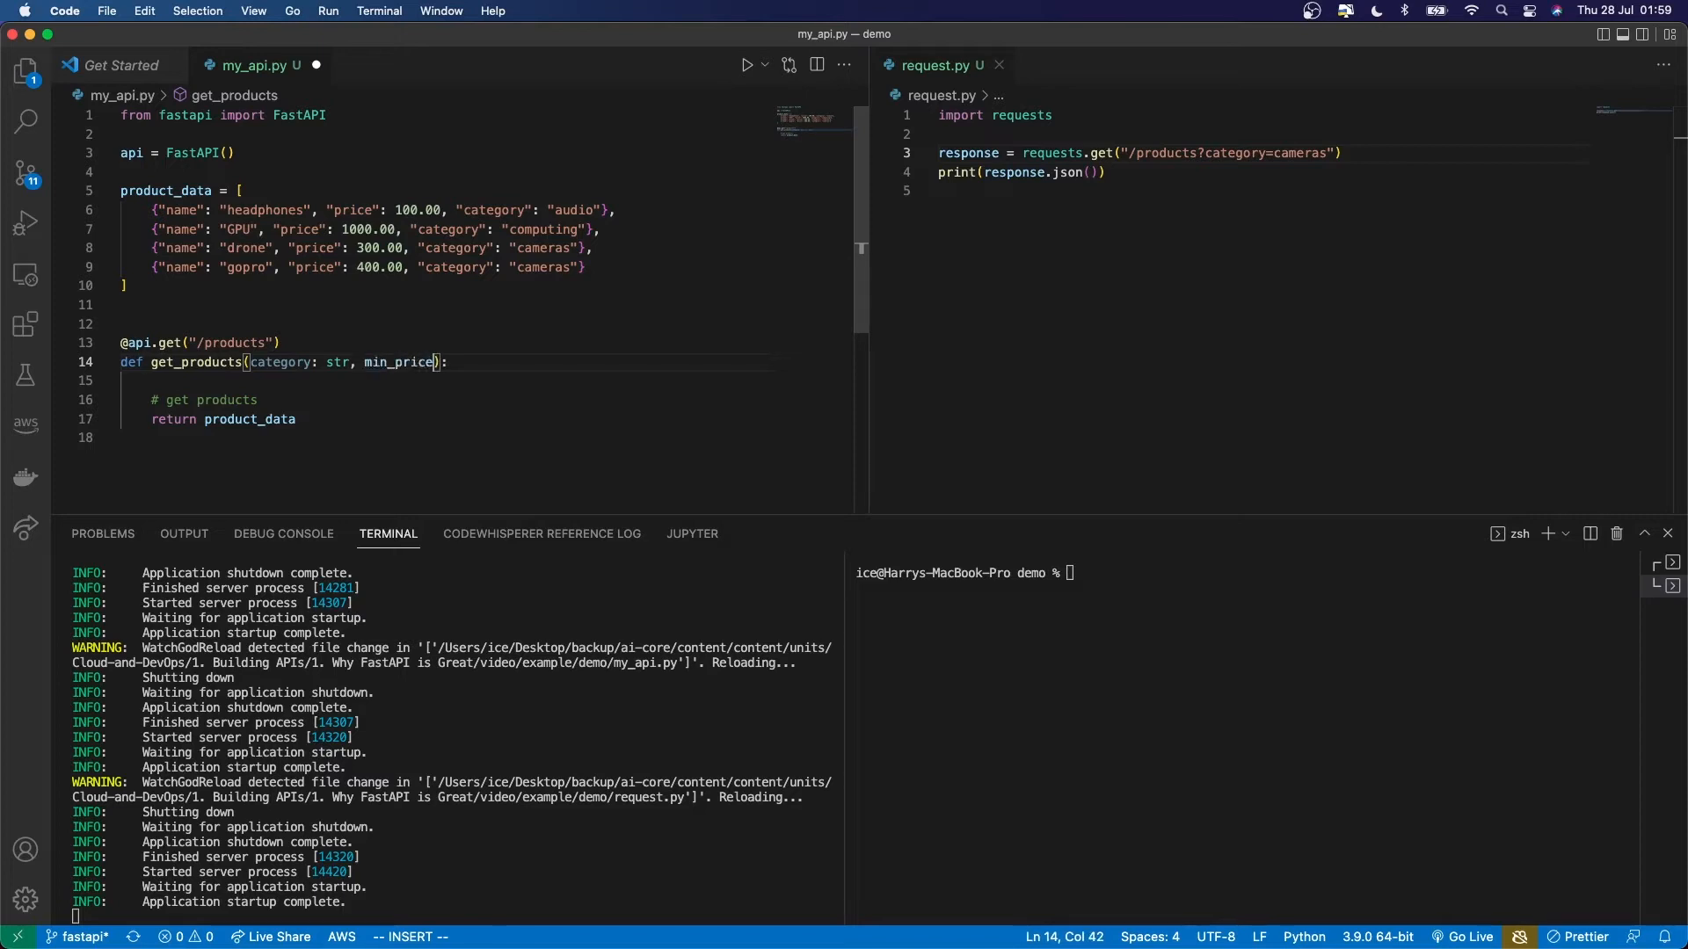
pyautogui.write(':')
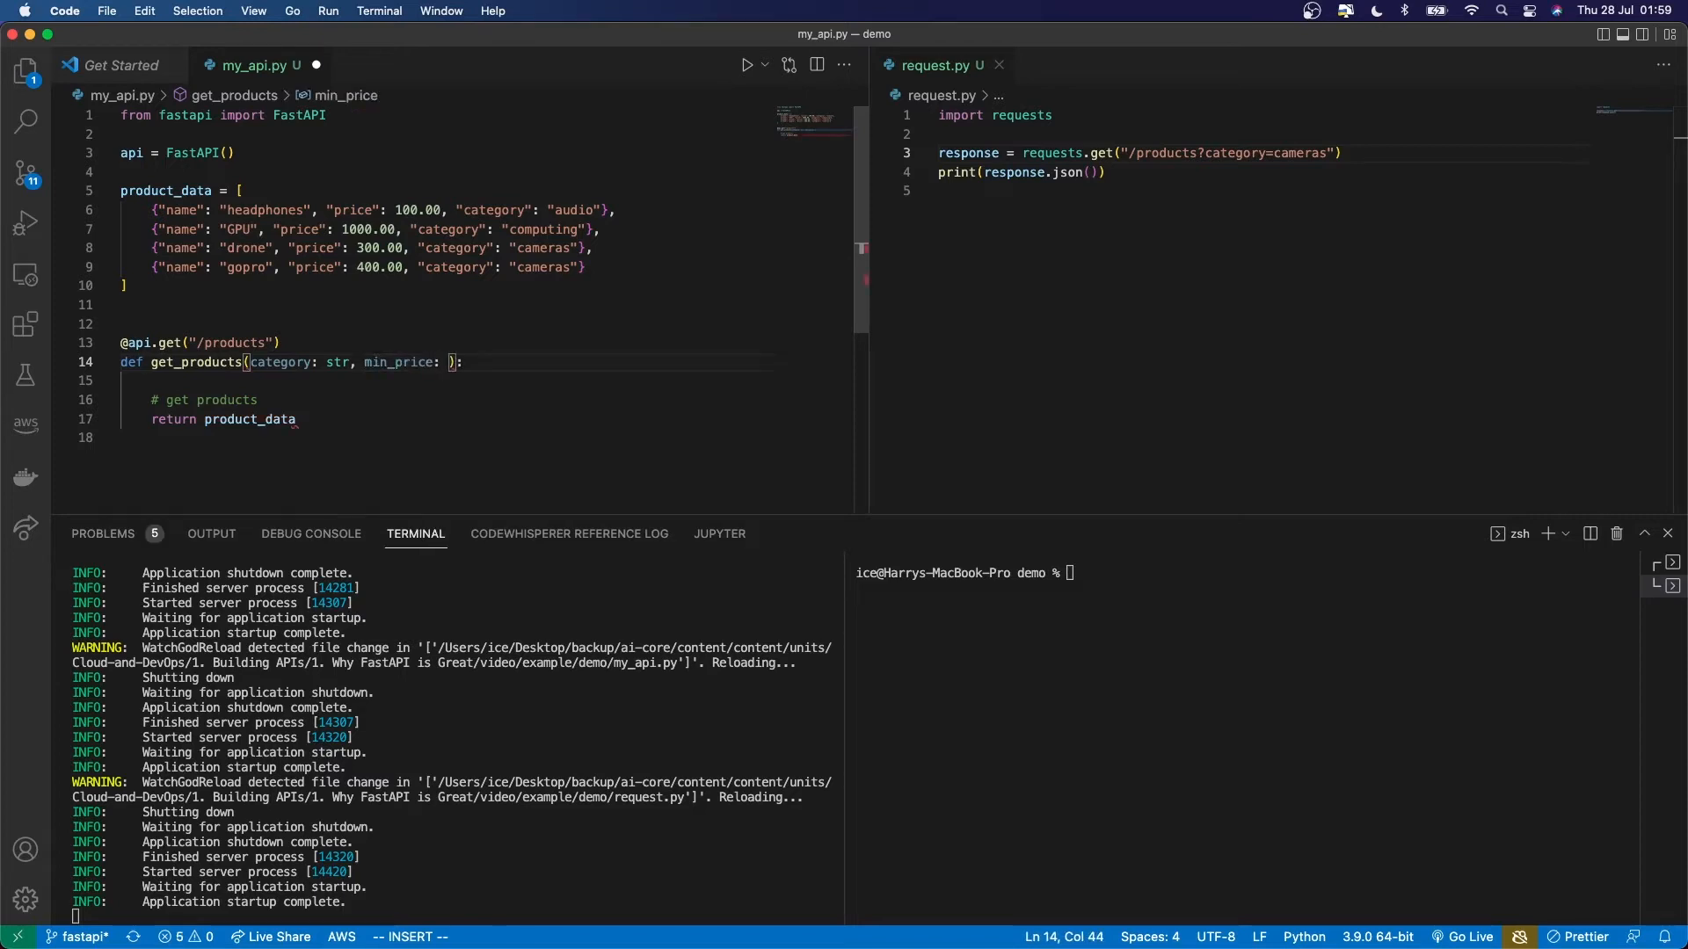
pyautogui.write('float')
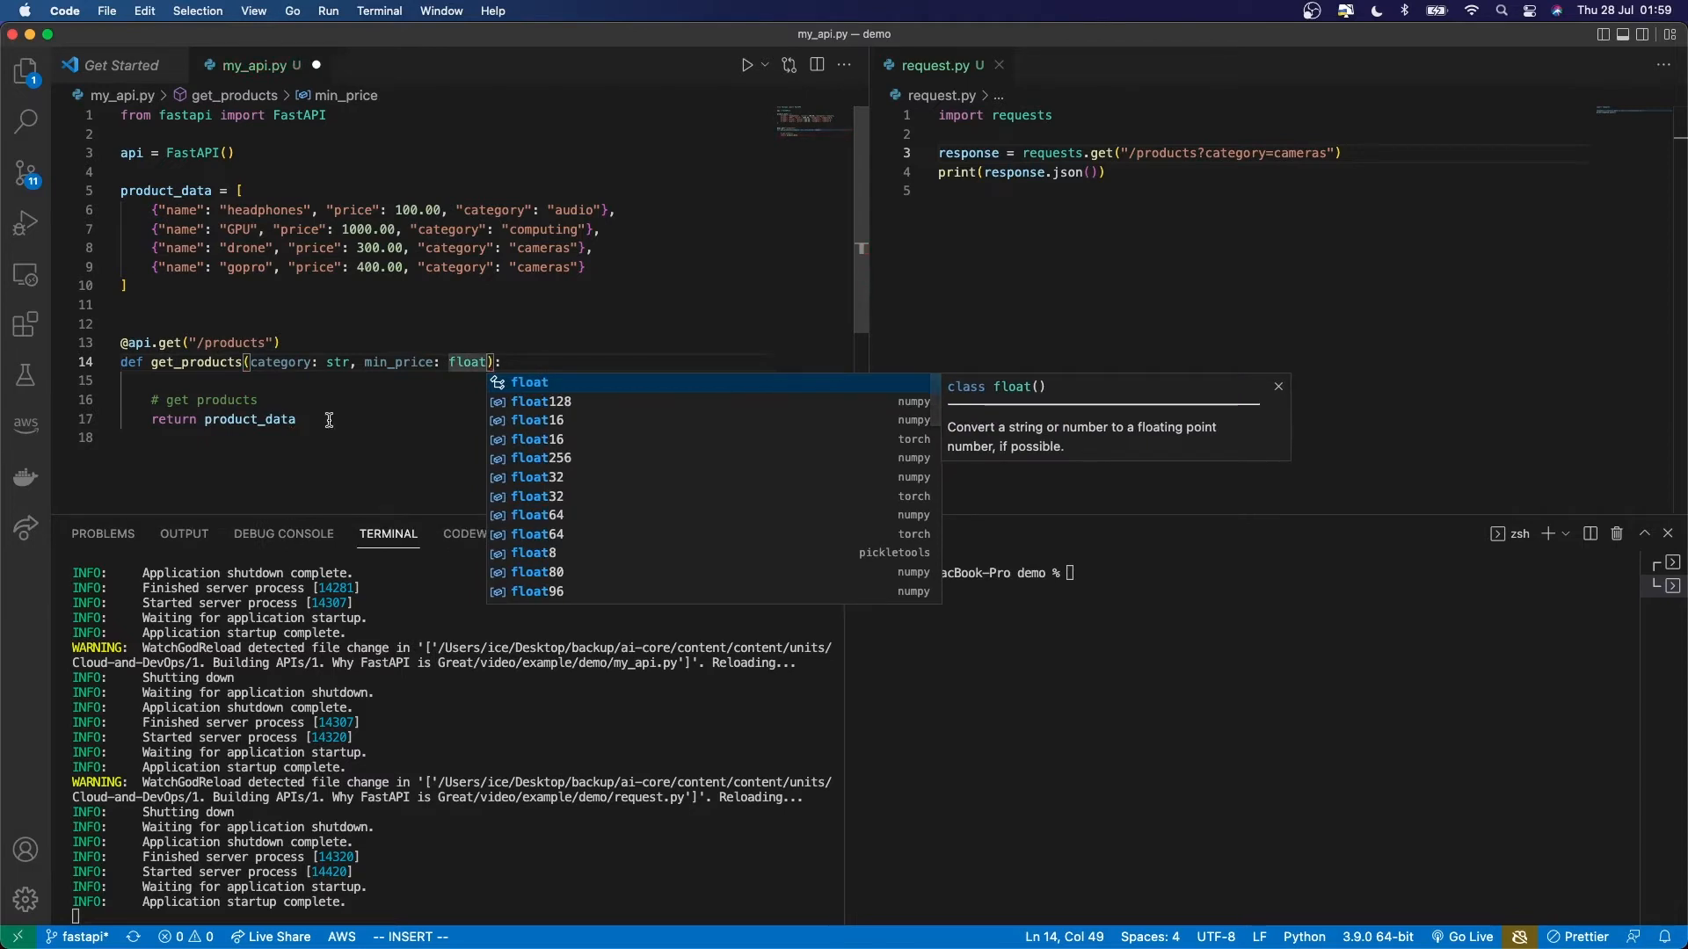
pyautogui.click(1322, 200)
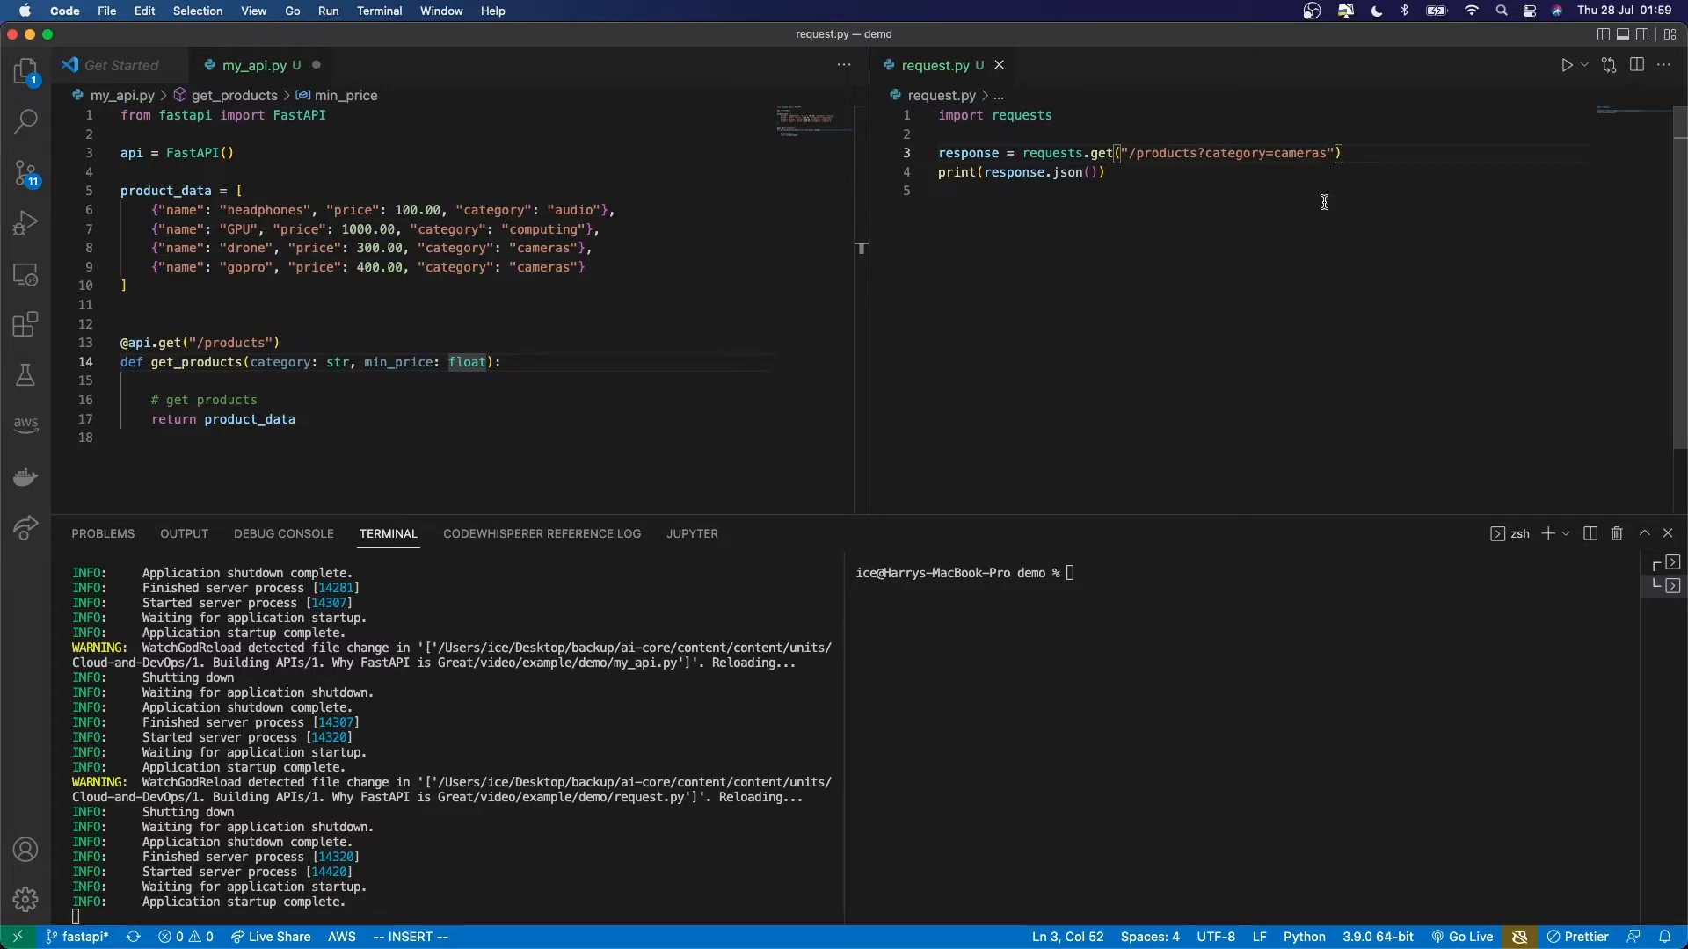
# Append &min_price=350.00 to the query string in requests.get
pyautogui.write('&')
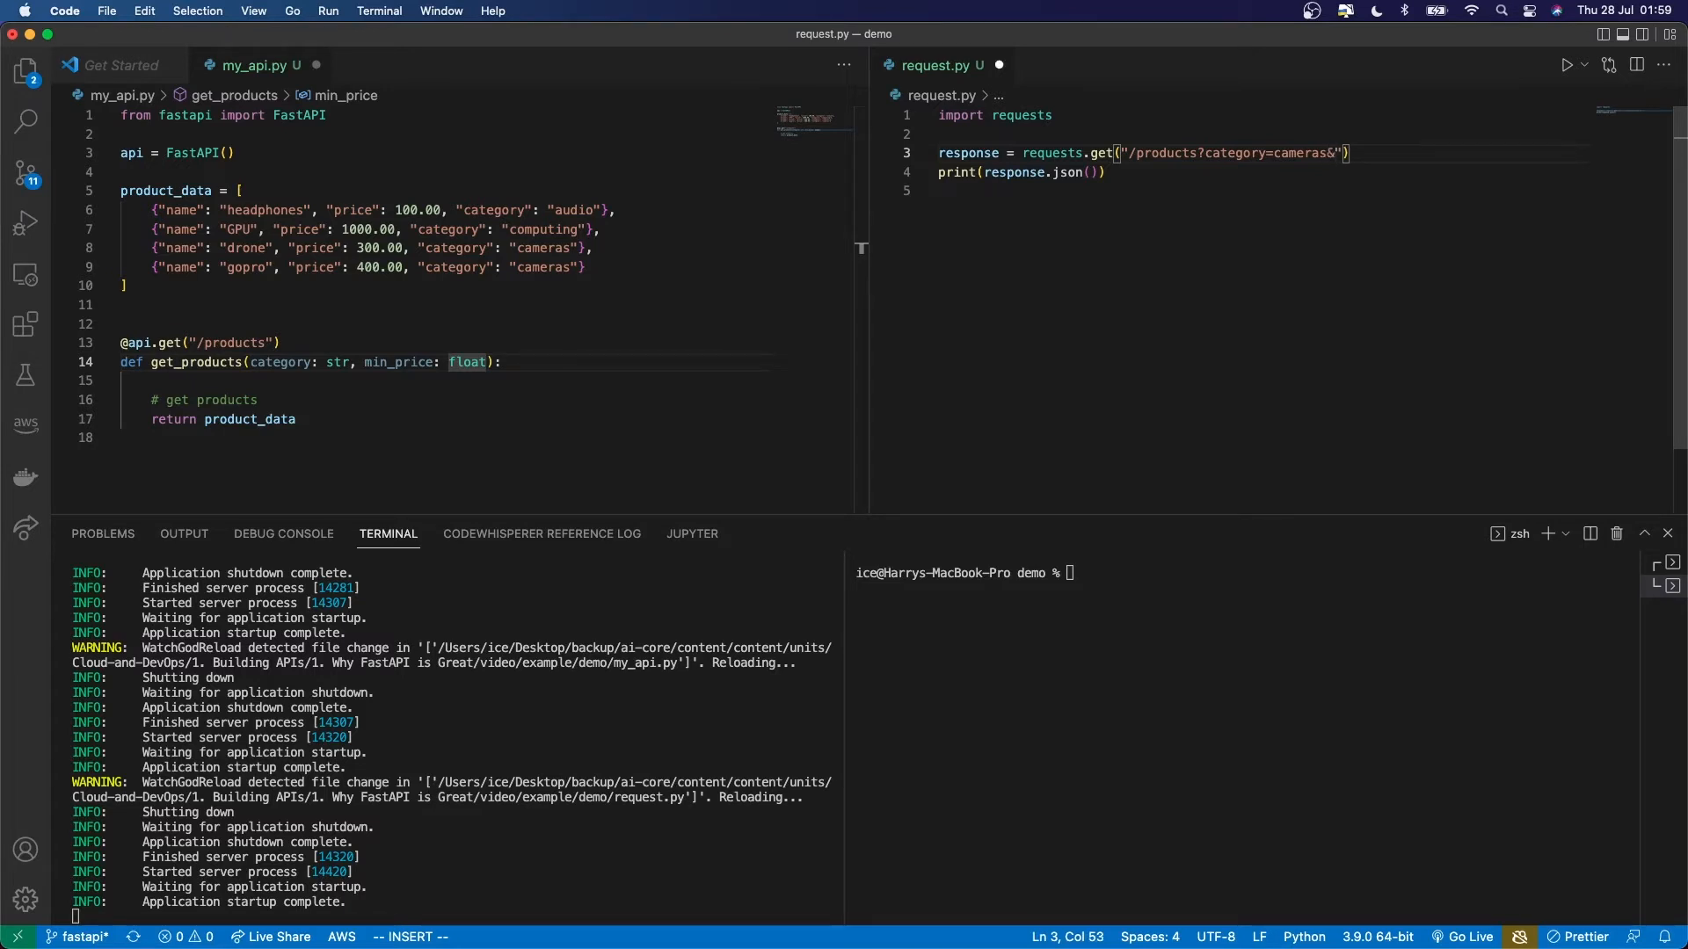
pyautogui.write('min_price=')
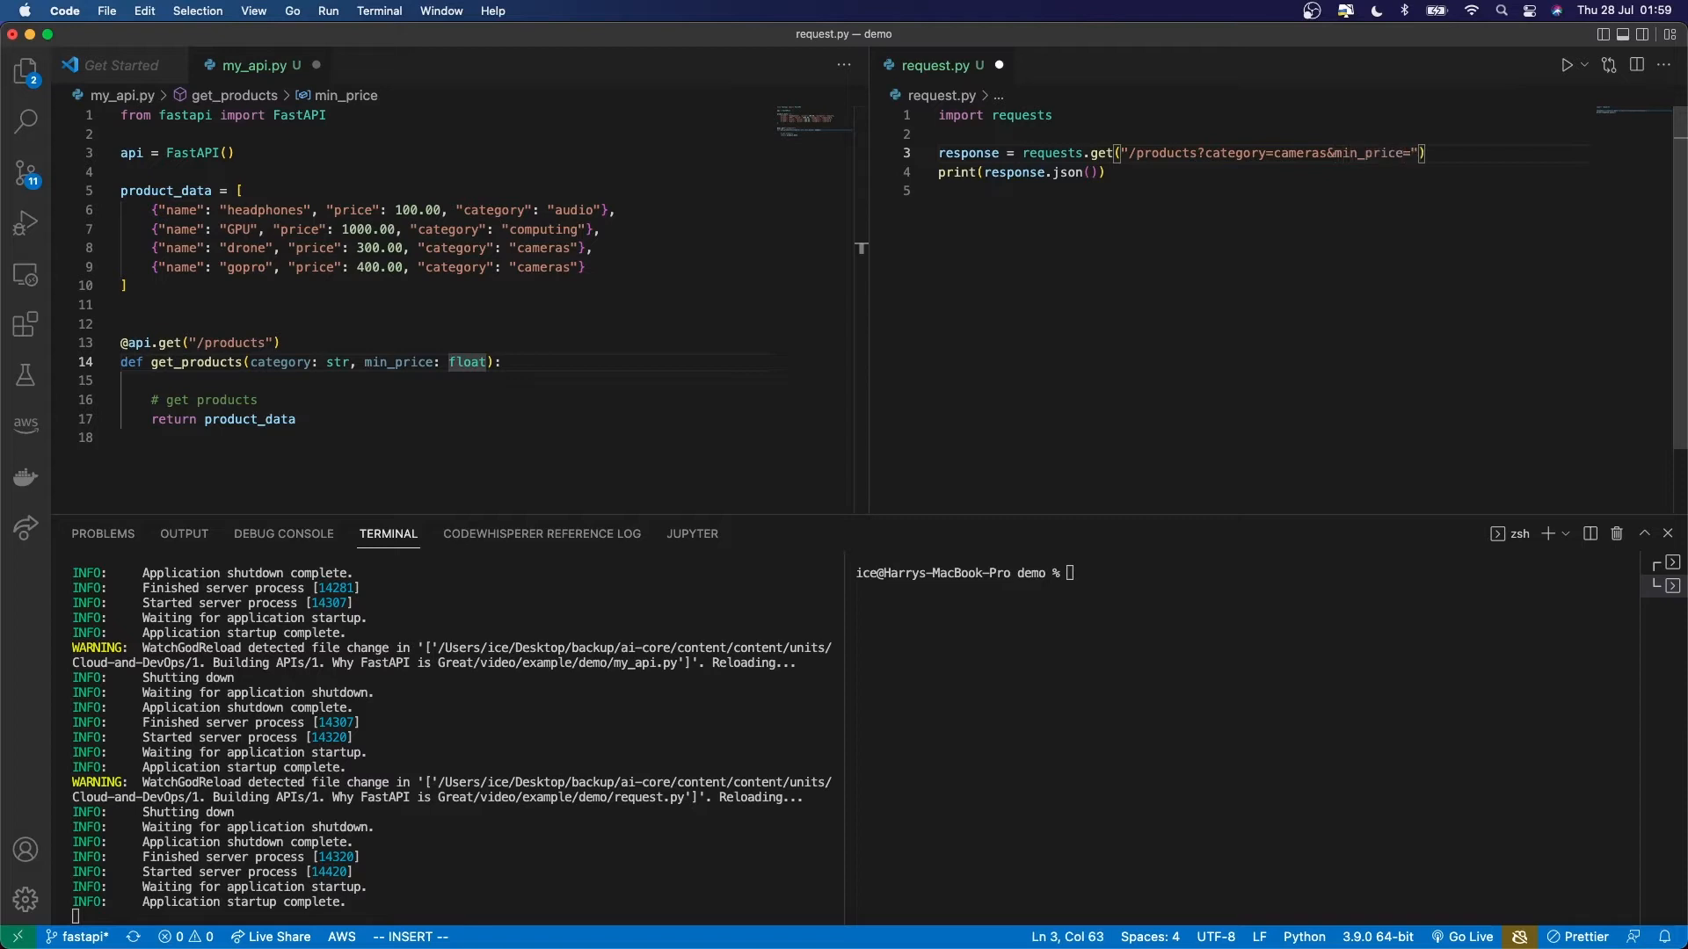
pyautogui.write('350.0')
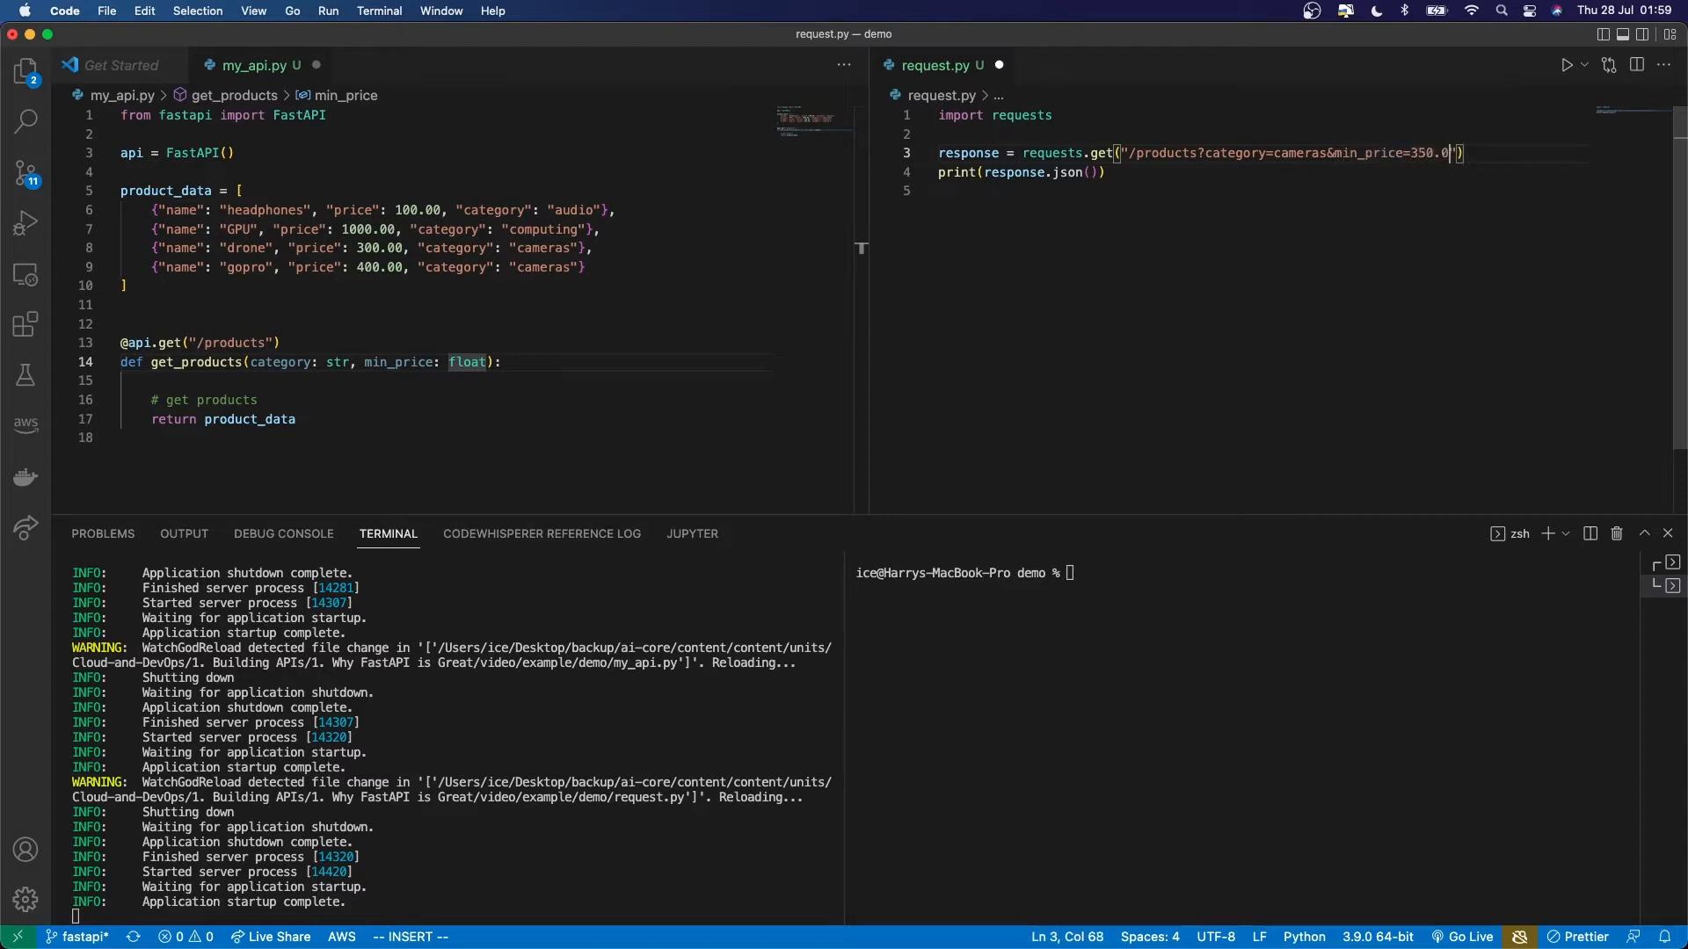
pyautogui.write('0')
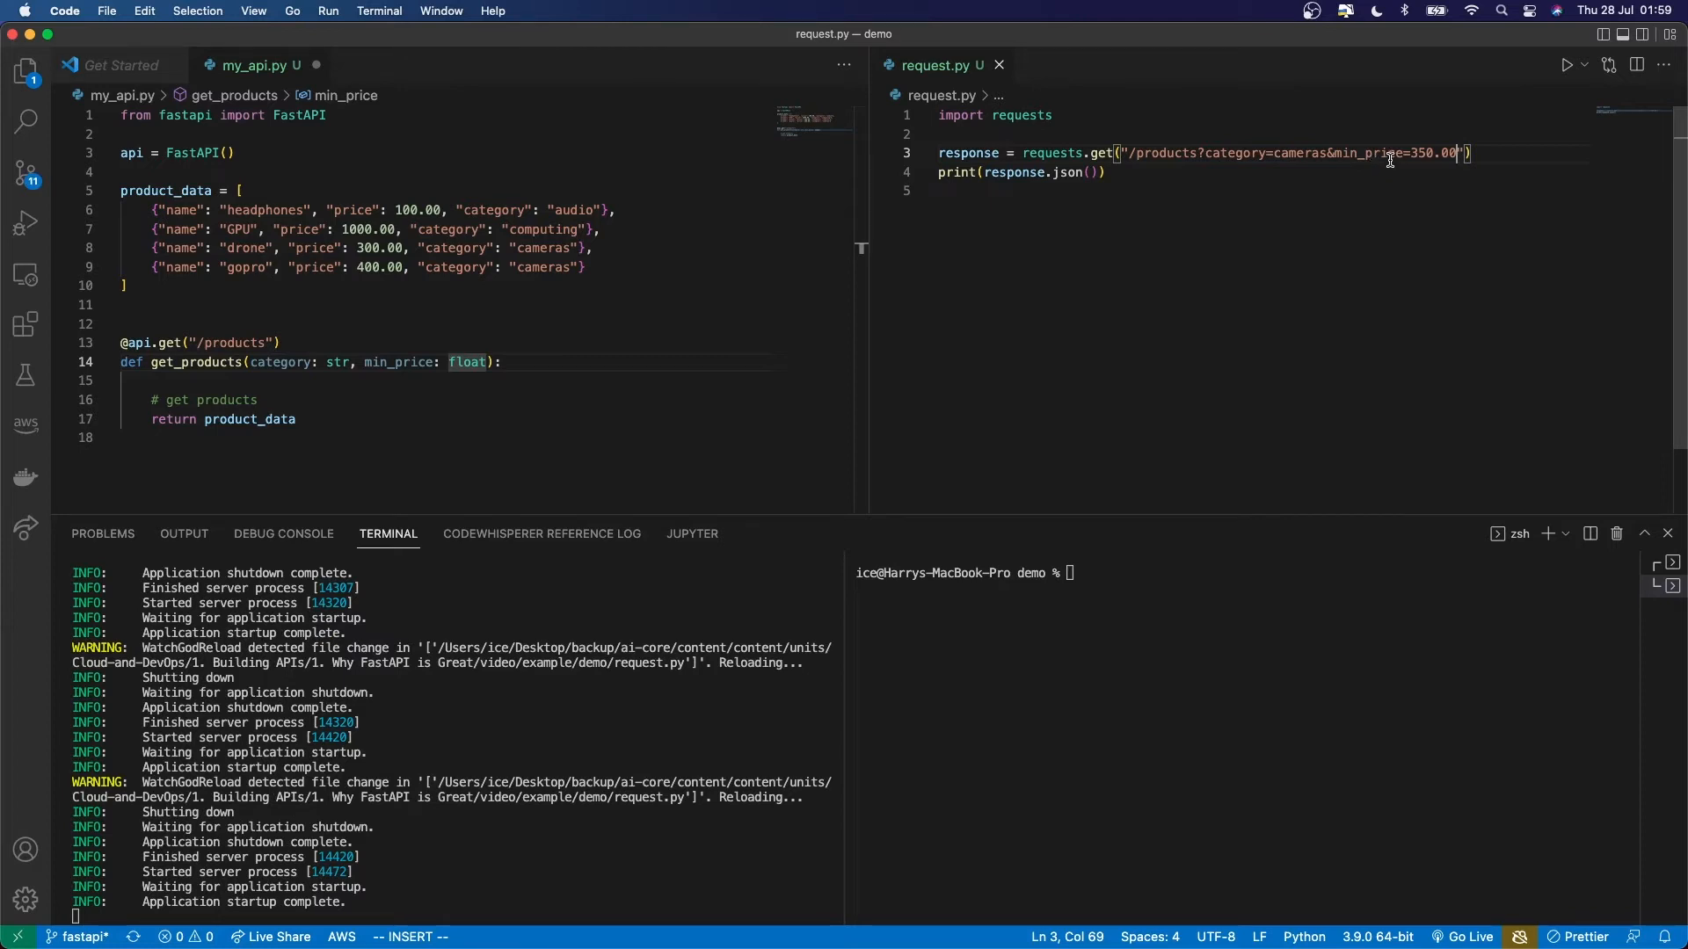
pyautogui.moveTo(981, 320)
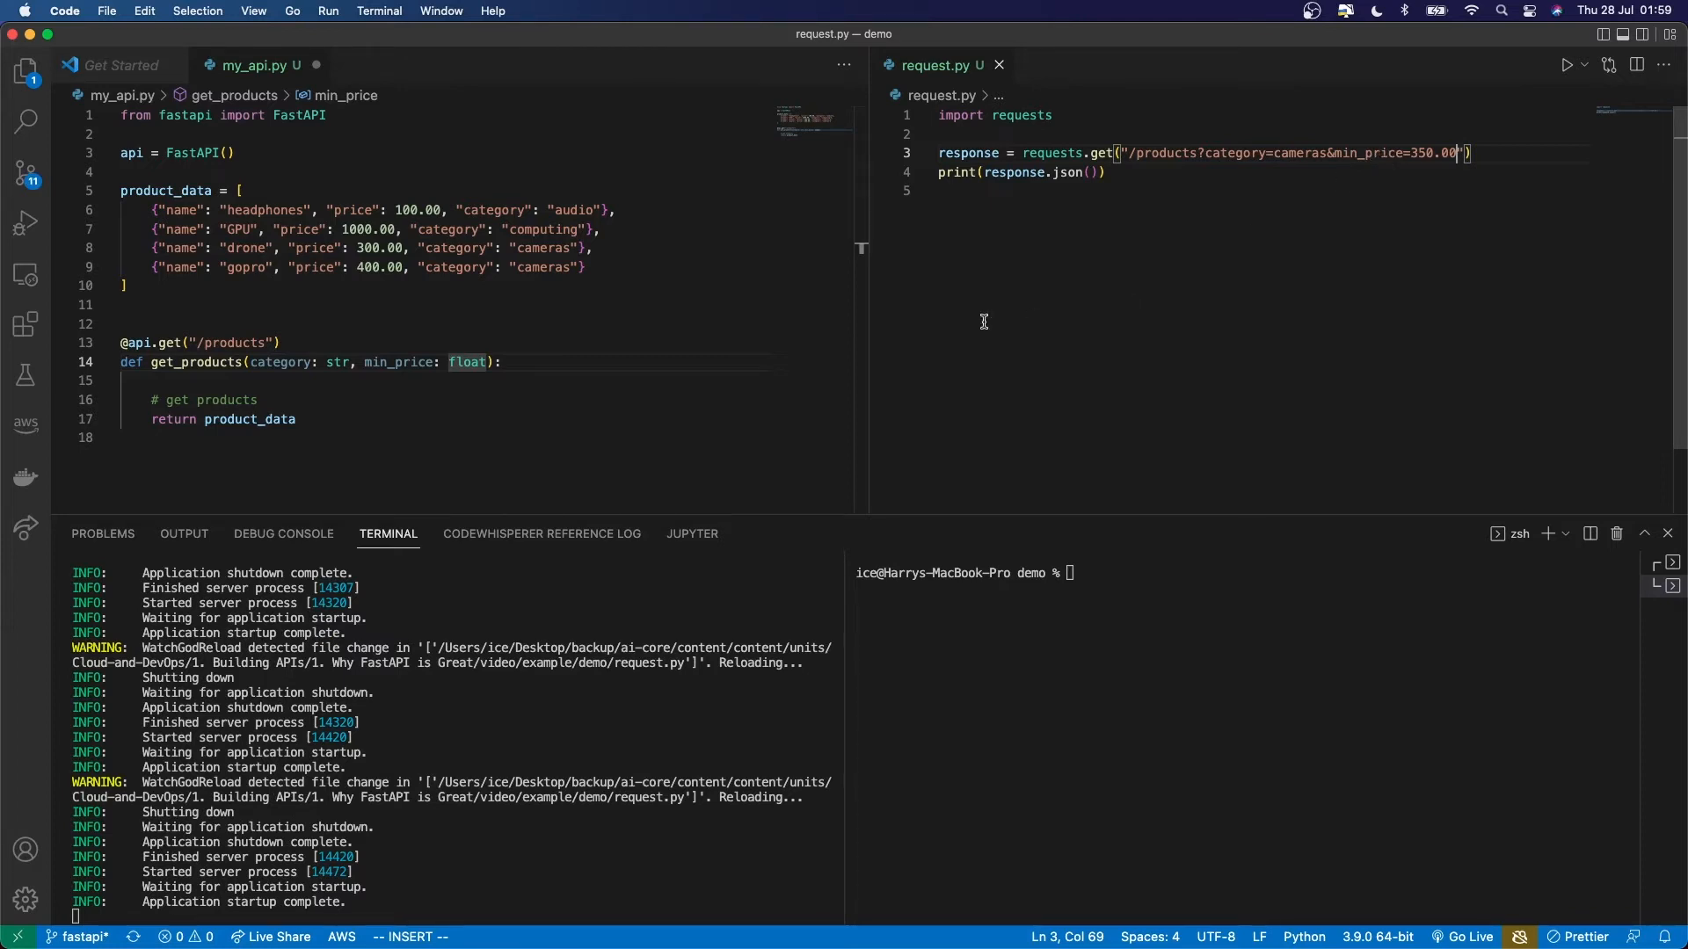
pyautogui.moveTo(593, 358)
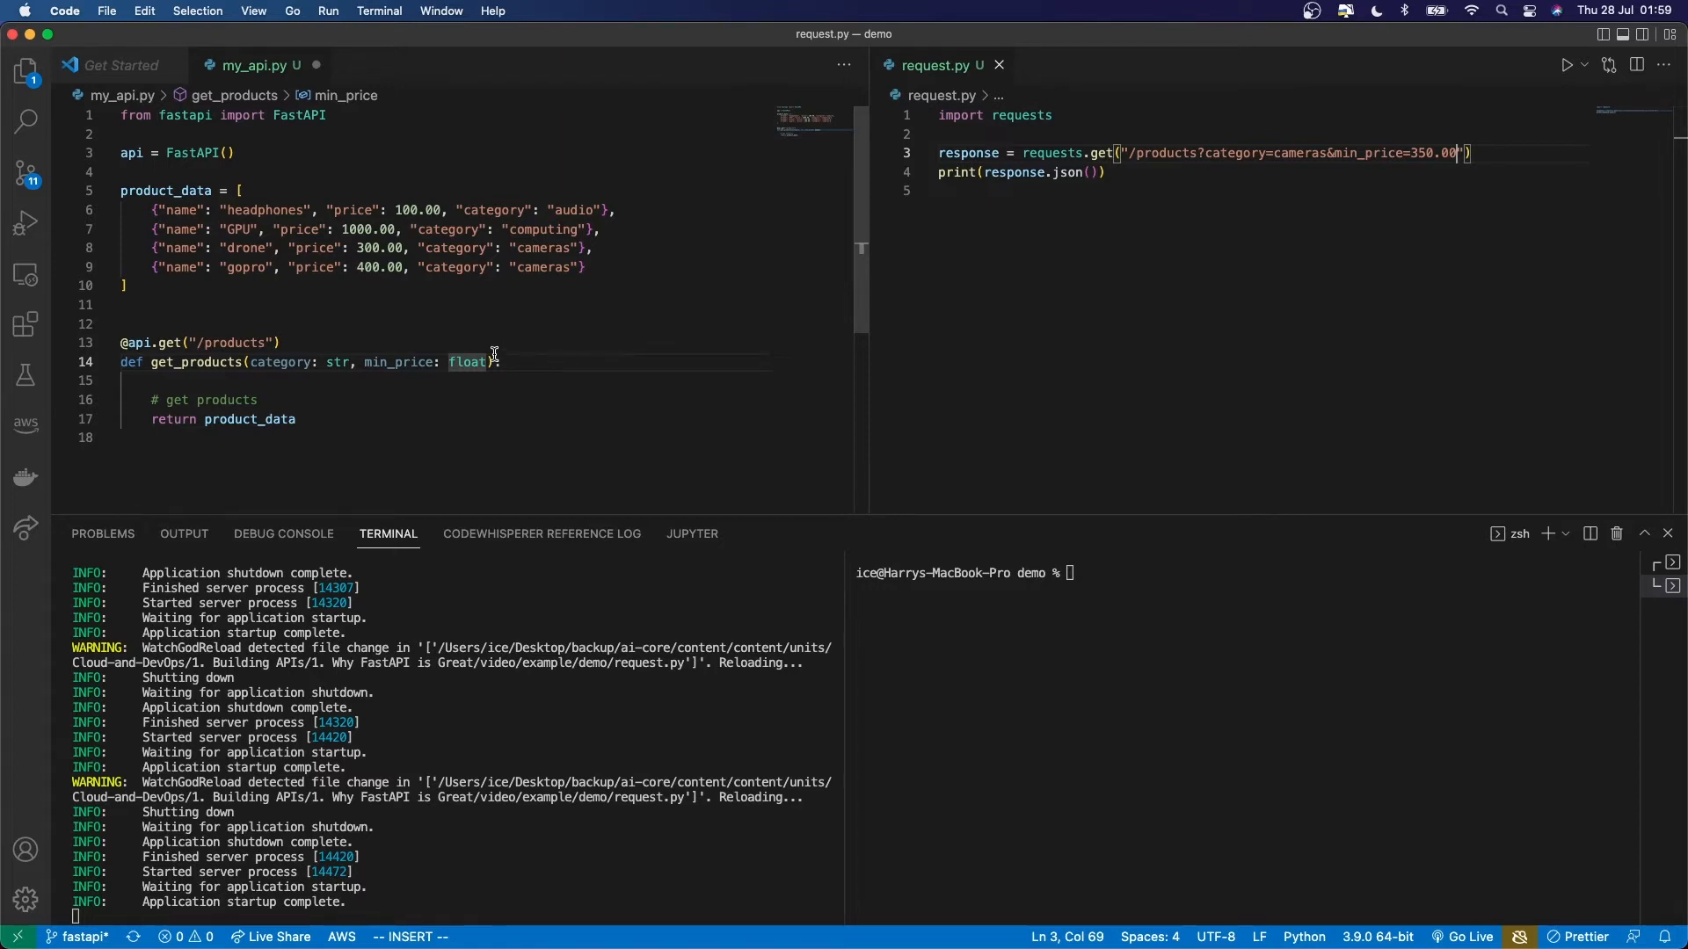
# Add print(type(min_price)) in get_products and run python request.py in the terminal
pyautogui.write('print(type(')
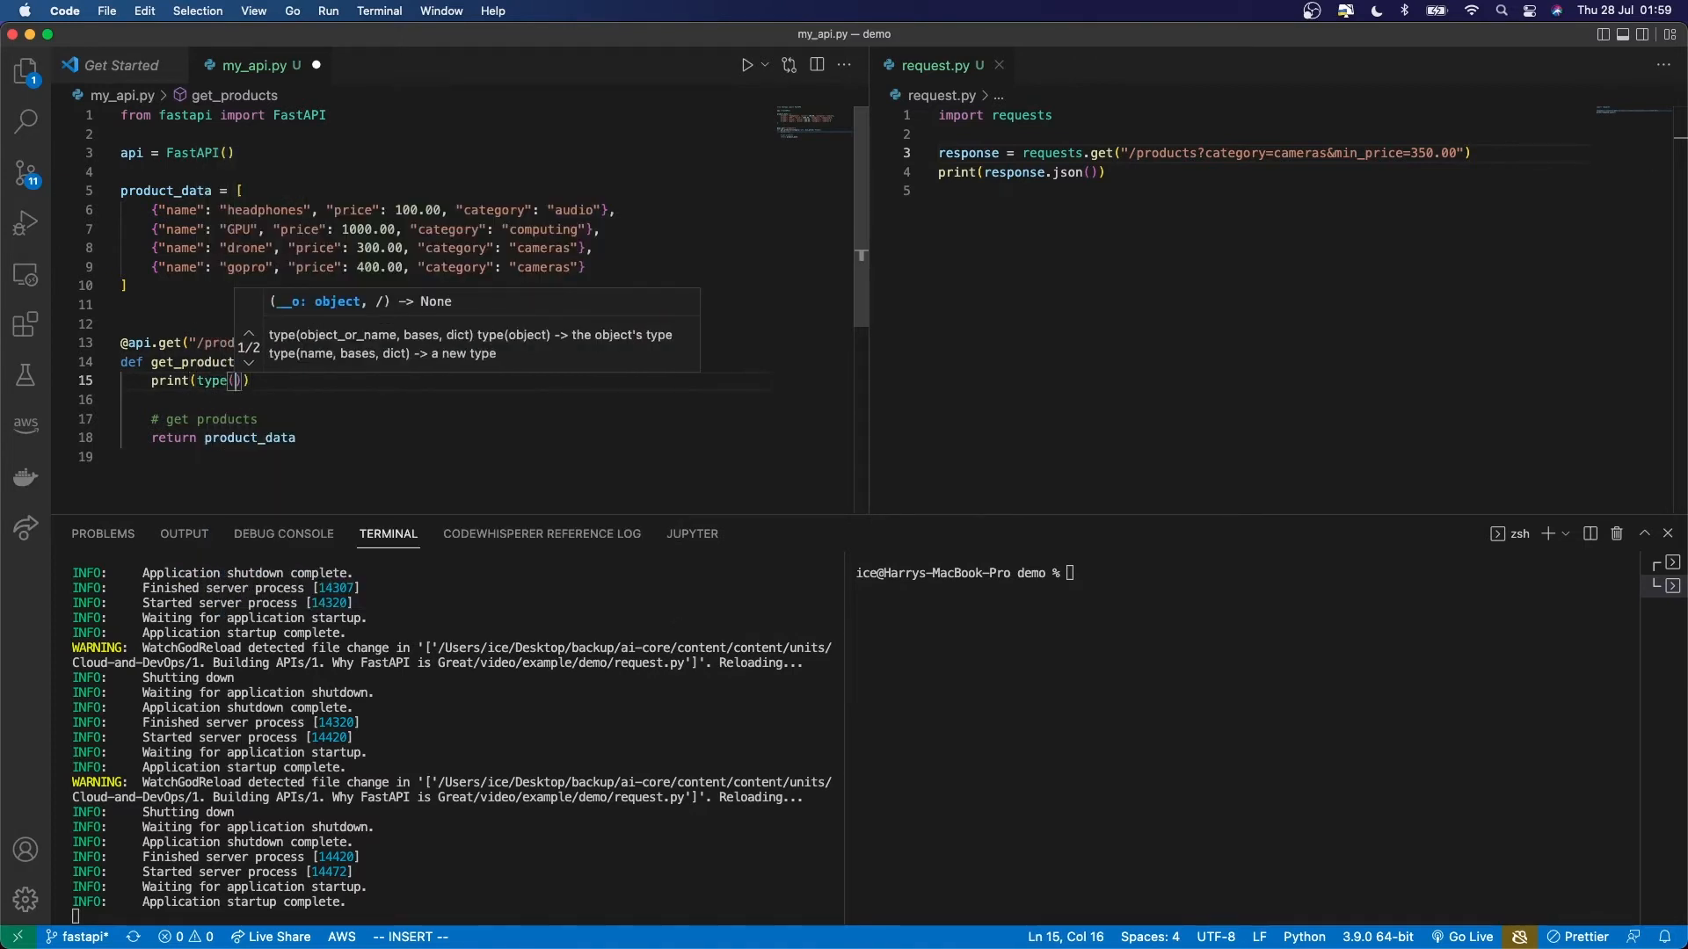
pyautogui.write('min_price')
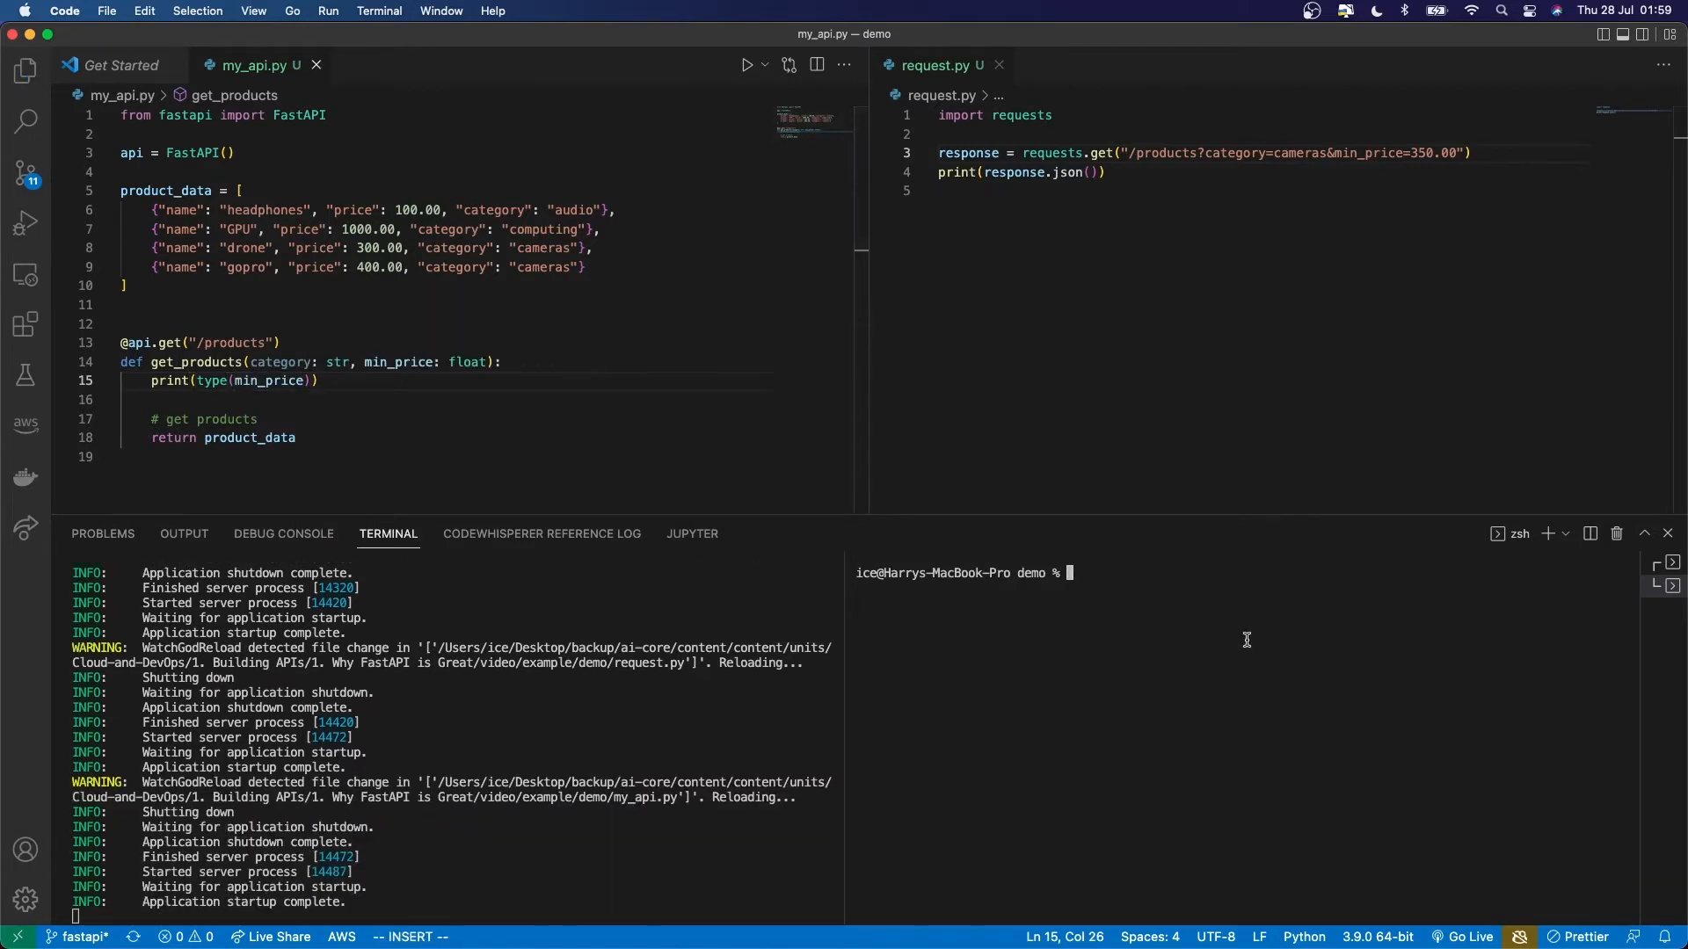
pyautogui.write('python request.py')
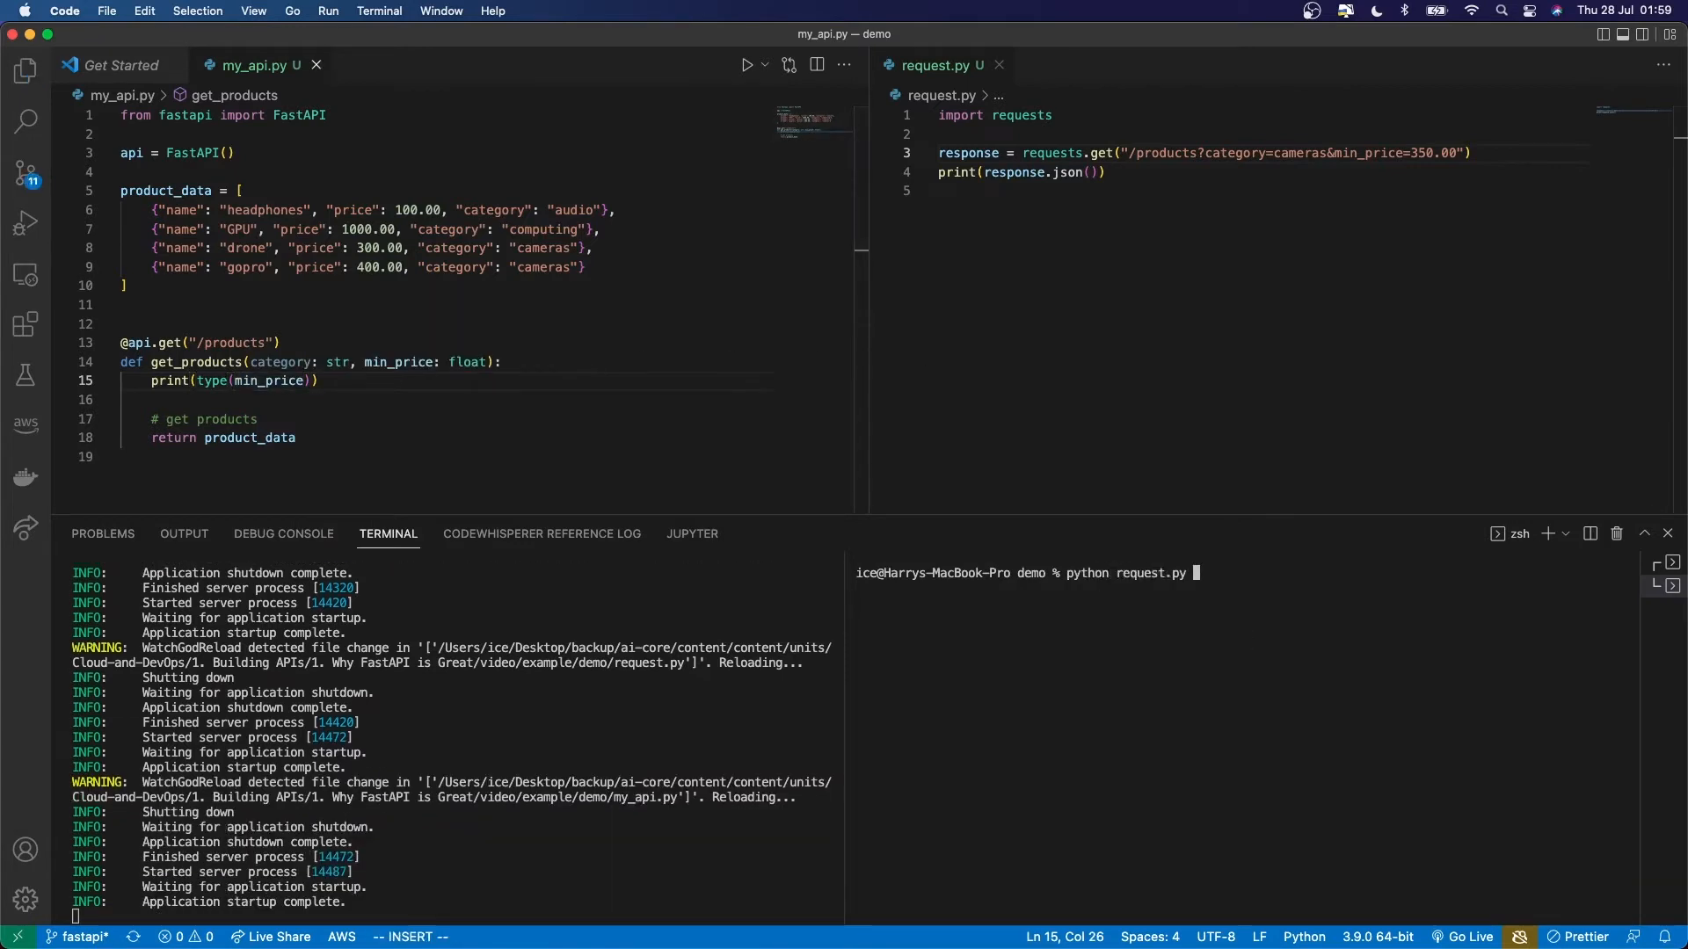
pyautogui.press('Return')
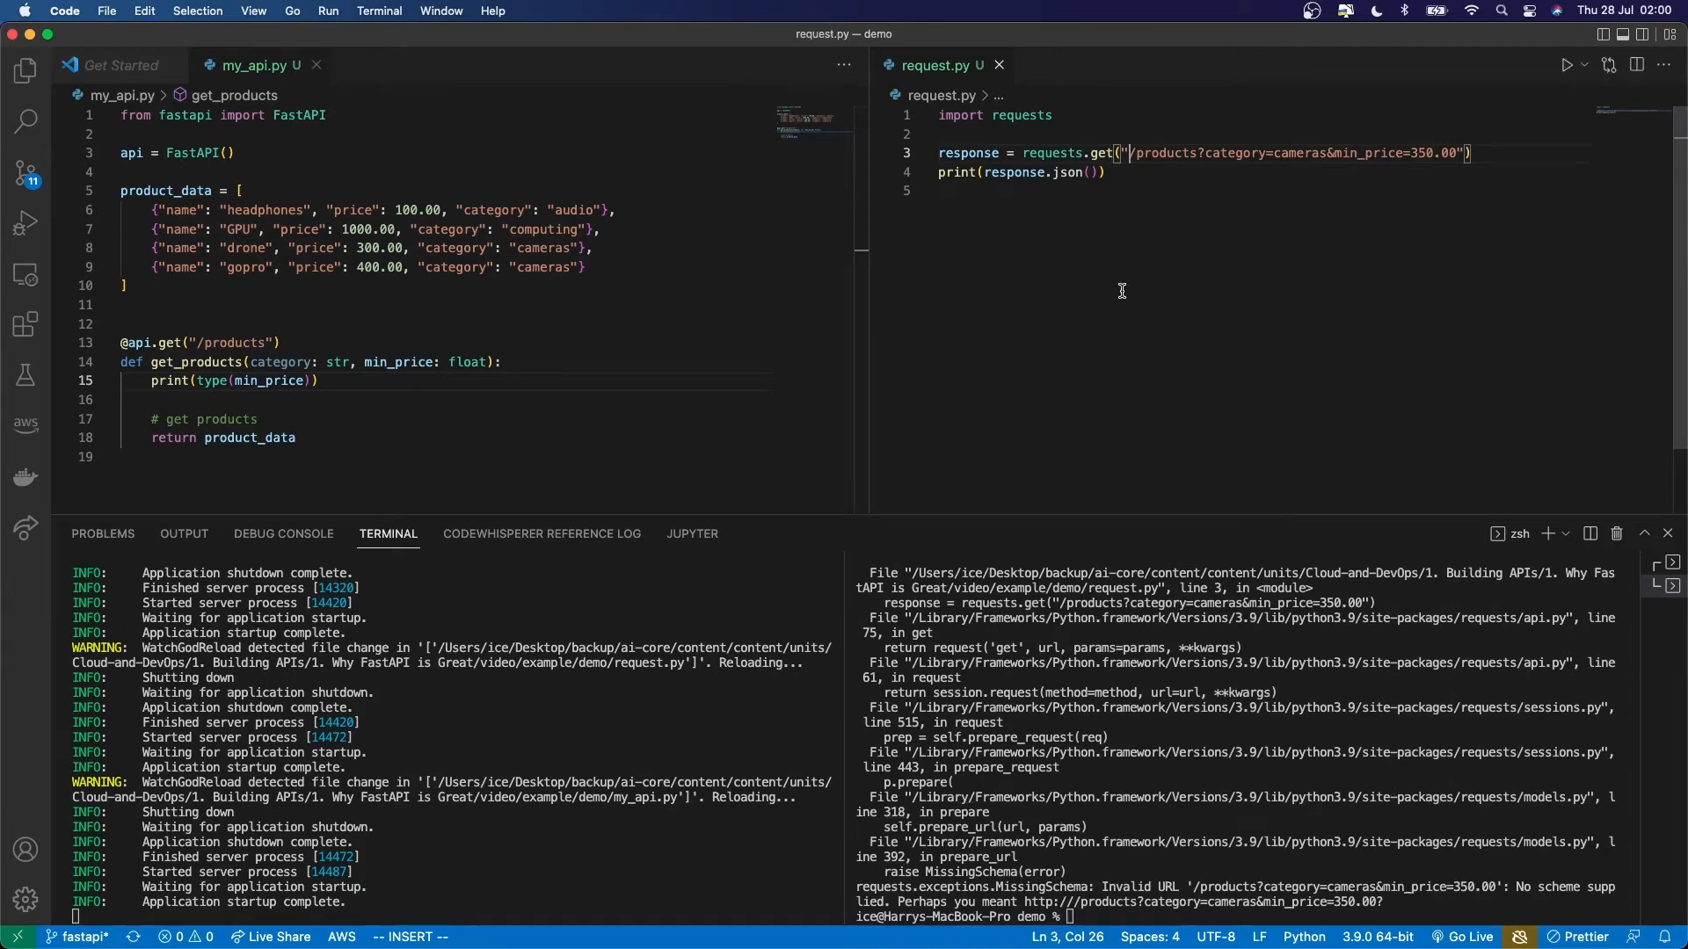
pyautogui.write('http://')
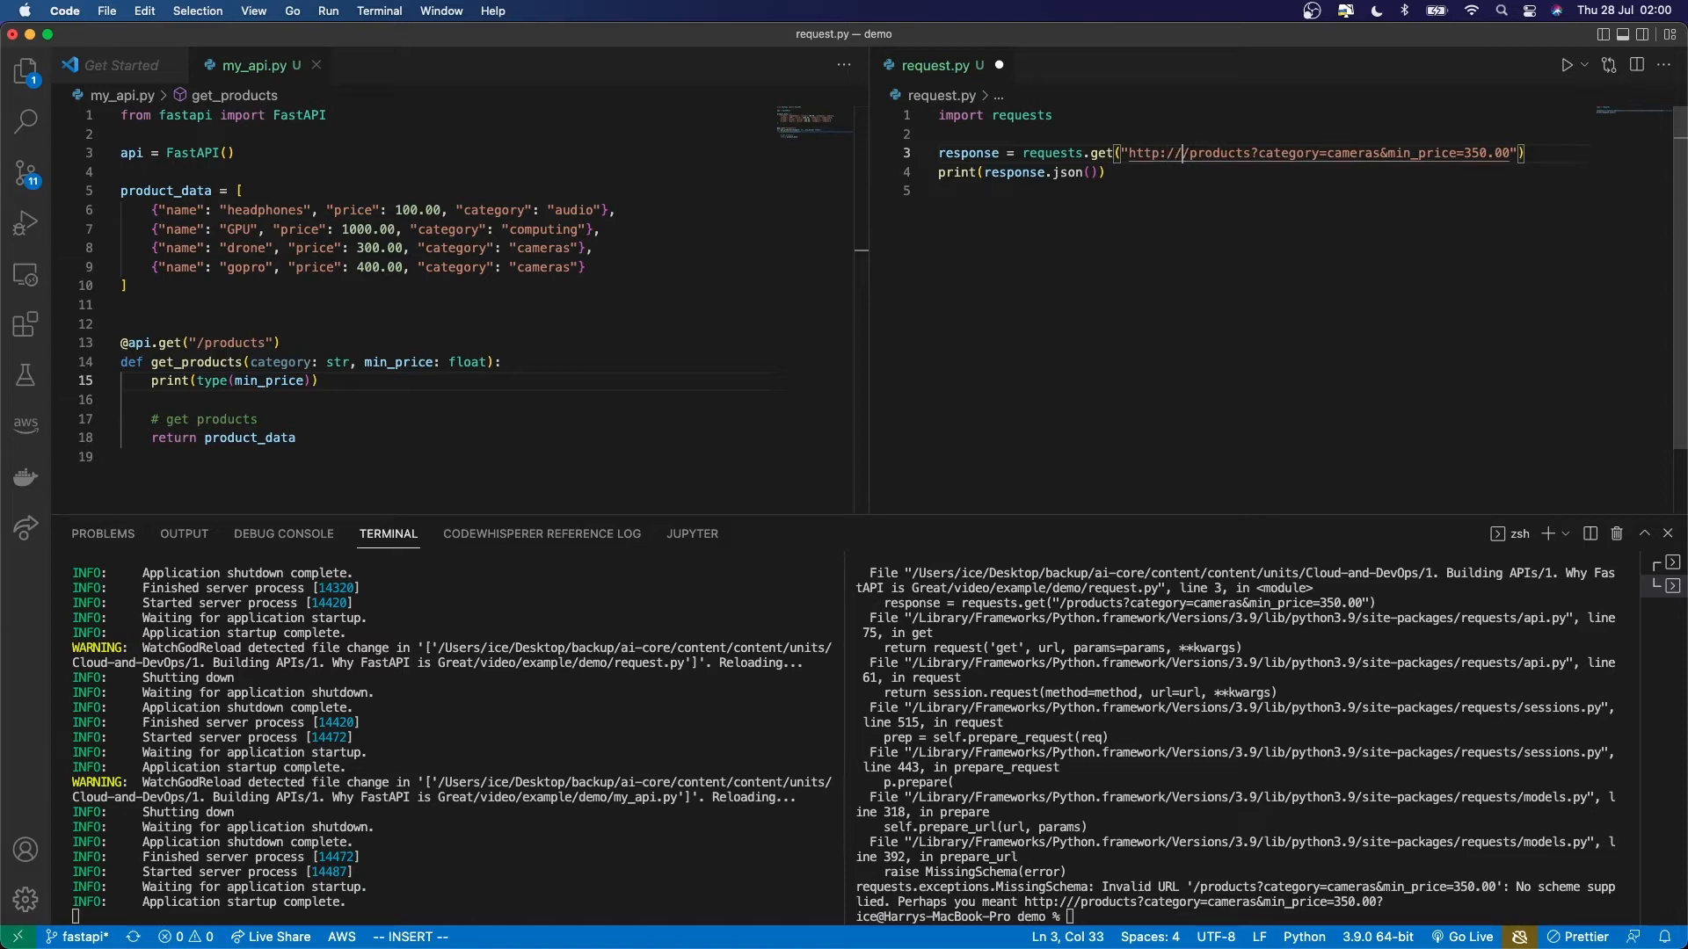
pyautogui.write('127.')
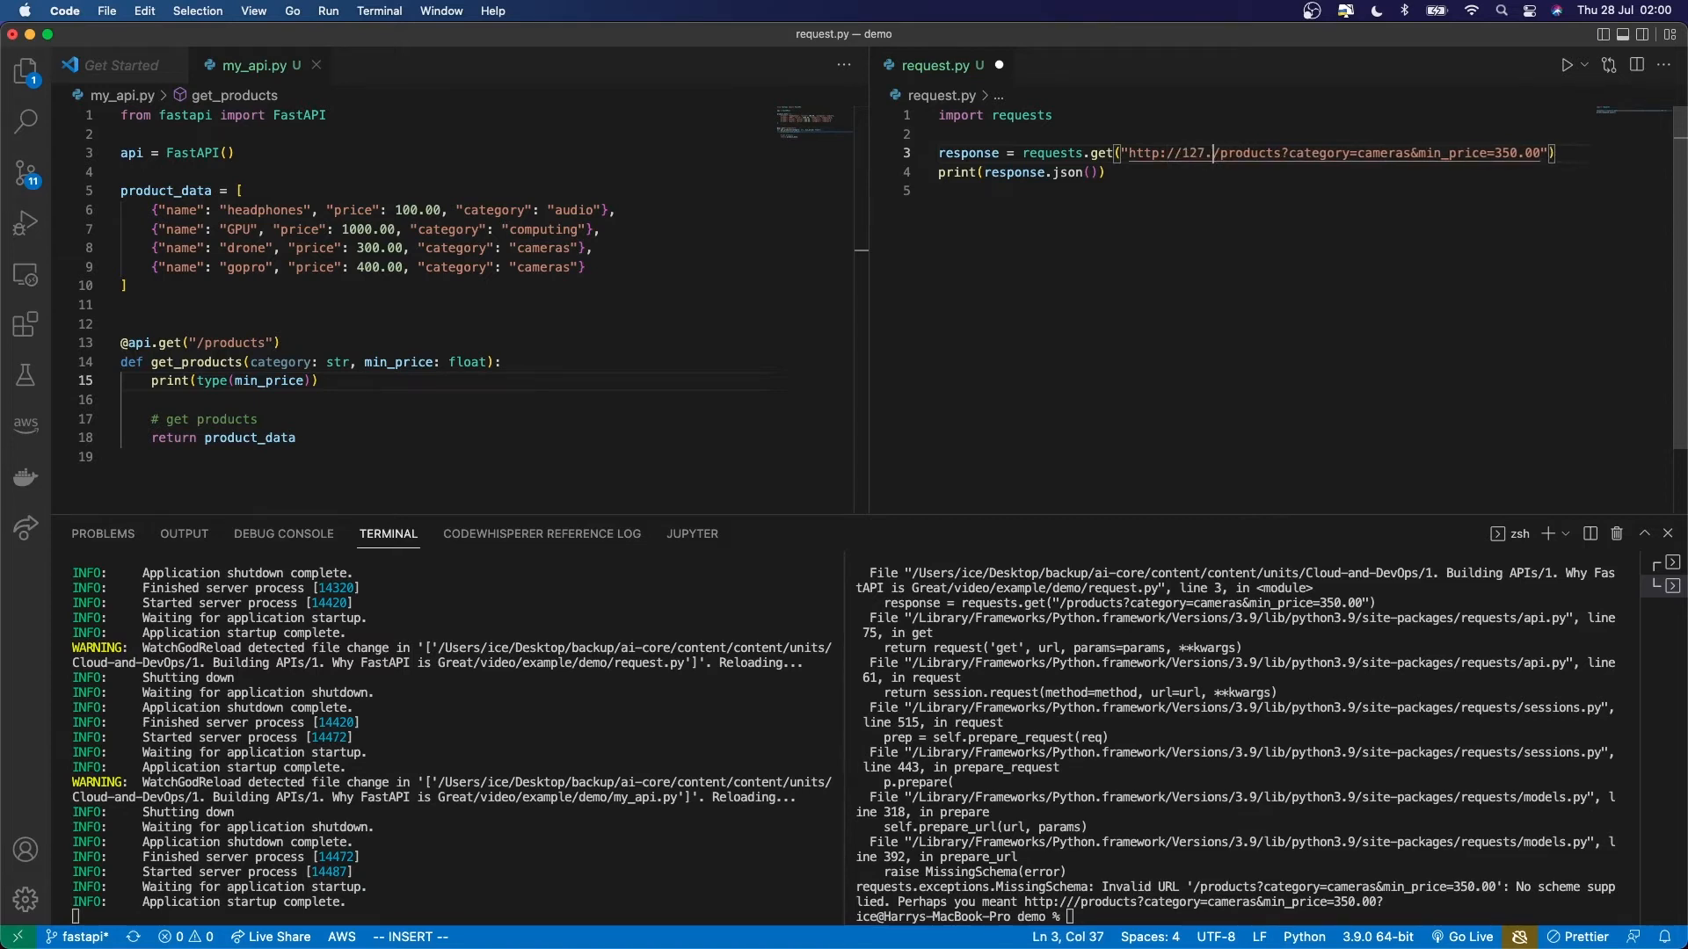
pyautogui.write('0.')
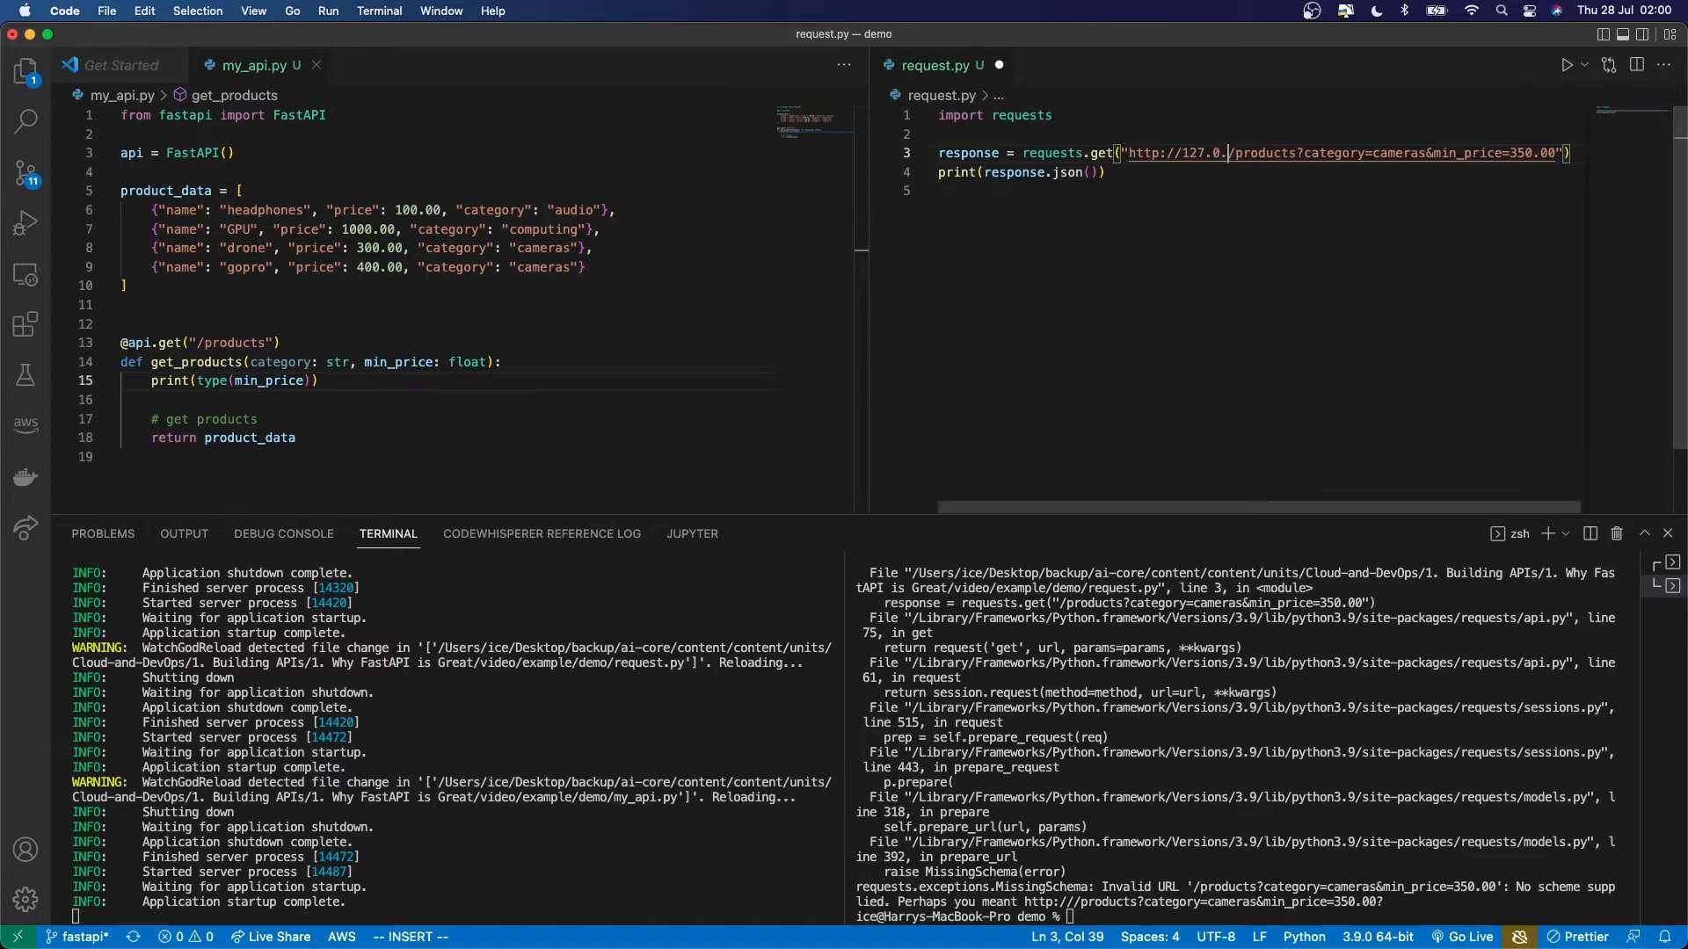
pyautogui.write('0.1:')
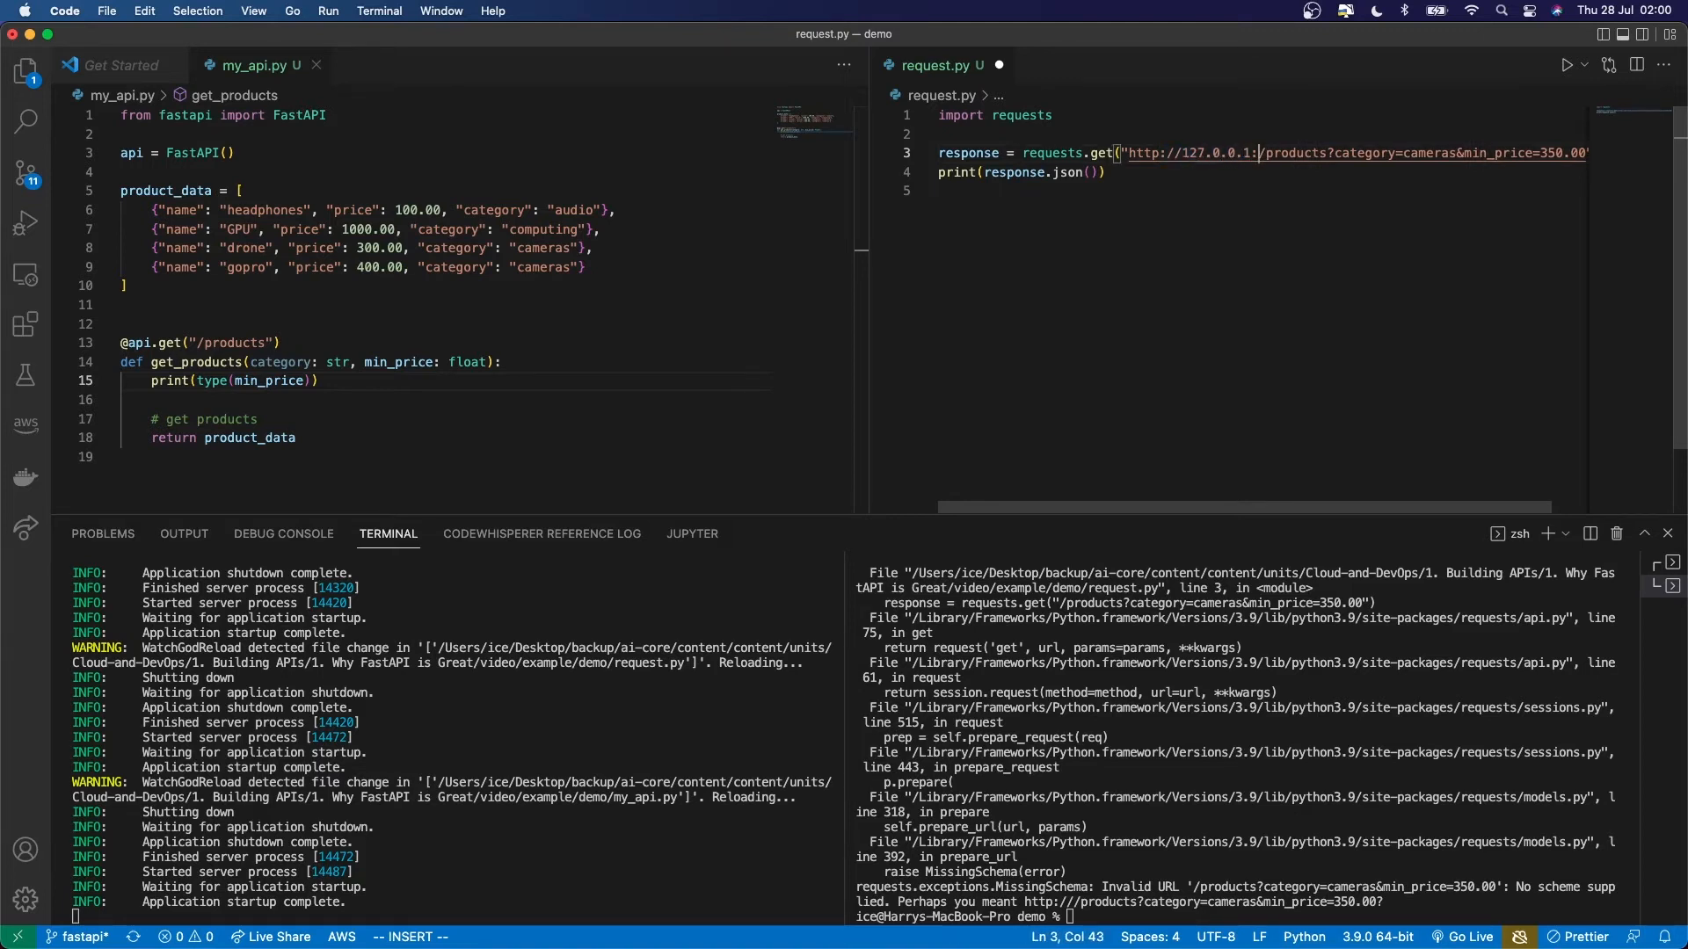
pyautogui.write('8000')
pyautogui.click(1245, 916)
pyautogui.write('python request.py')
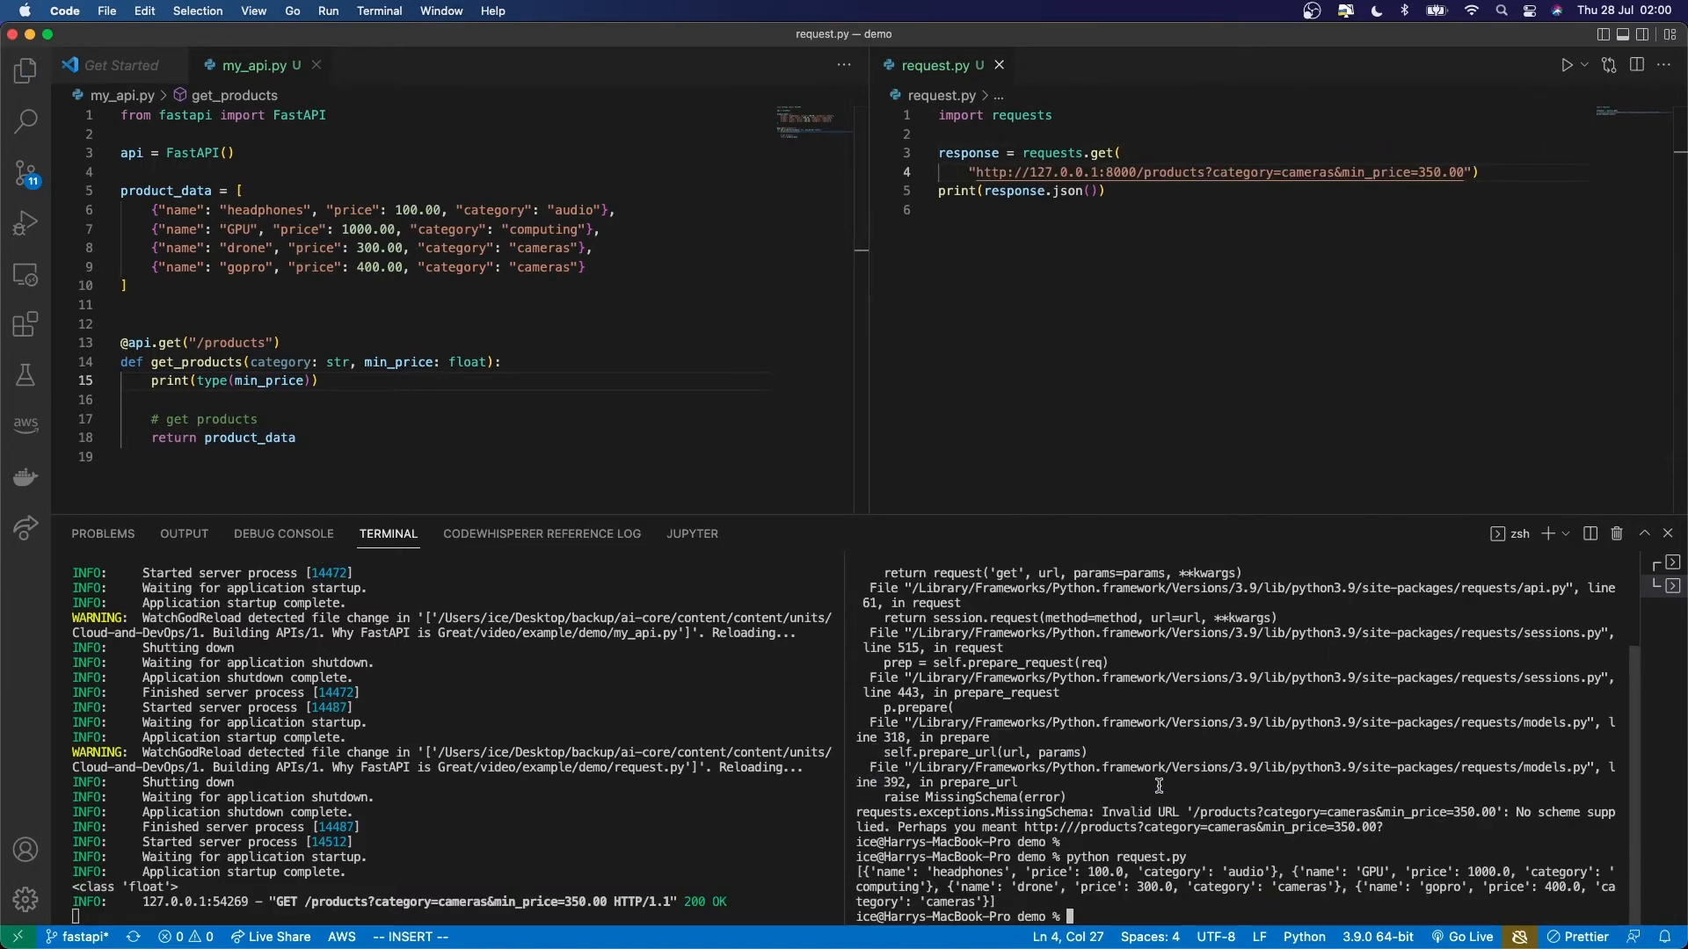
pyautogui.moveTo(1344, 172)
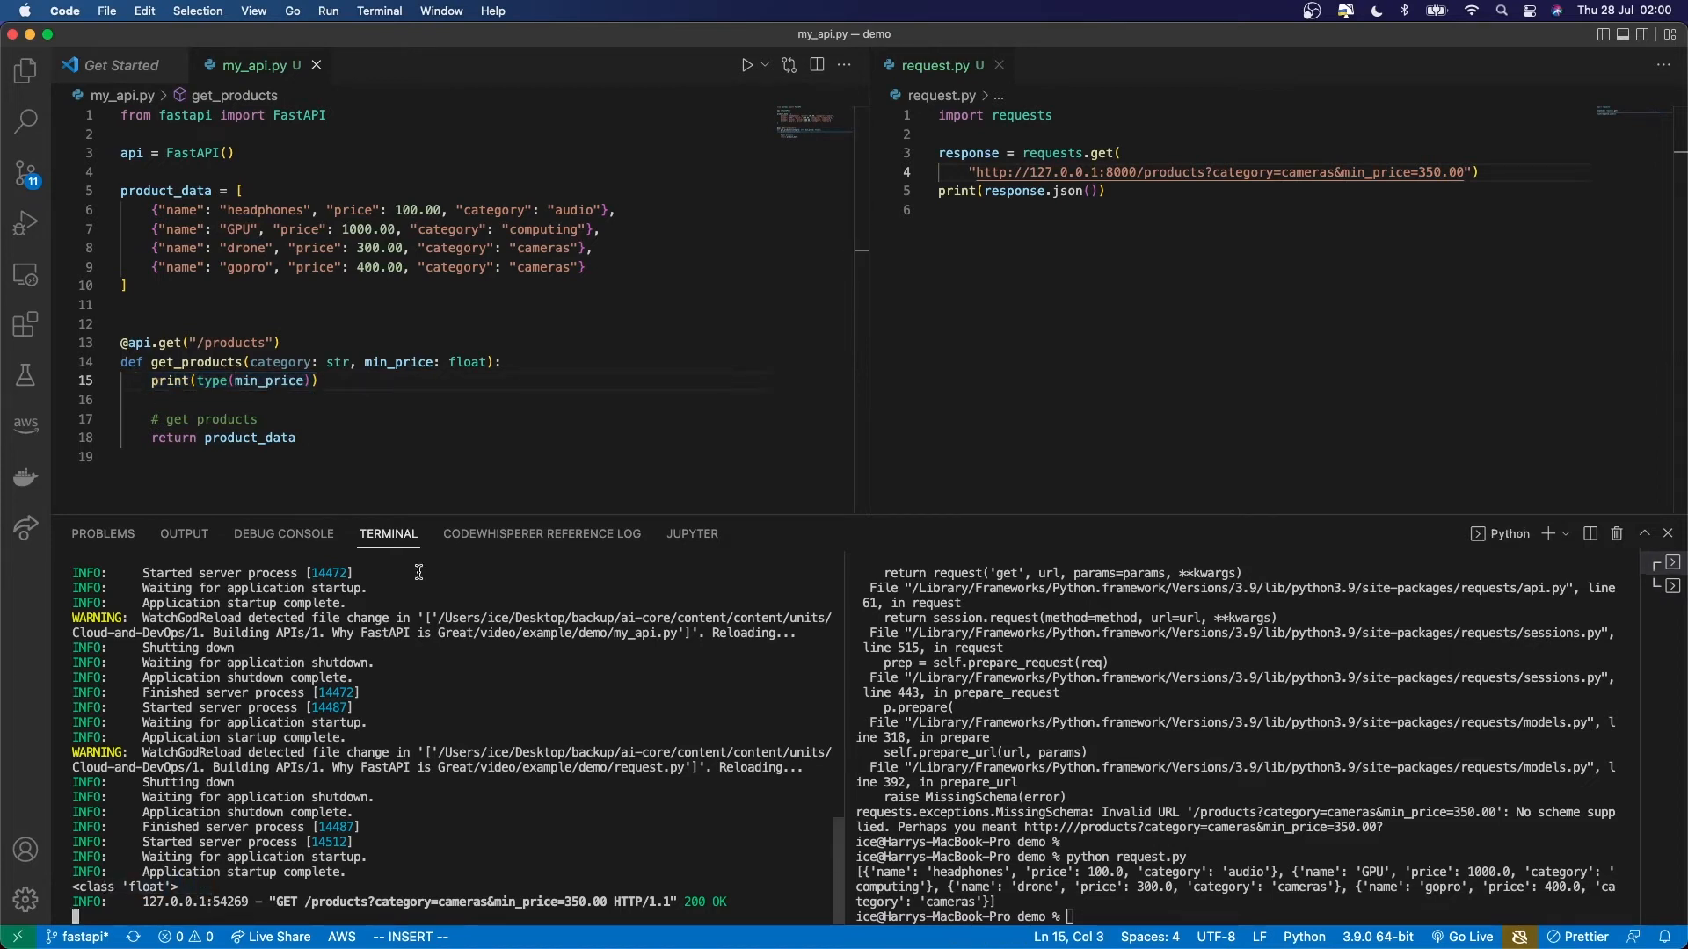
pyautogui.moveTo(584, 313)
pyautogui.write('hello')
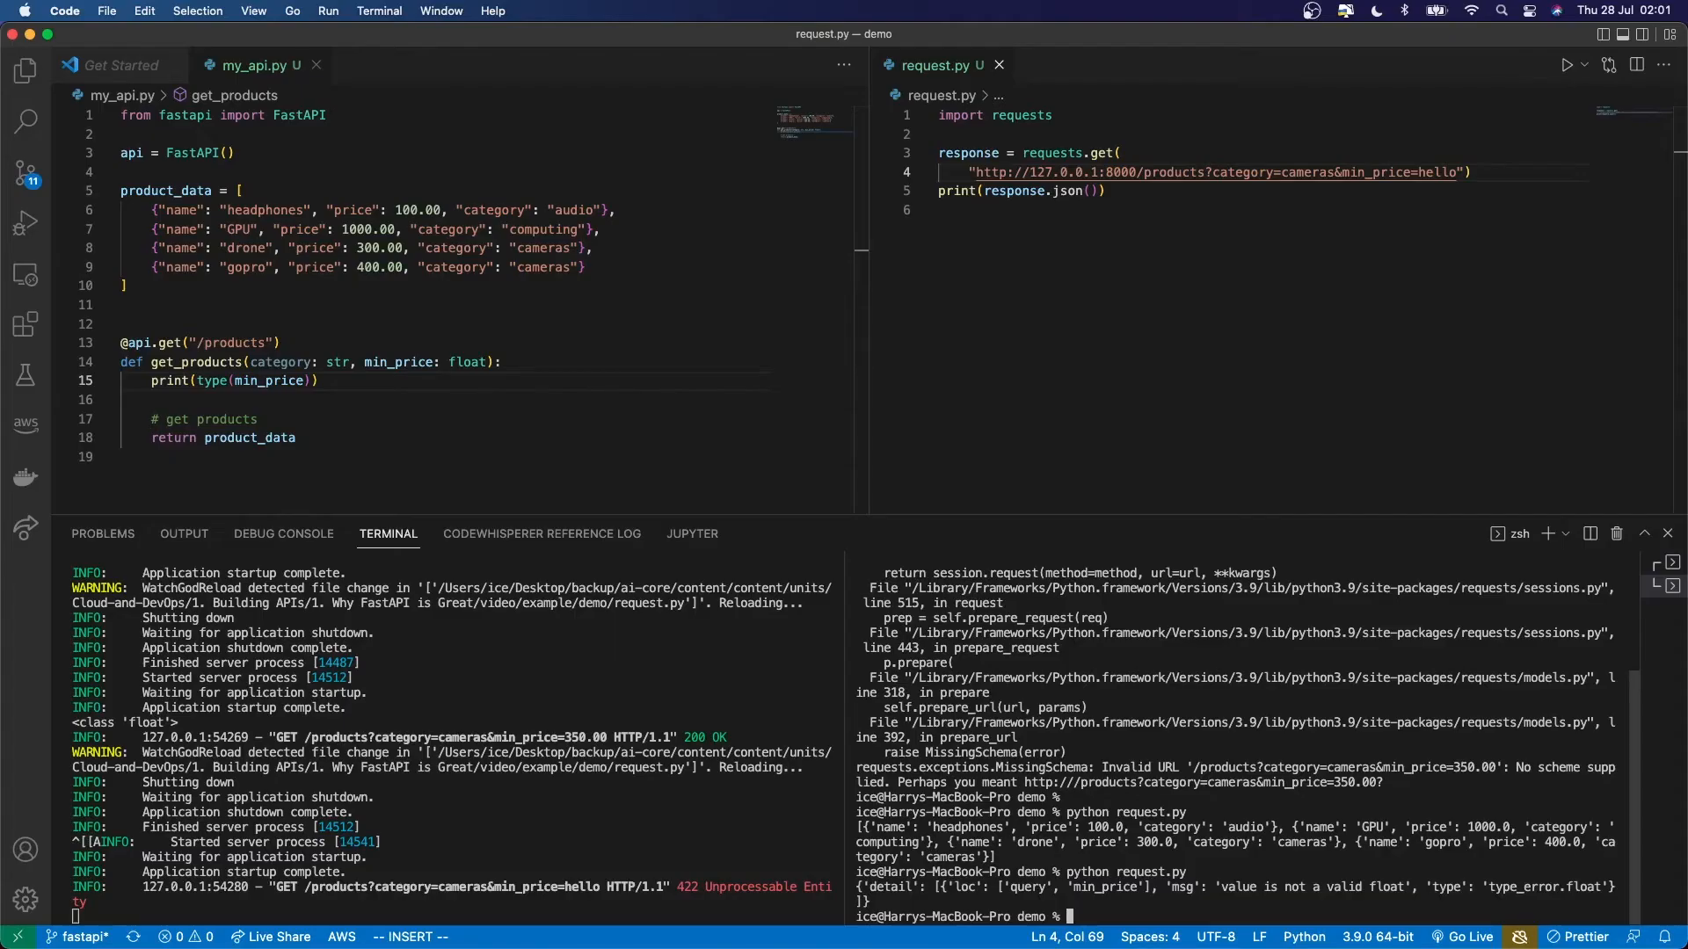
pyautogui.moveTo(1456, 188)
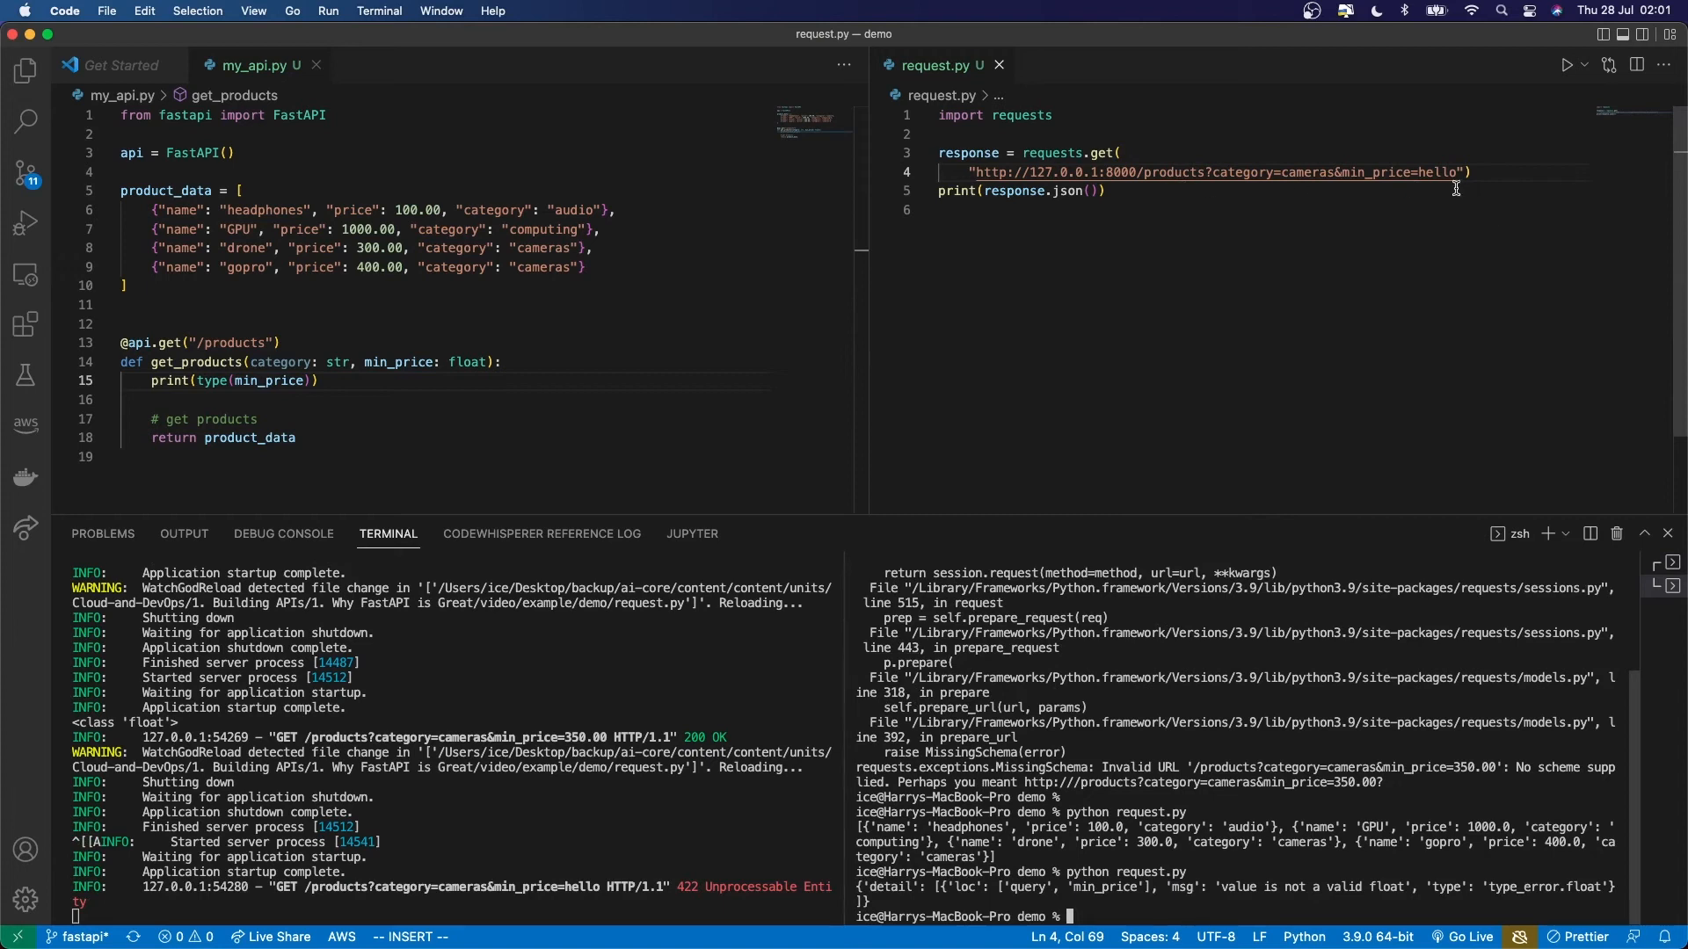
pyautogui.moveTo(356, 362)
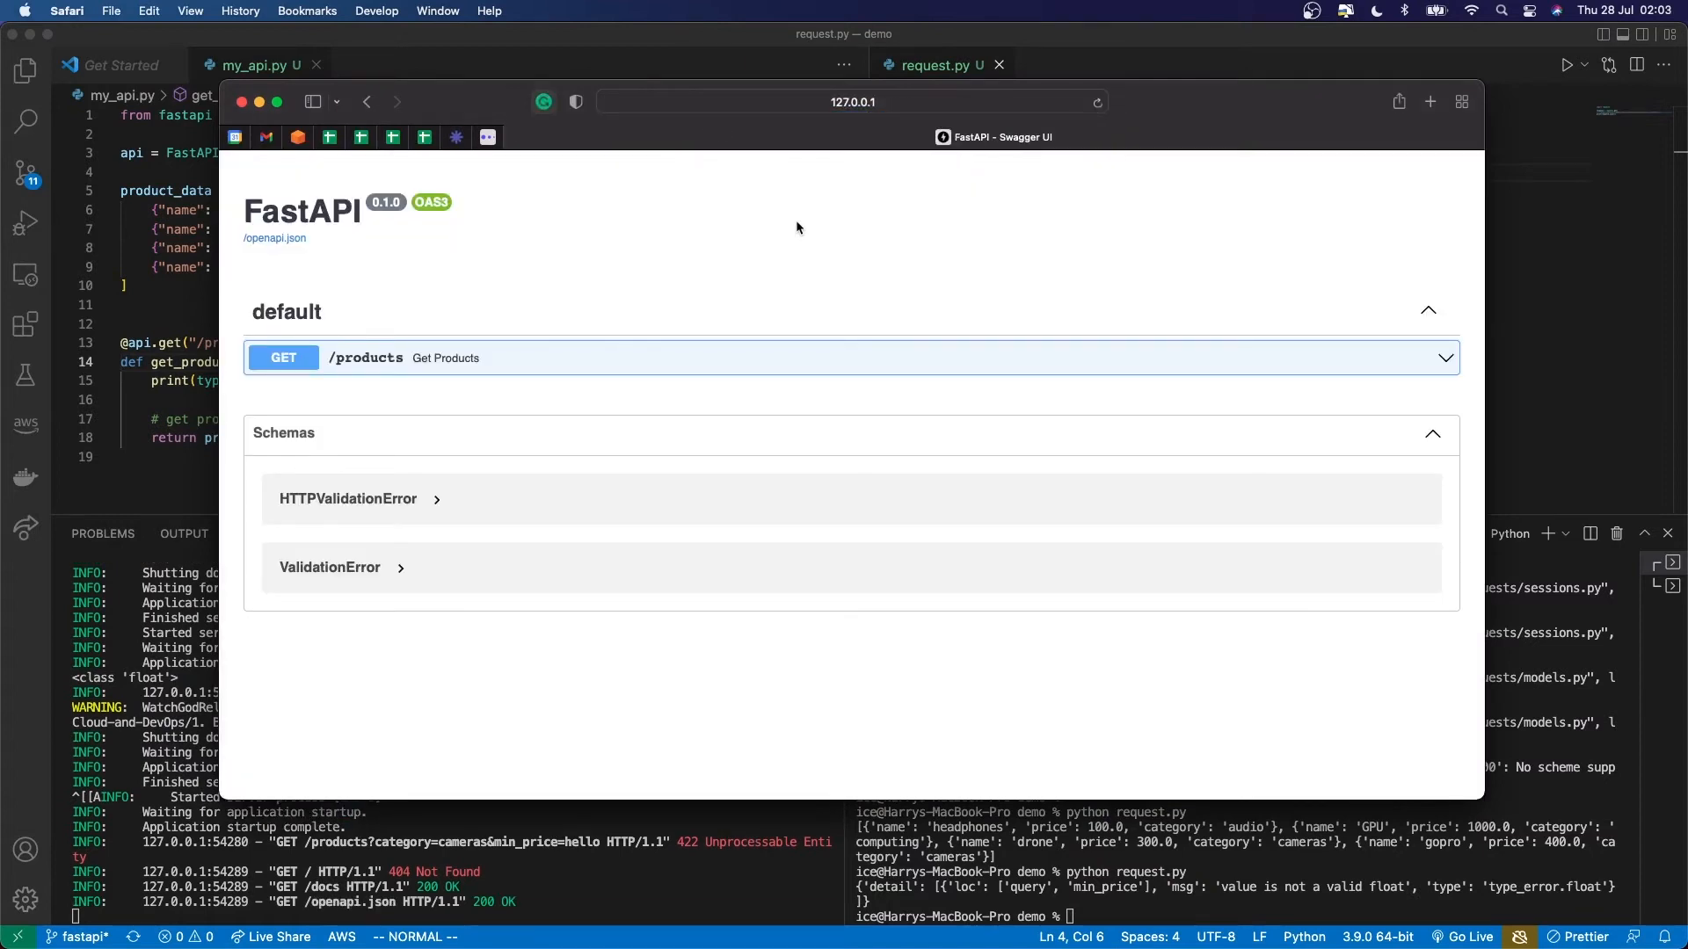
pyautogui.moveTo(789, 237)
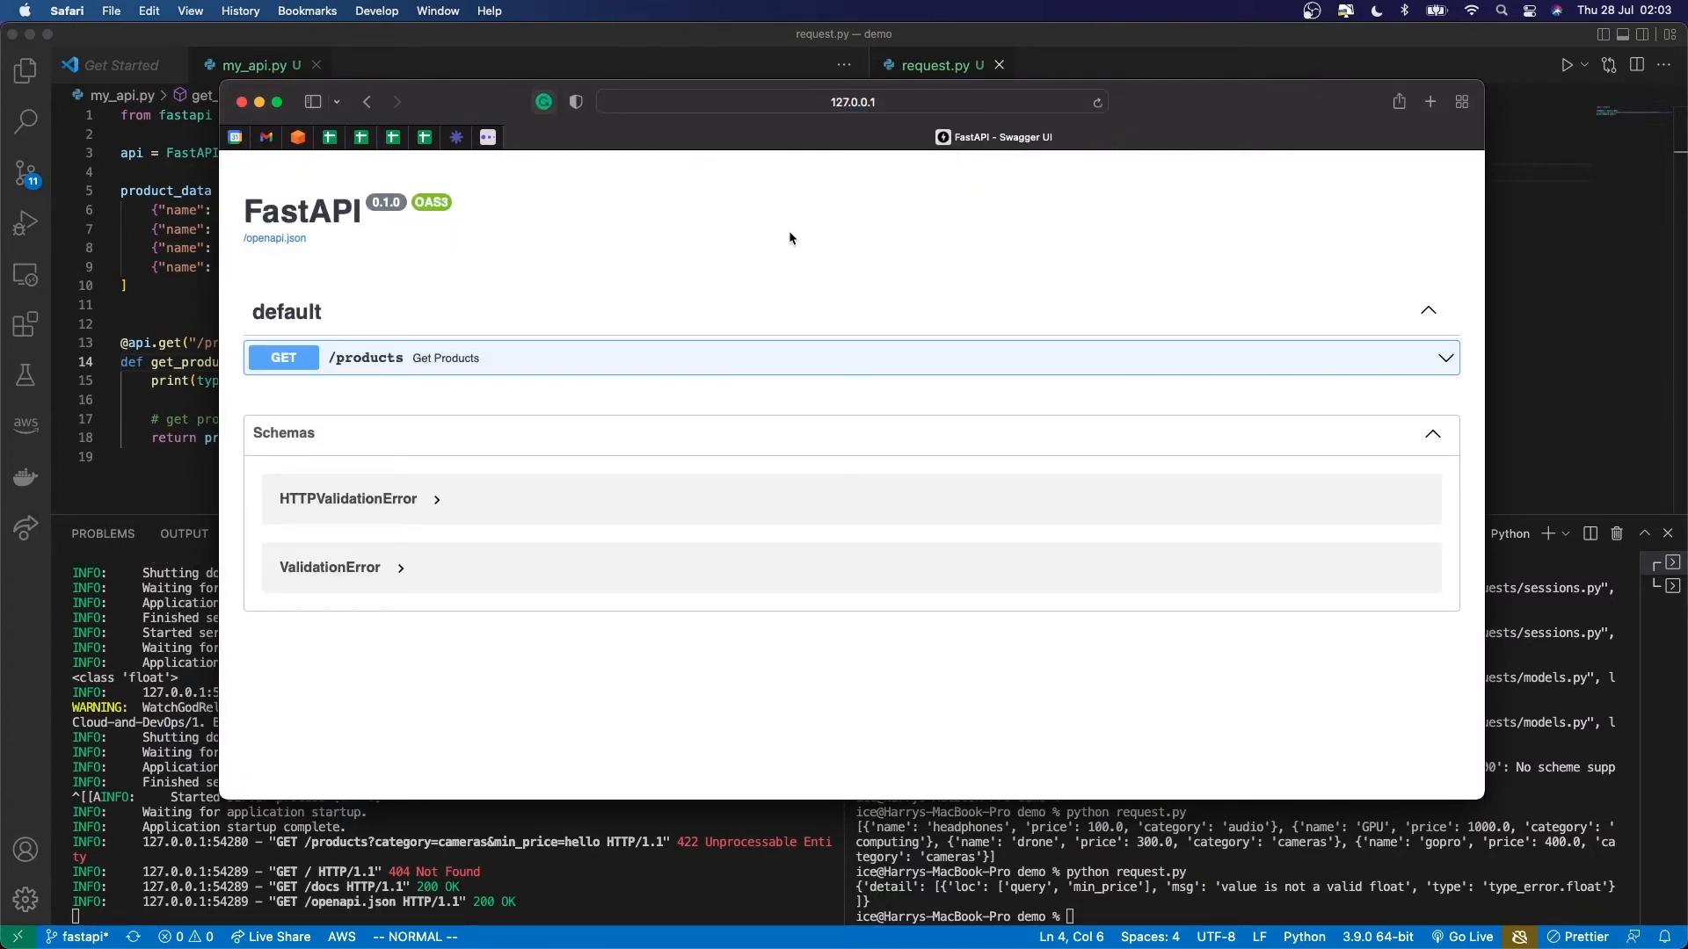
pyautogui.moveTo(390, 364)
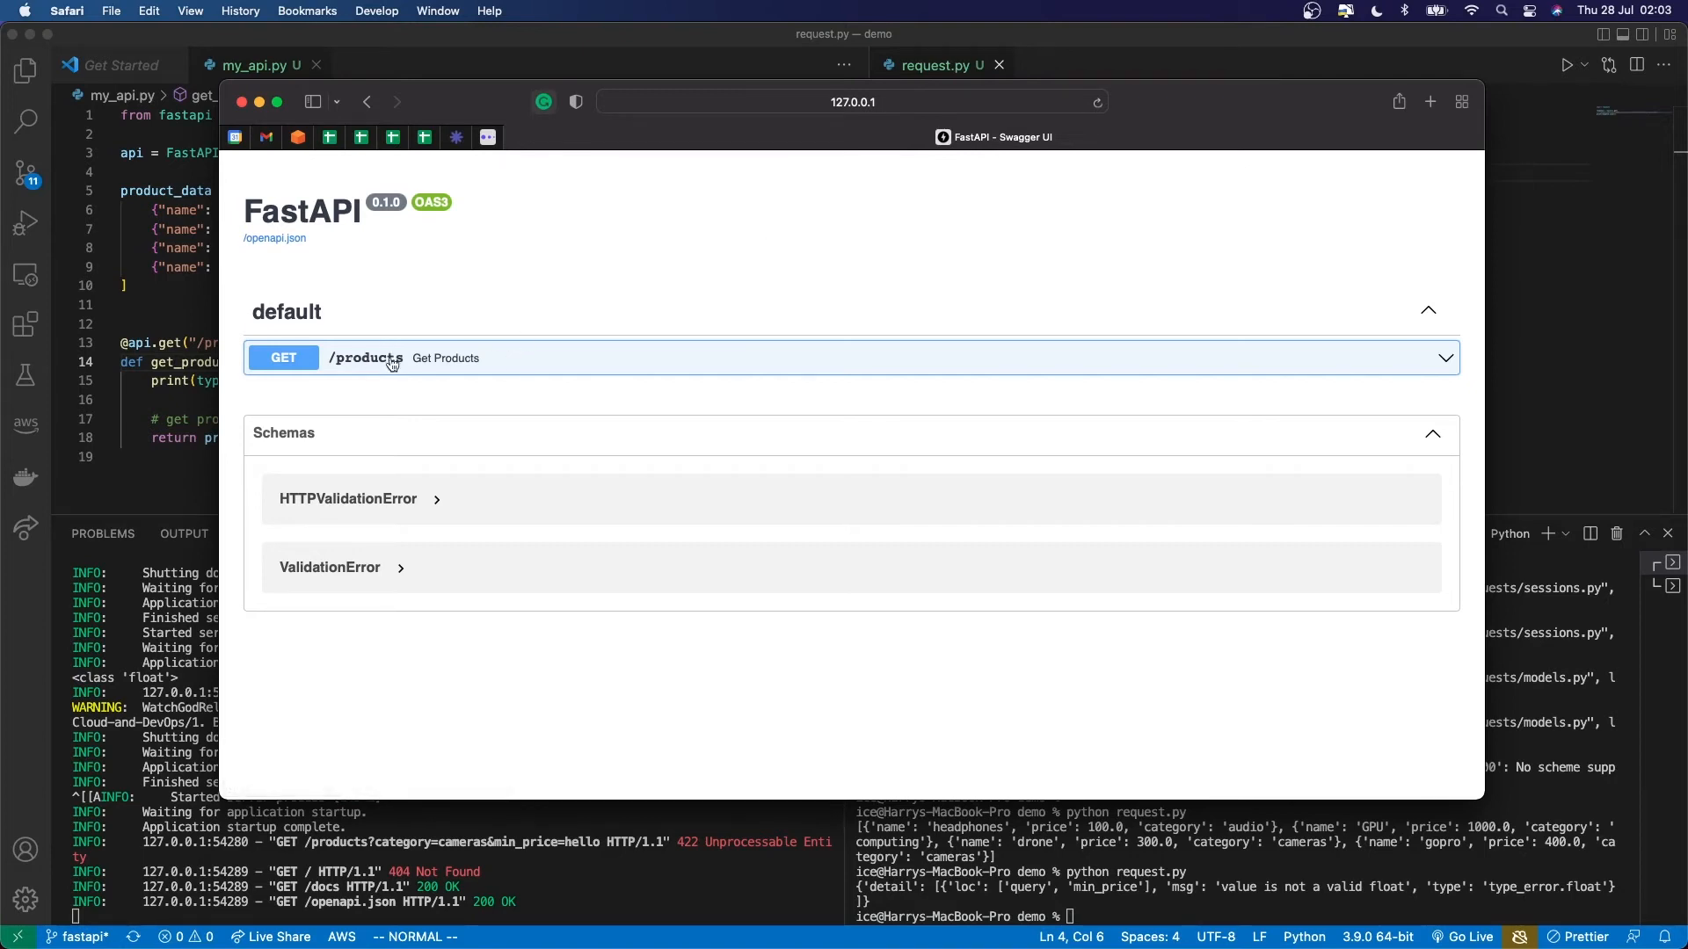
pyautogui.moveTo(366, 356)
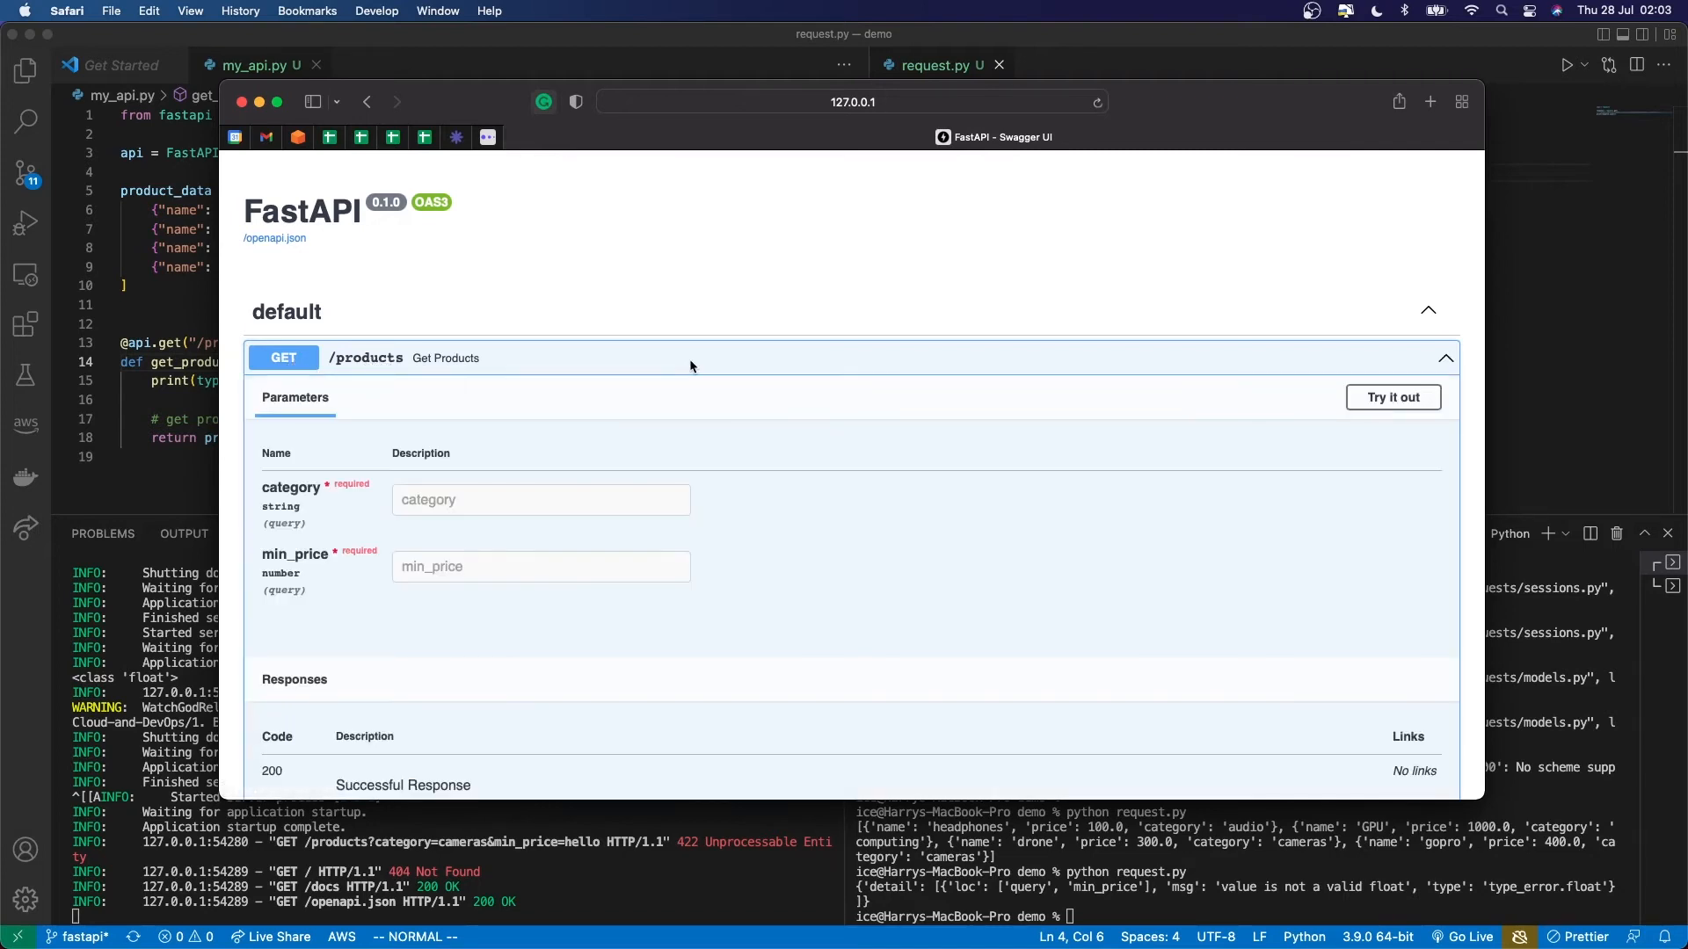
# Scroll through the expanded GET /products parameters in the Swagger docs
pyautogui.scroll(-3)
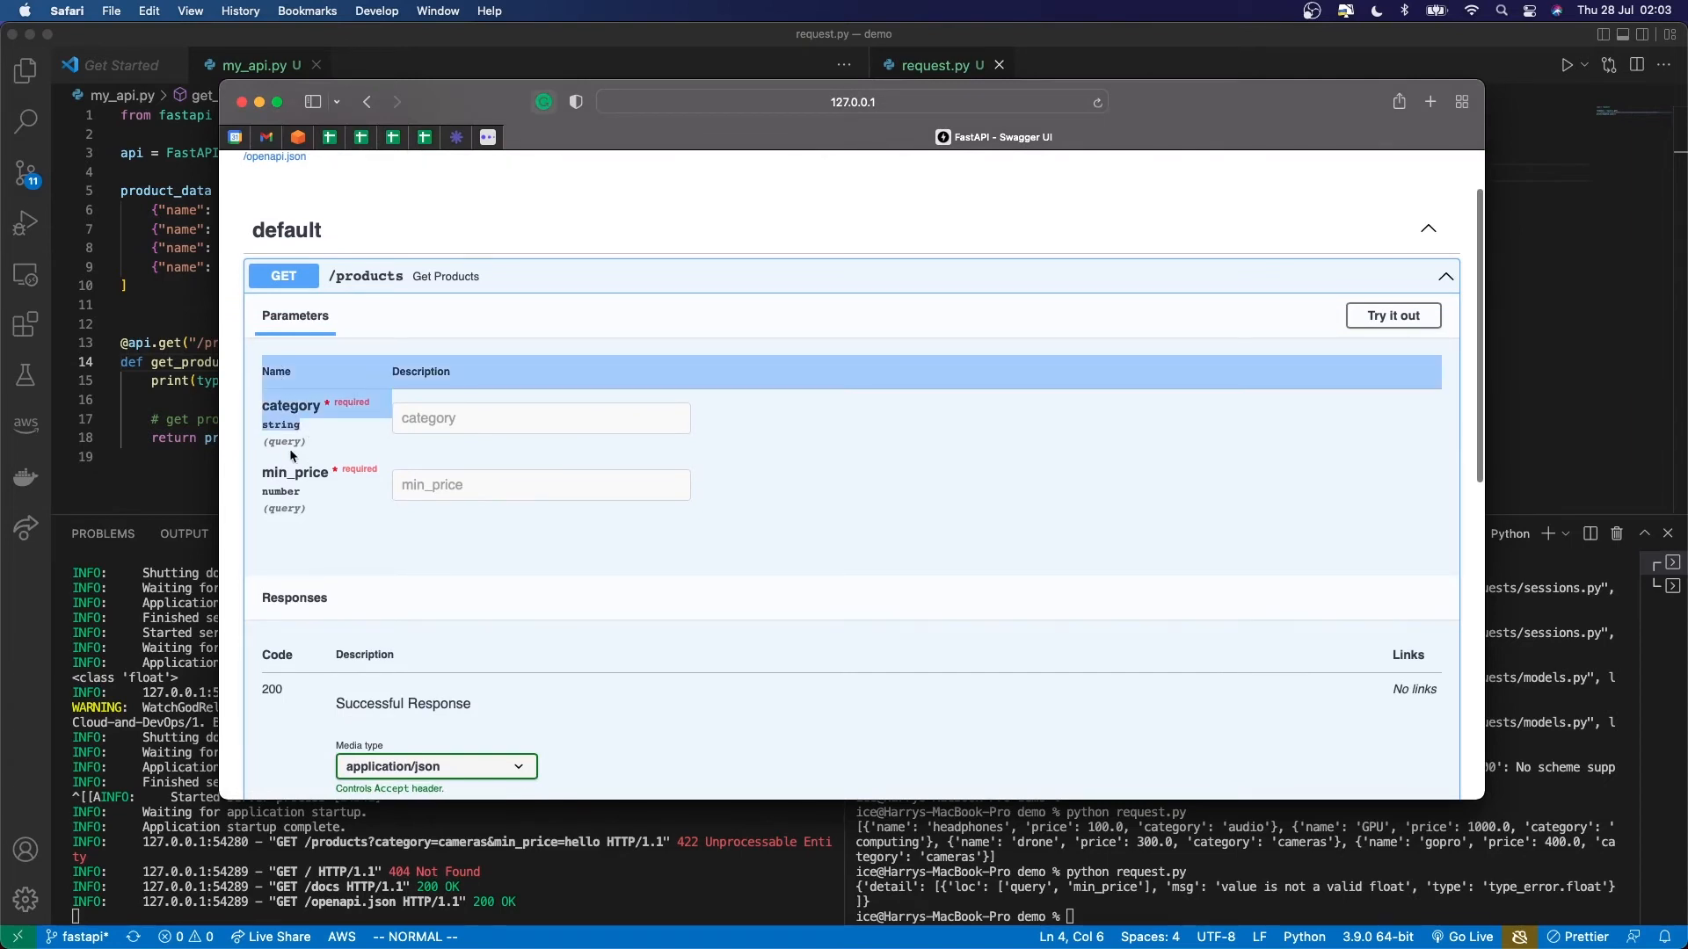
pyautogui.scroll(3)
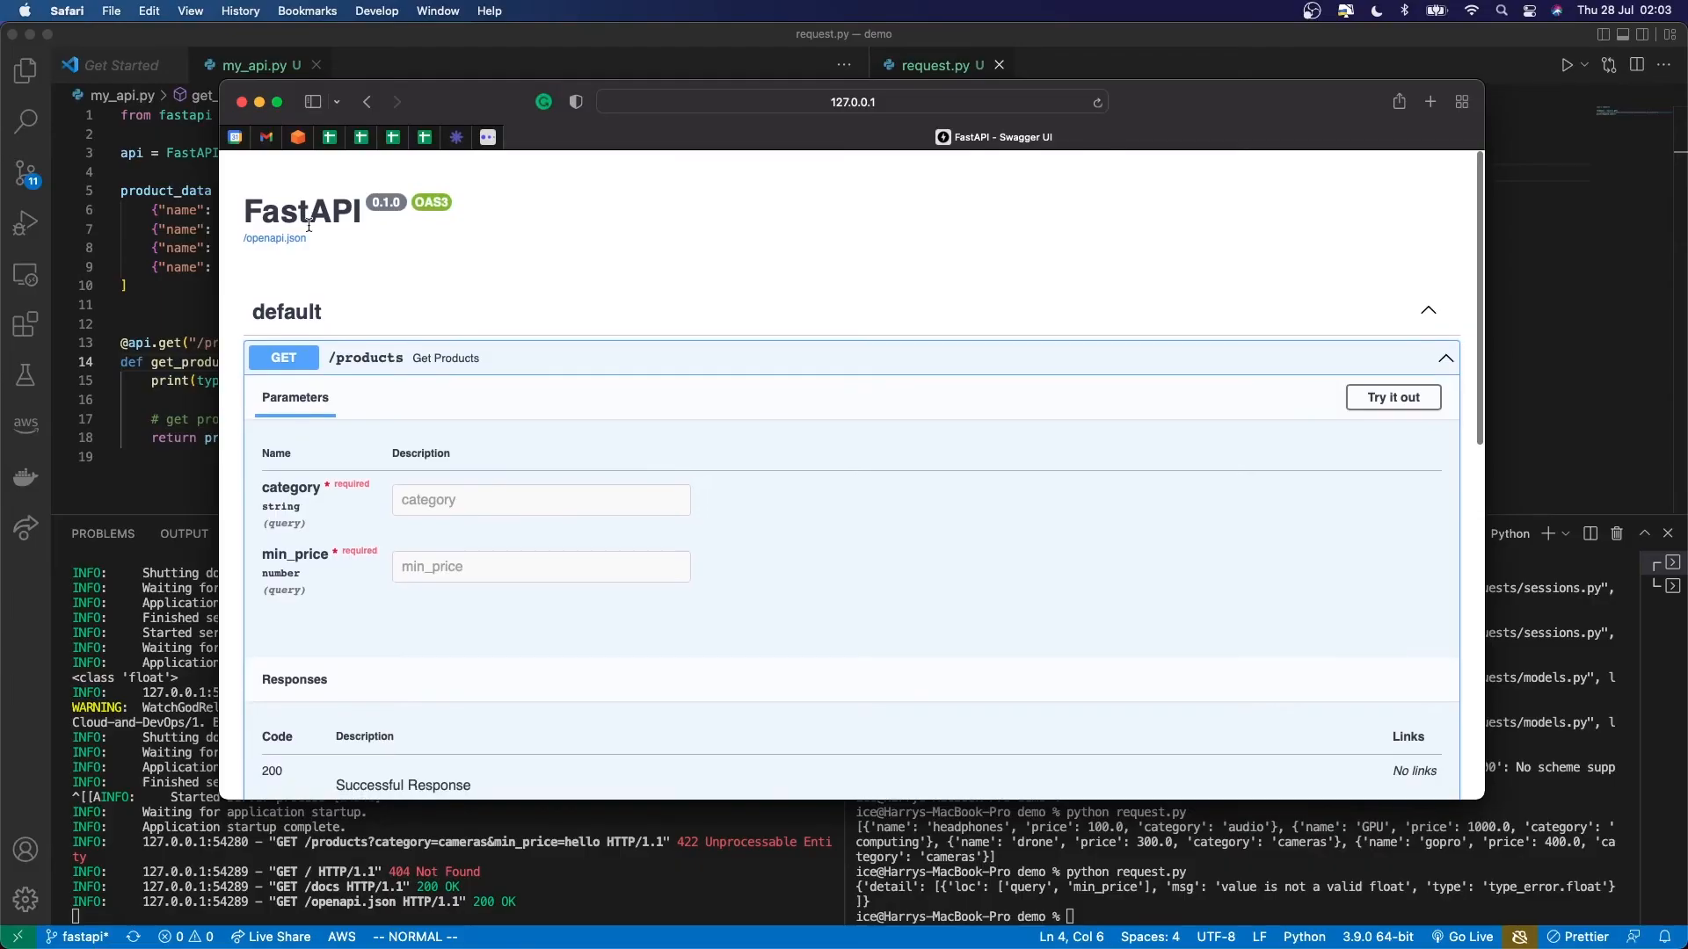
# Follow the /openapi.json link to view the raw schema and deselect its text
pyautogui.click(276, 237)
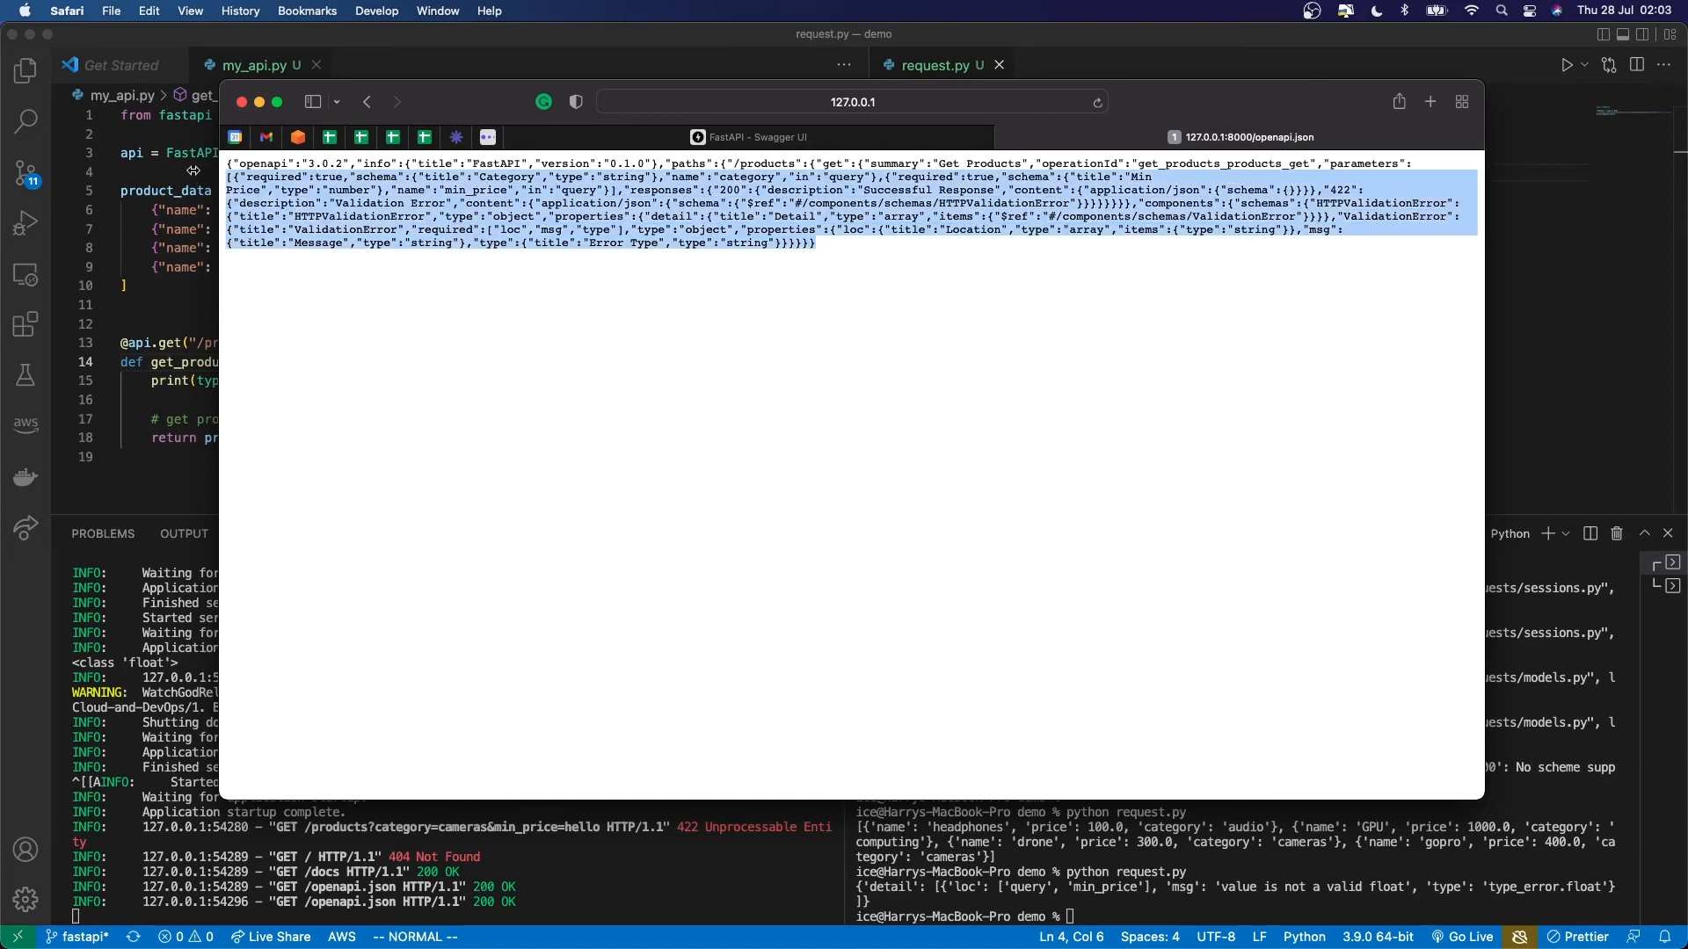
pyautogui.click(538, 188)
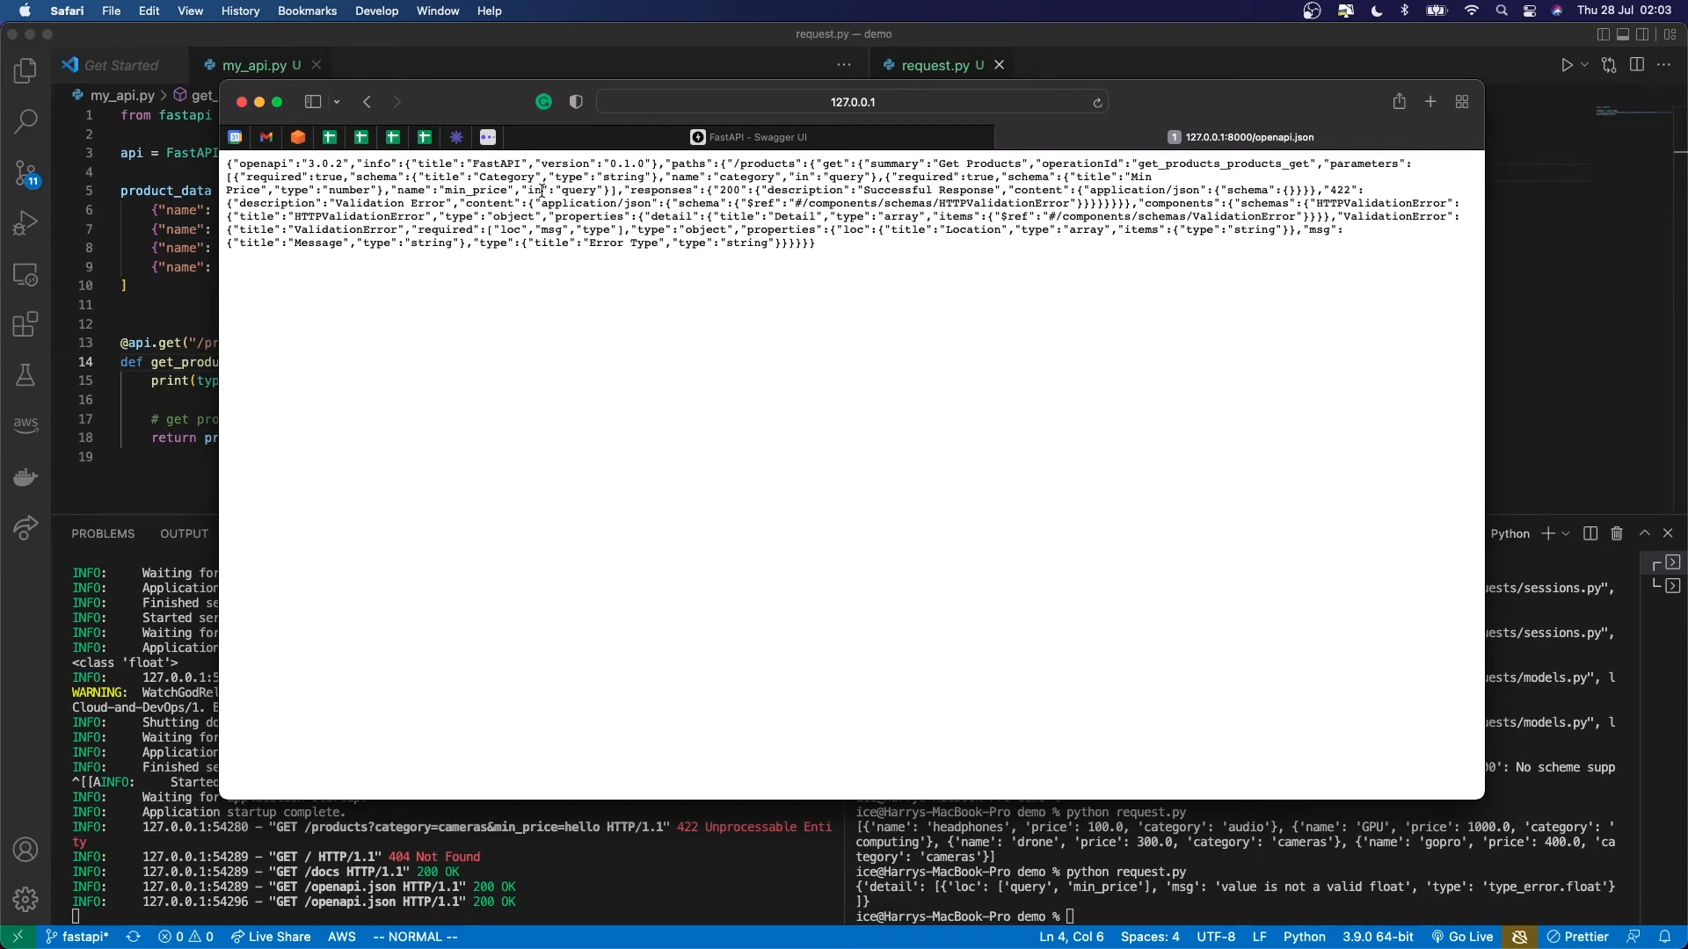
pyautogui.moveTo(605, 232)
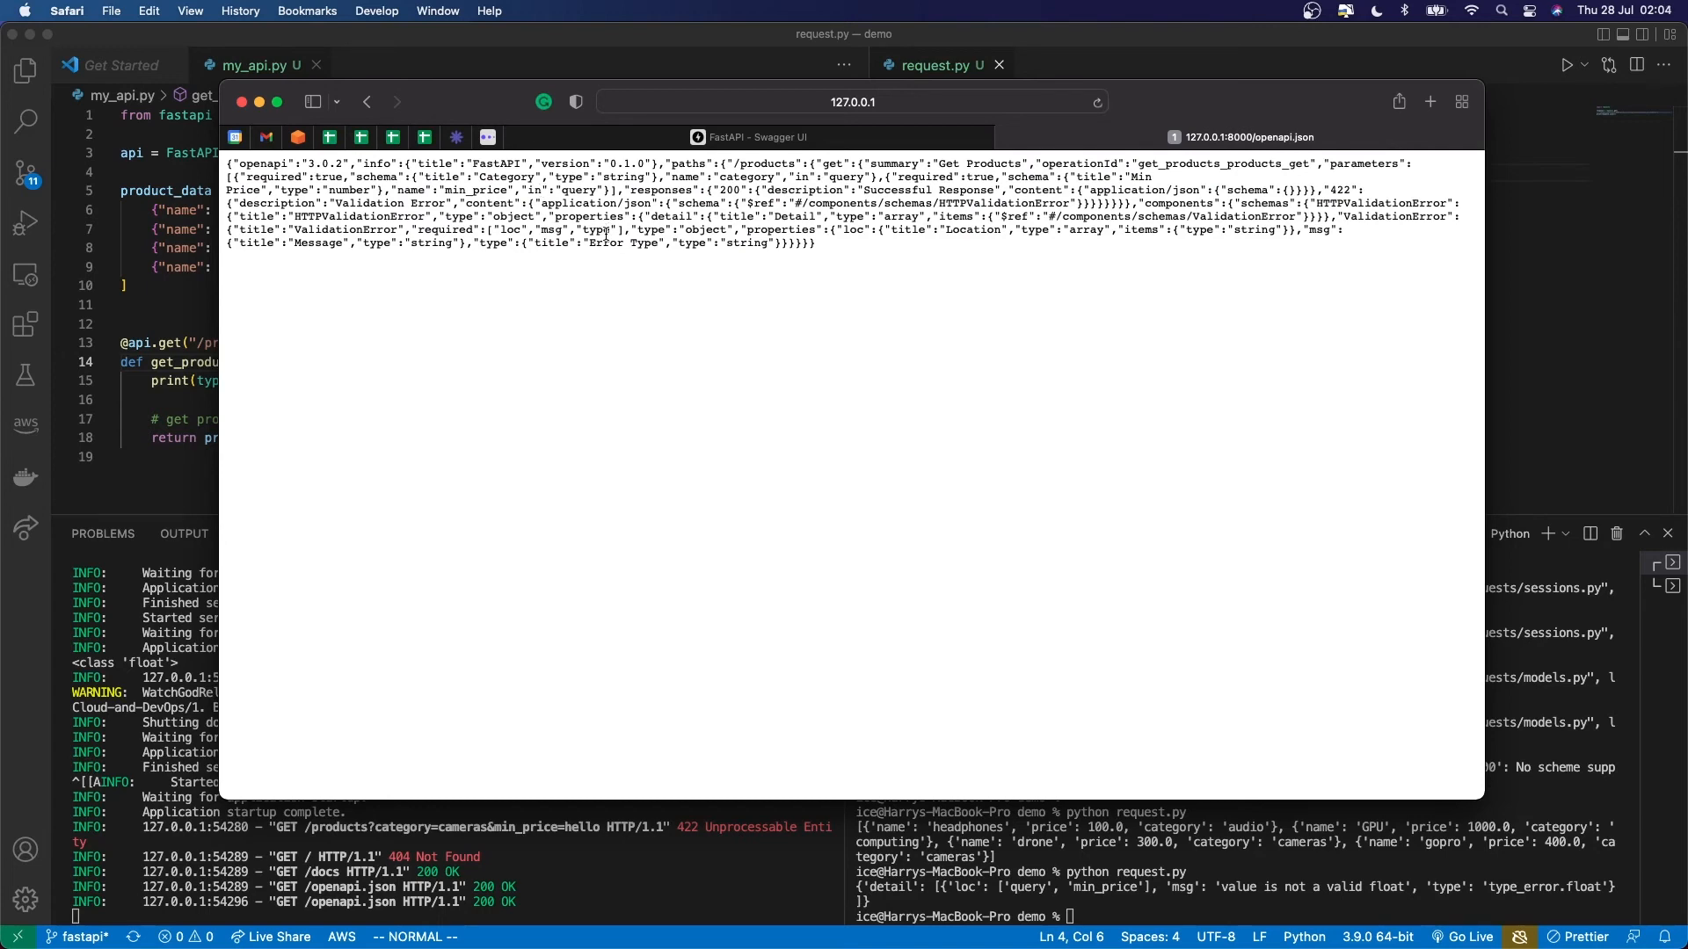
pyautogui.moveTo(467, 116)
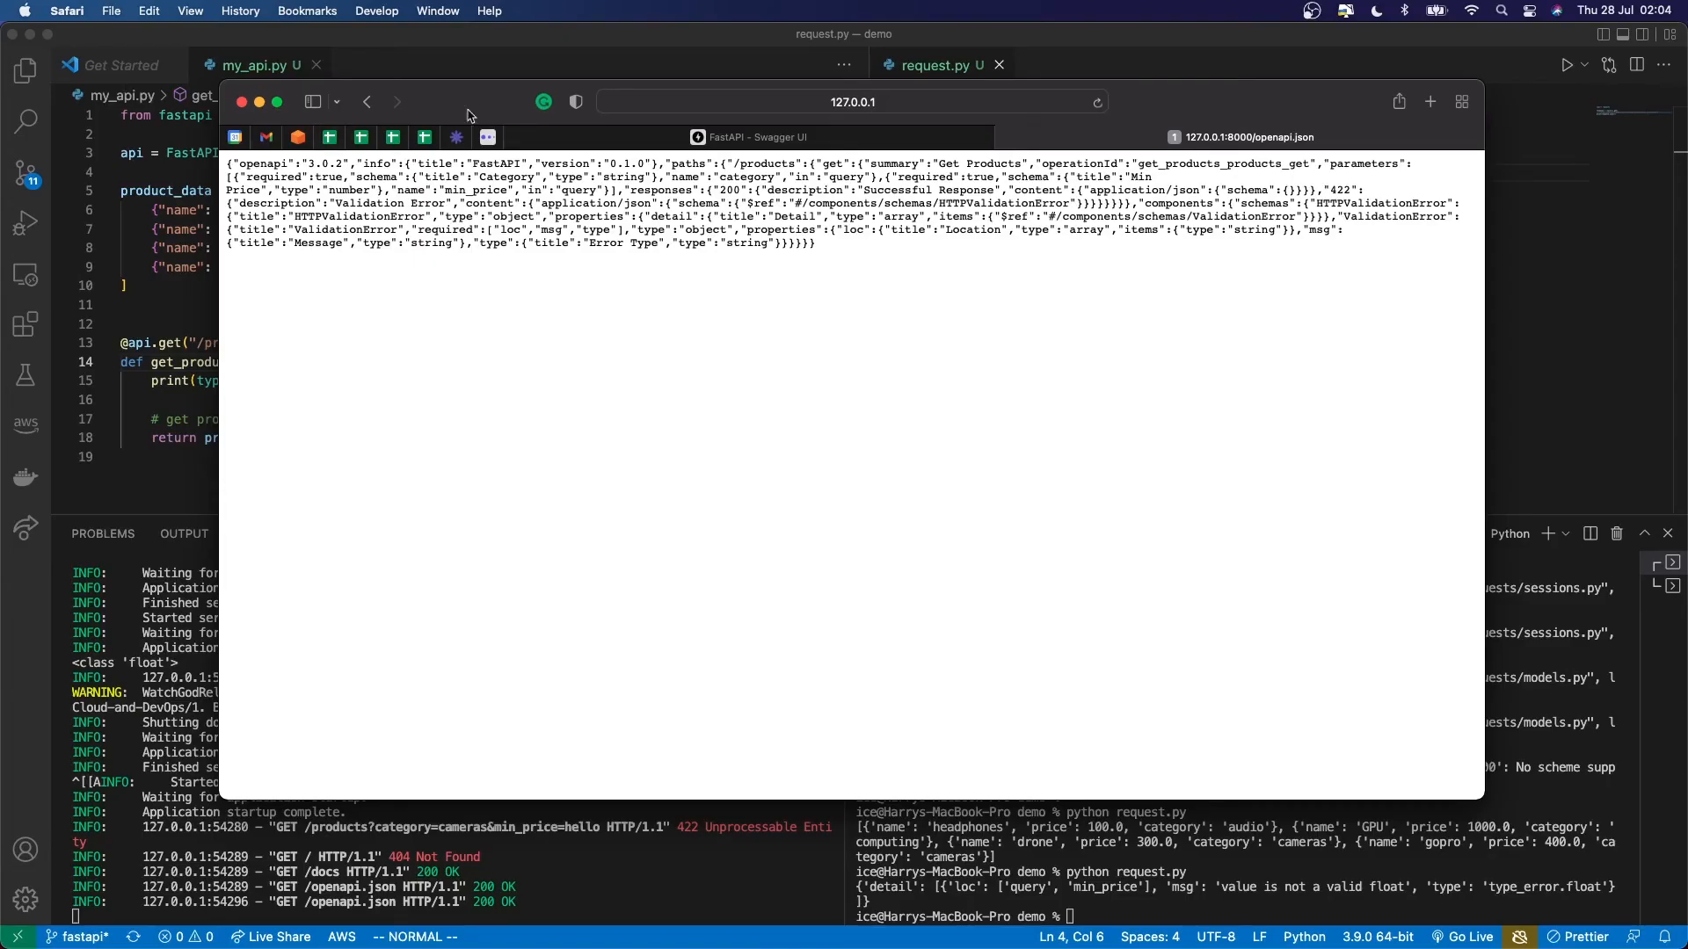
# Return to the Swagger tab and load 127.0.0.1:8000/redoc to show the ReDoc documentation
pyautogui.click(851, 102)
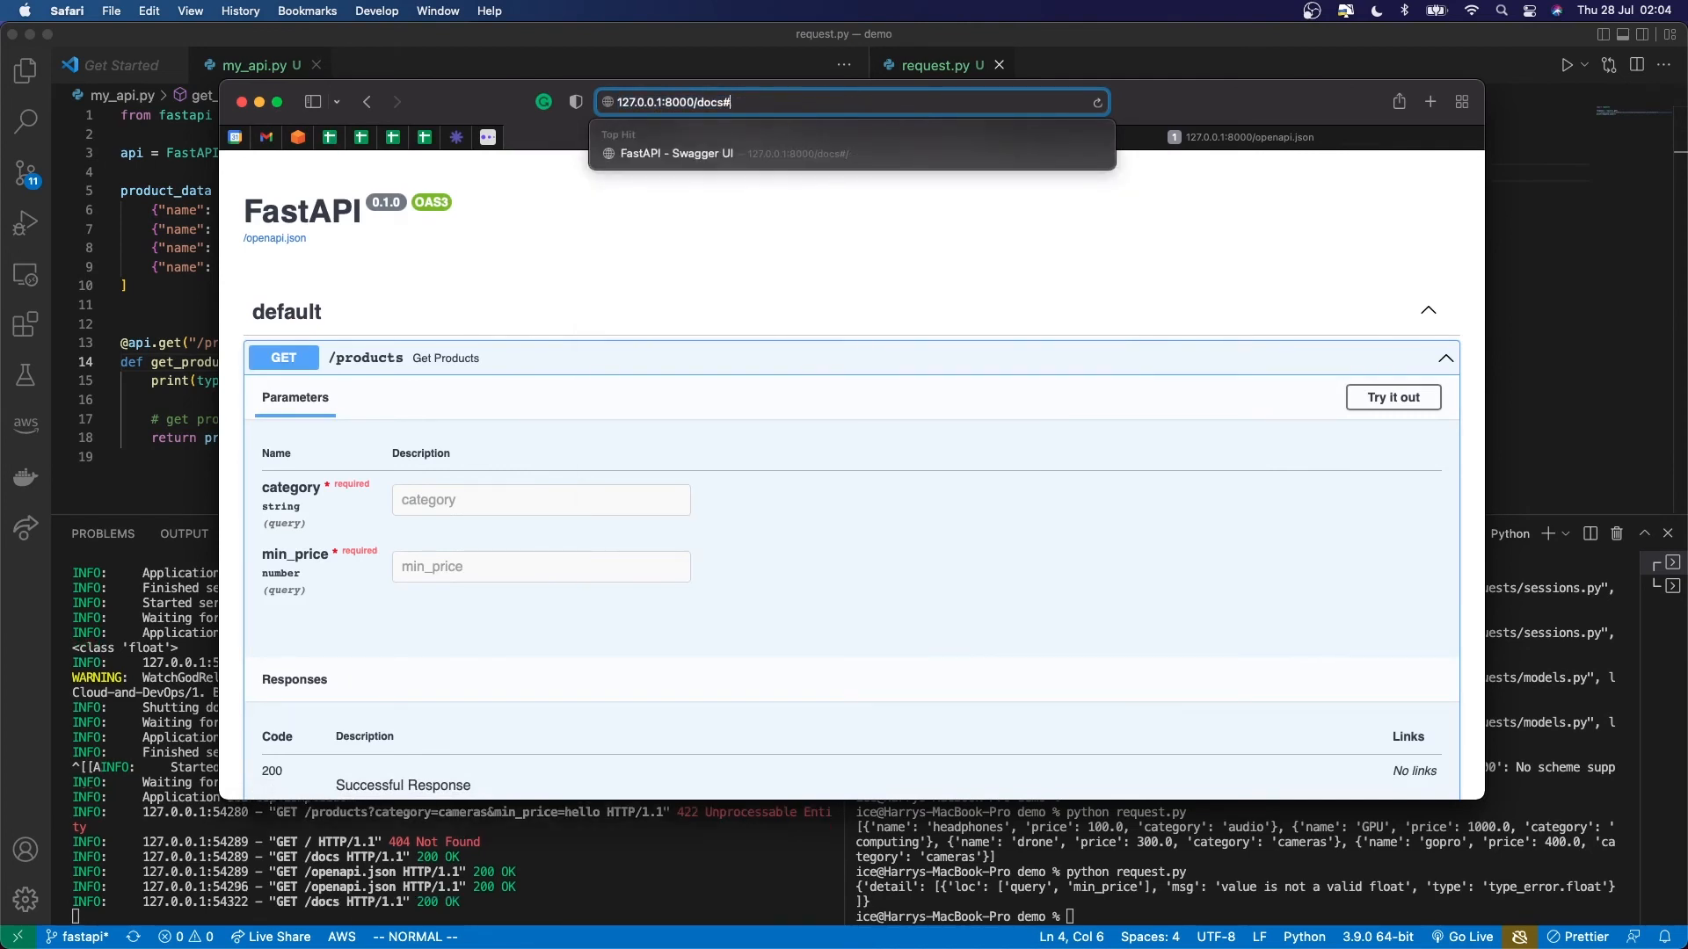
pyautogui.press('Backspace')
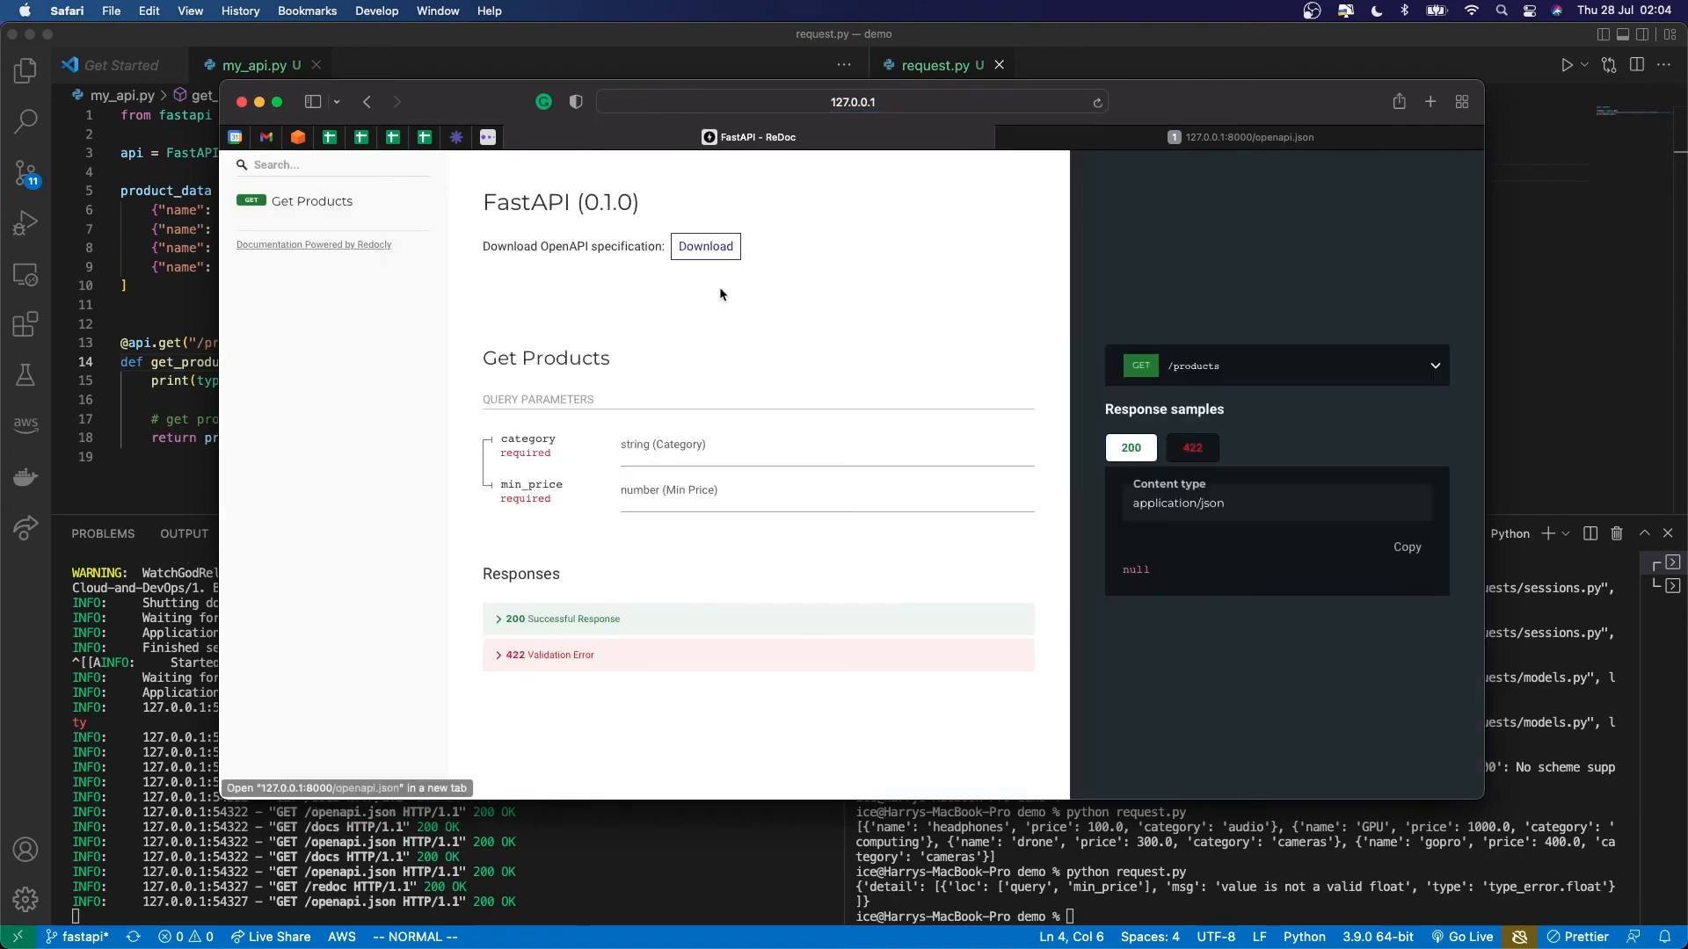
pyautogui.moveTo(836, 245)
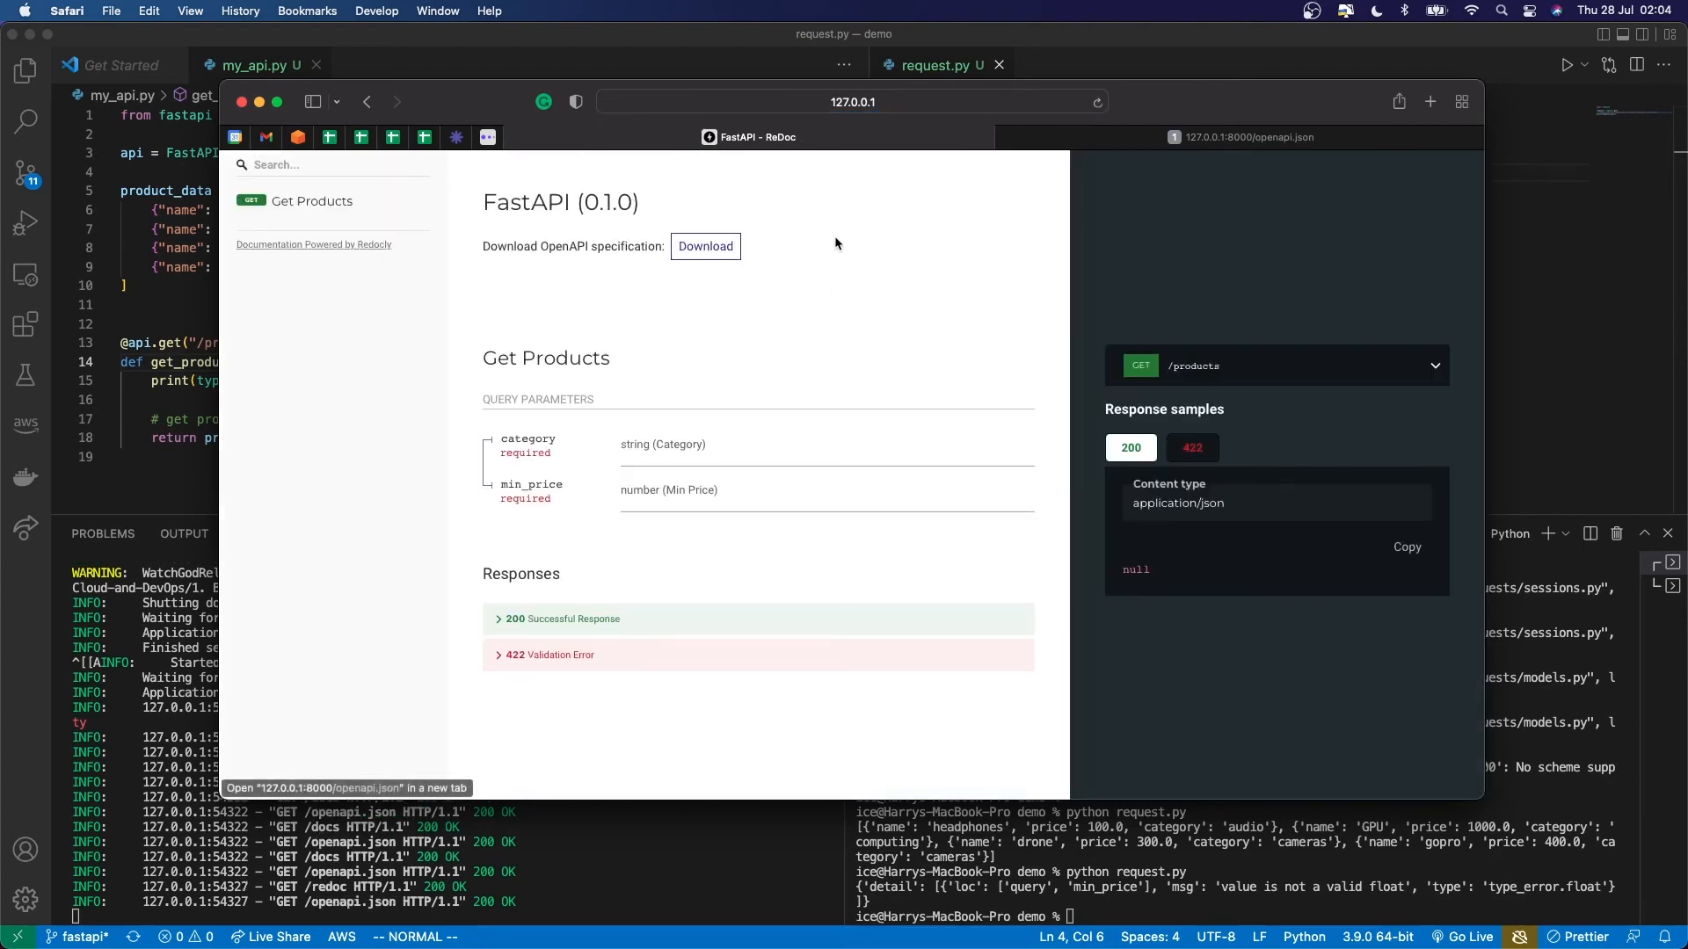